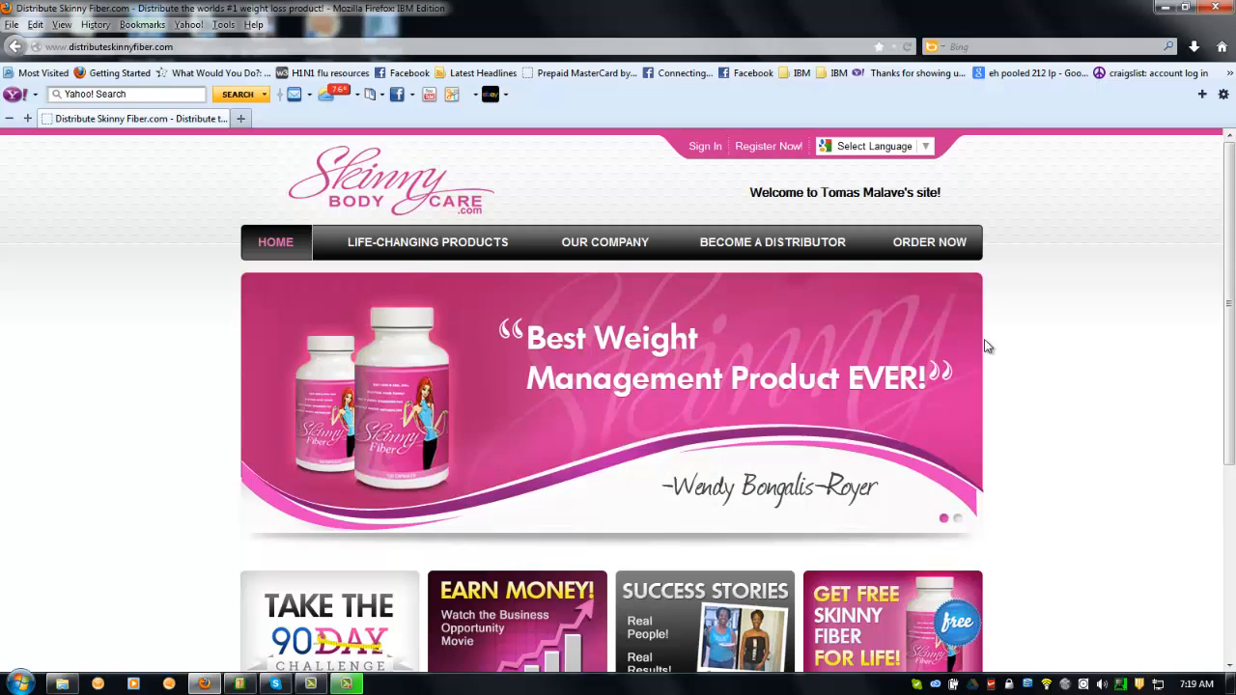
pyautogui.moveTo(771, 242)
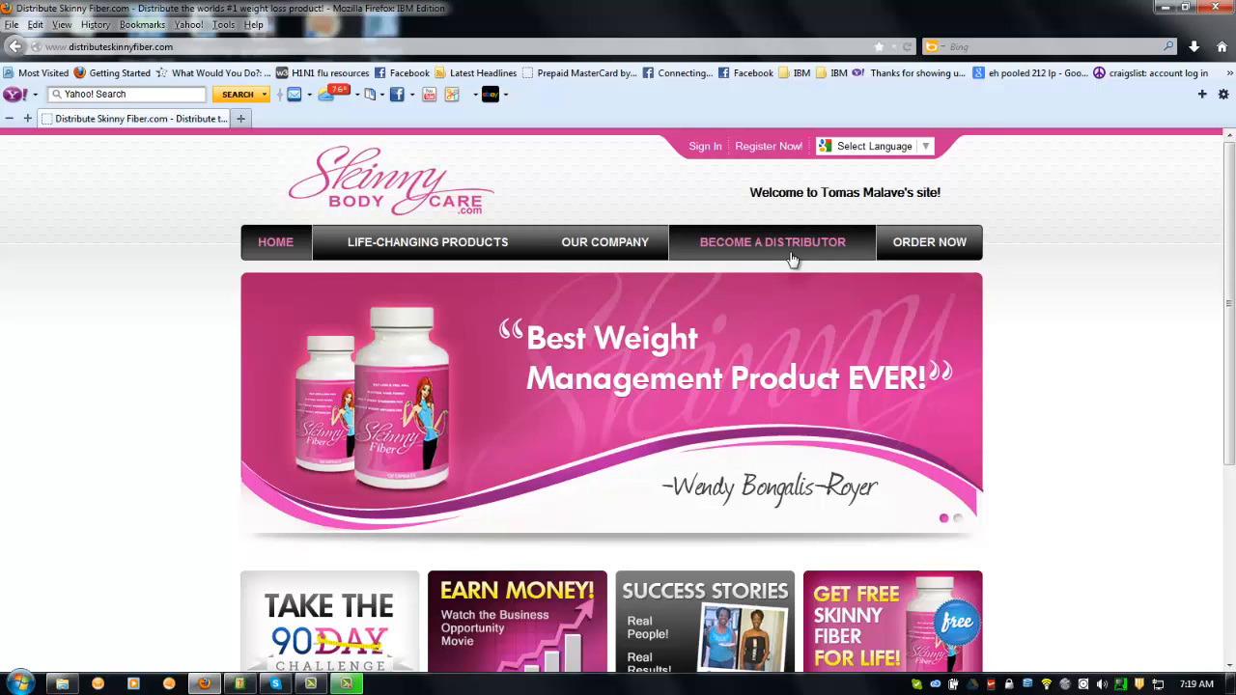
# Open the Become a Distributor page and read its distributor introduction
pyautogui.click(771, 243)
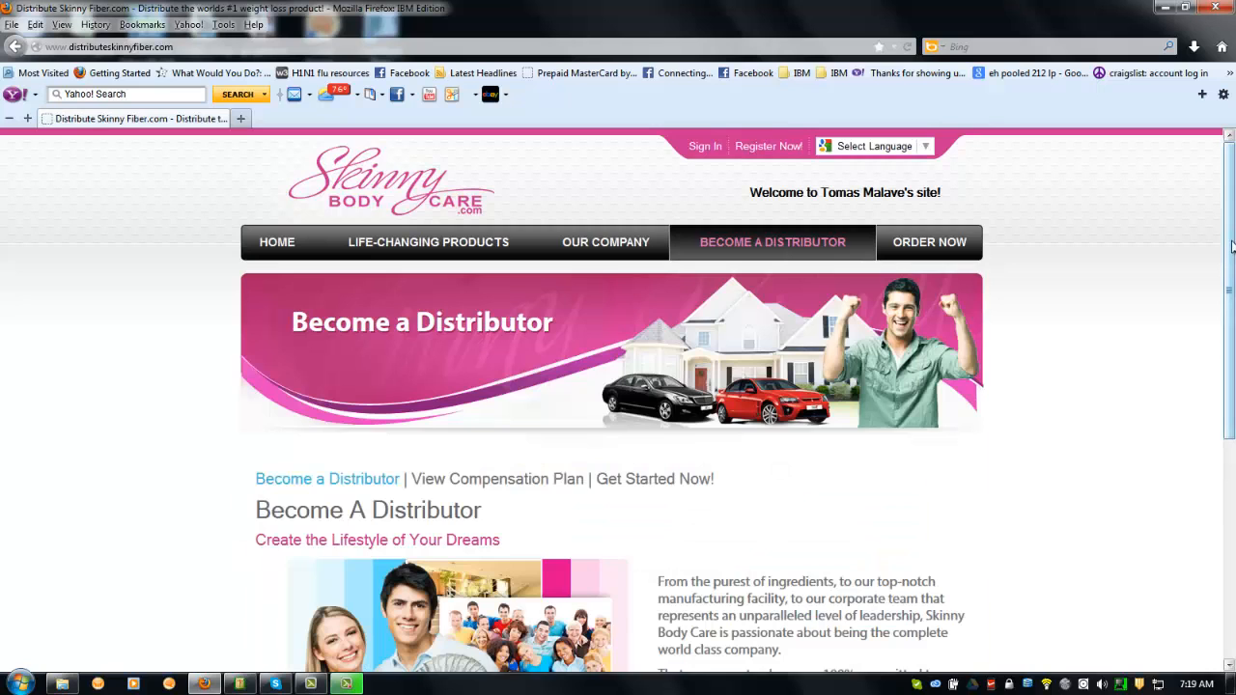
pyautogui.scroll(-3)
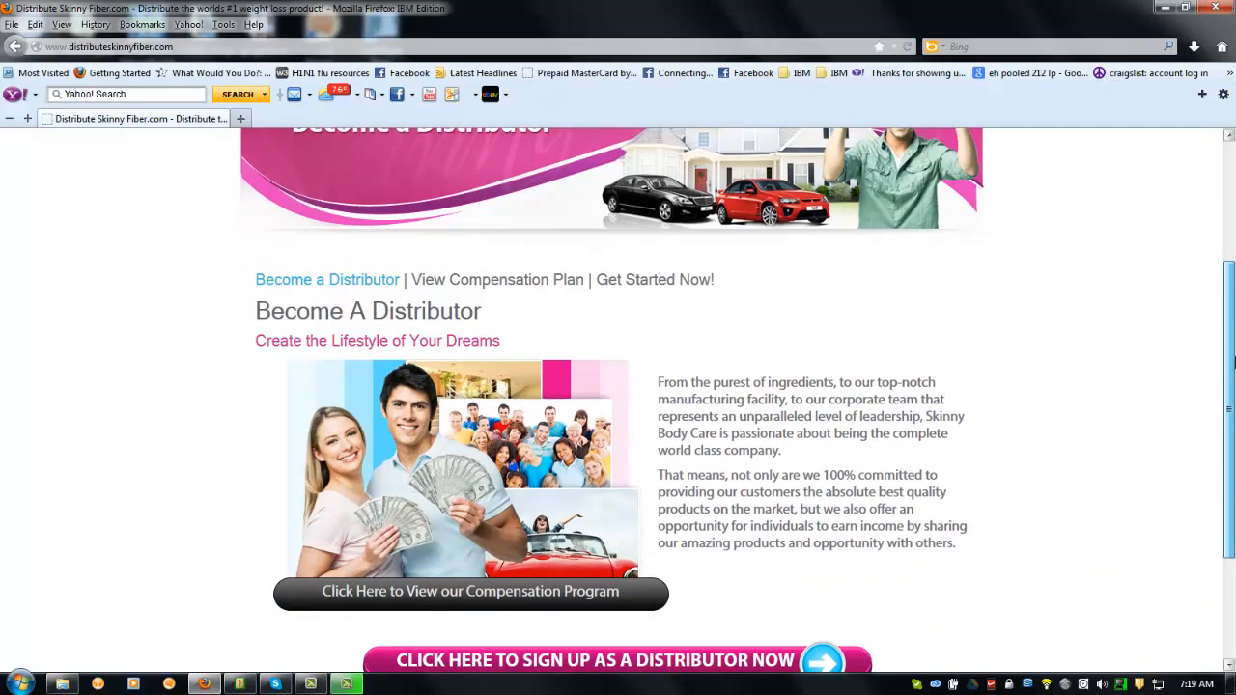
pyautogui.scroll(-3)
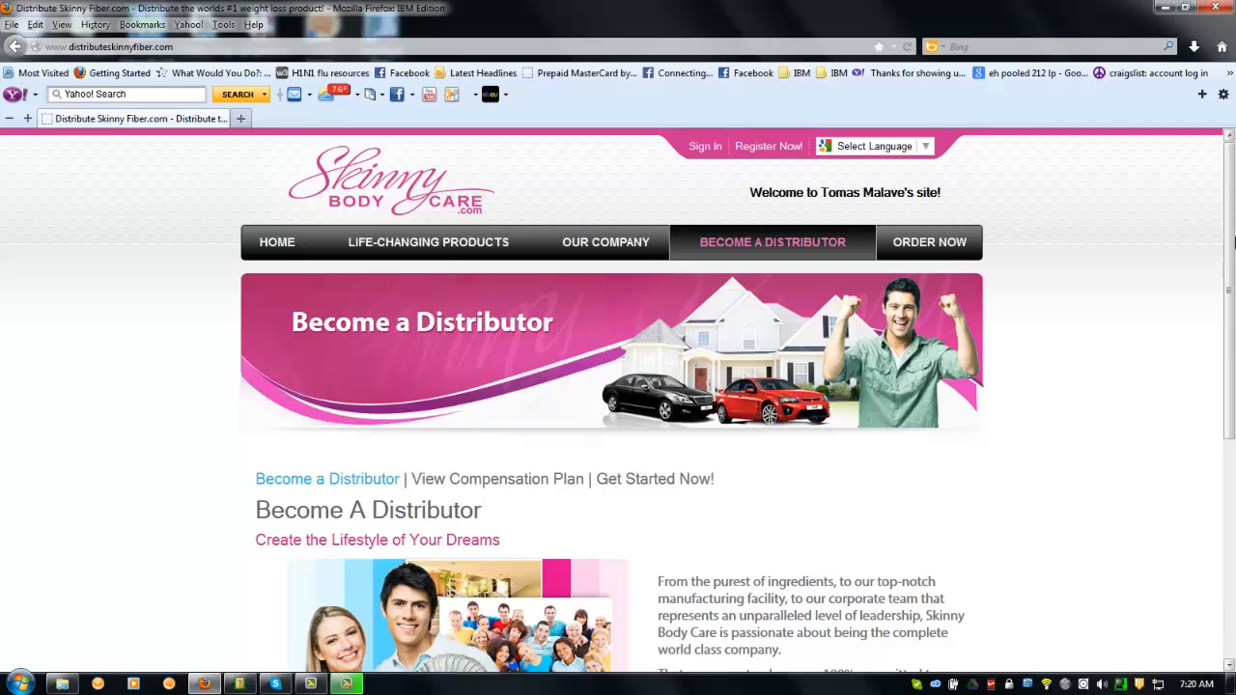
pyautogui.moveTo(1002, 352)
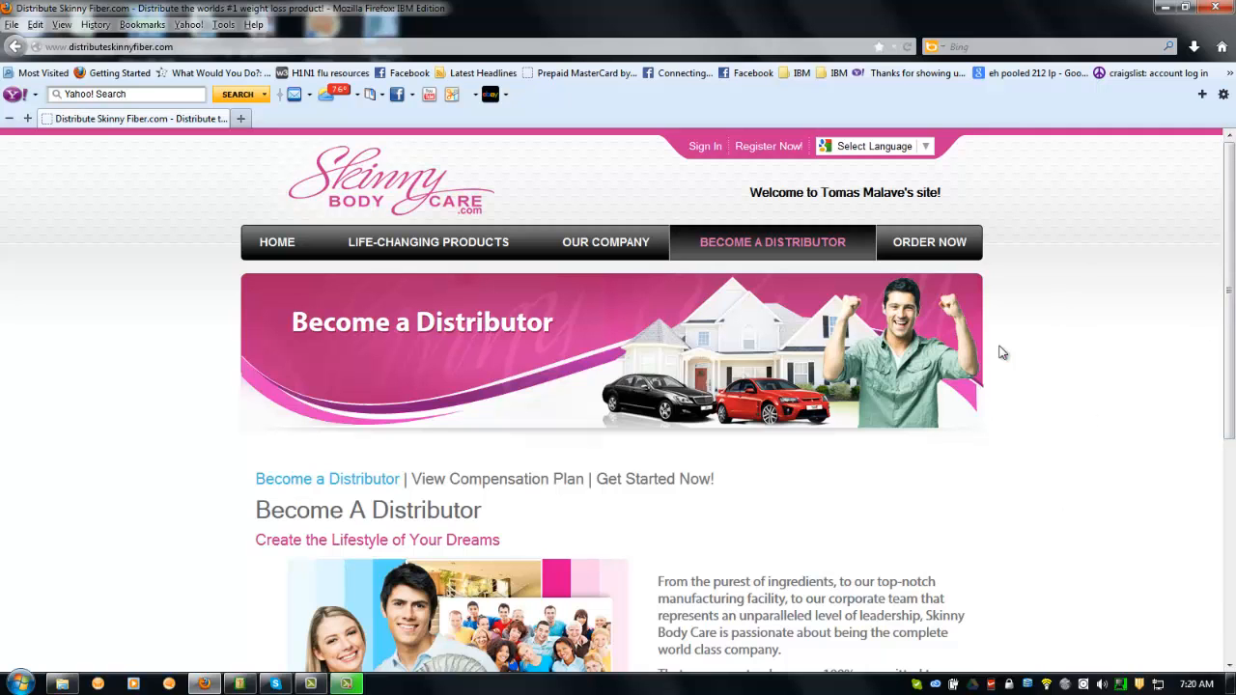
# Scroll down to the 'Click Here to Sign Up as a Distributor Now' link
pyautogui.scroll(-3)
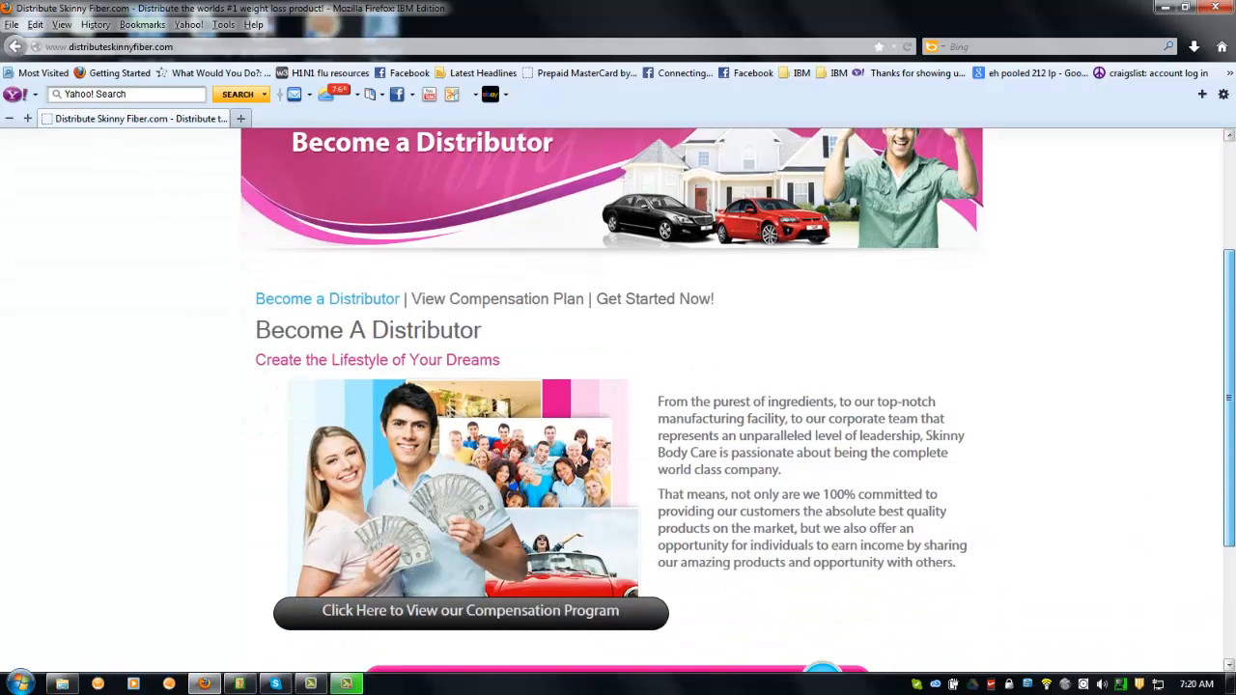
pyautogui.scroll(-3)
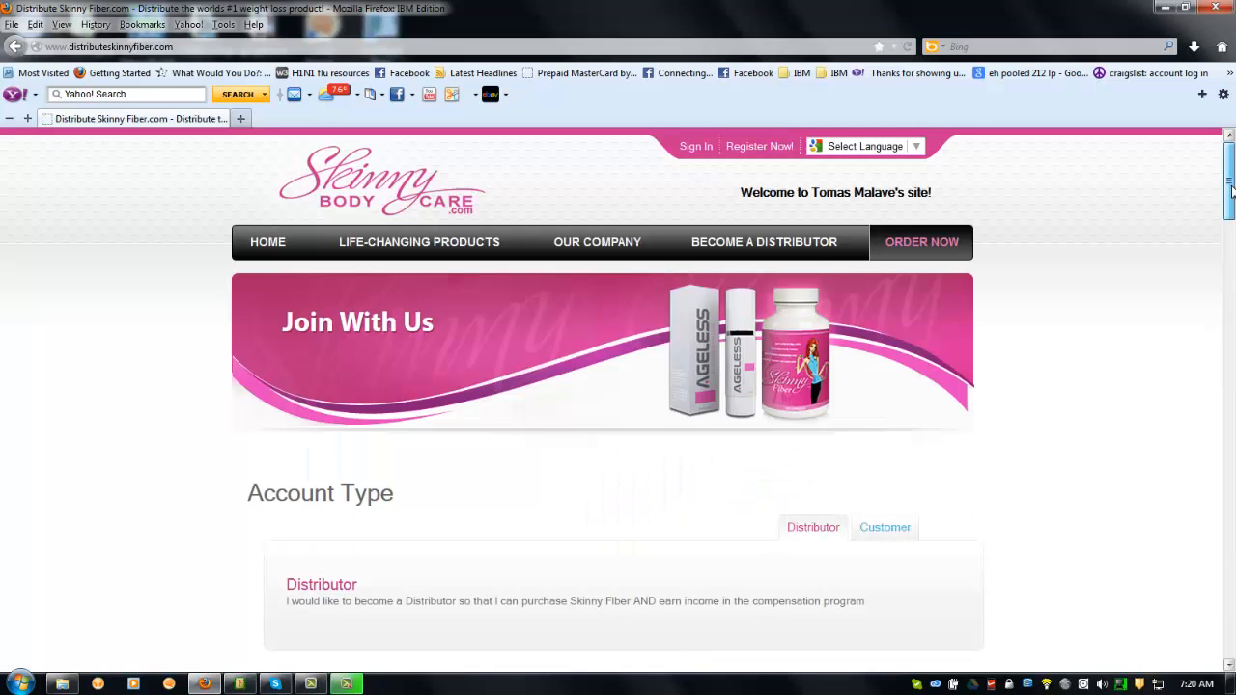
pyautogui.scroll(-3)
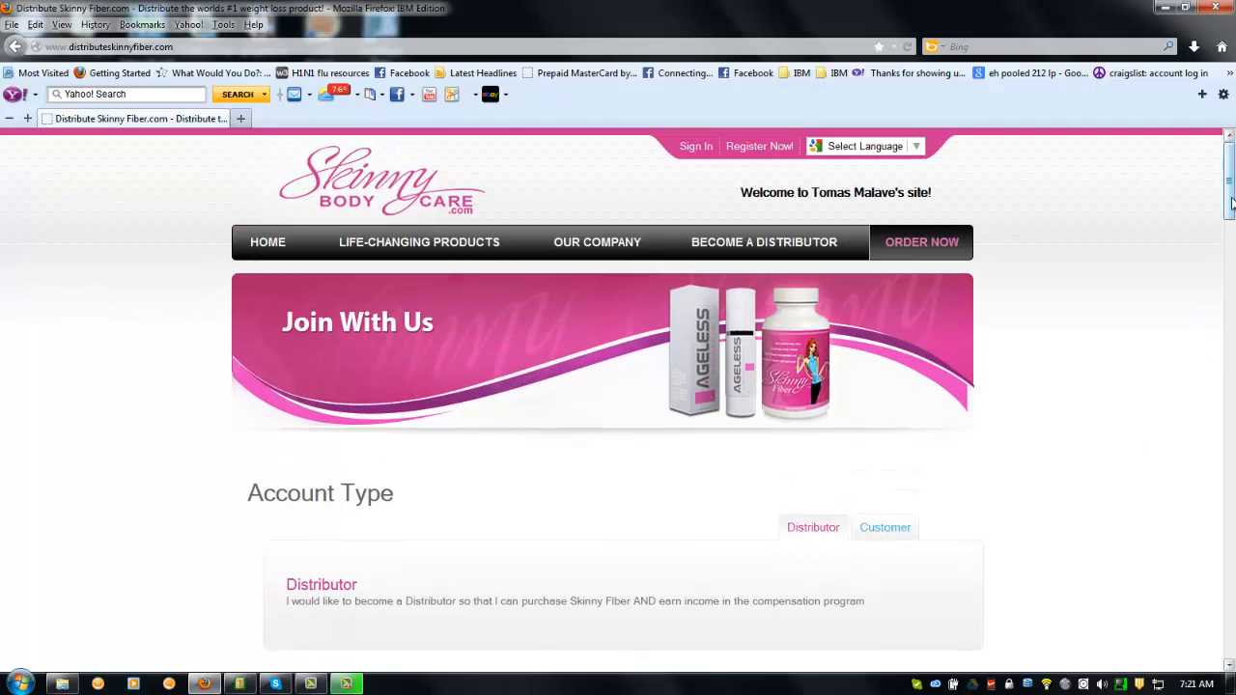
pyautogui.scroll(-3)
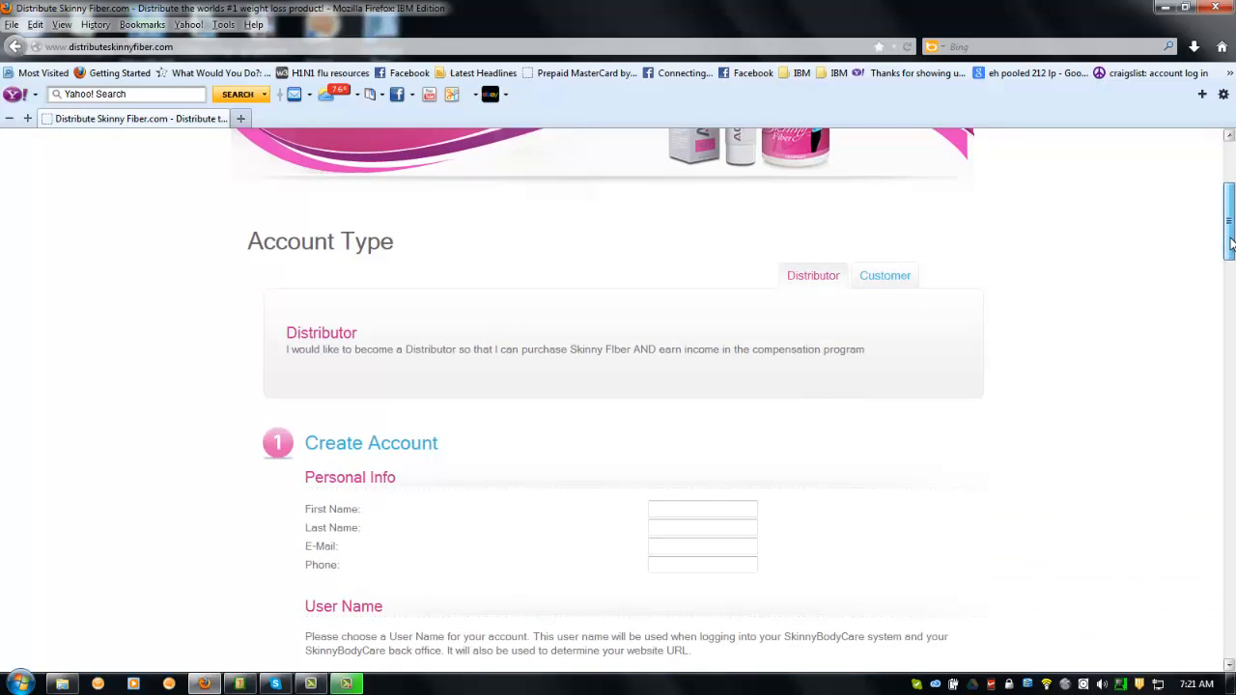
pyautogui.scroll(-3)
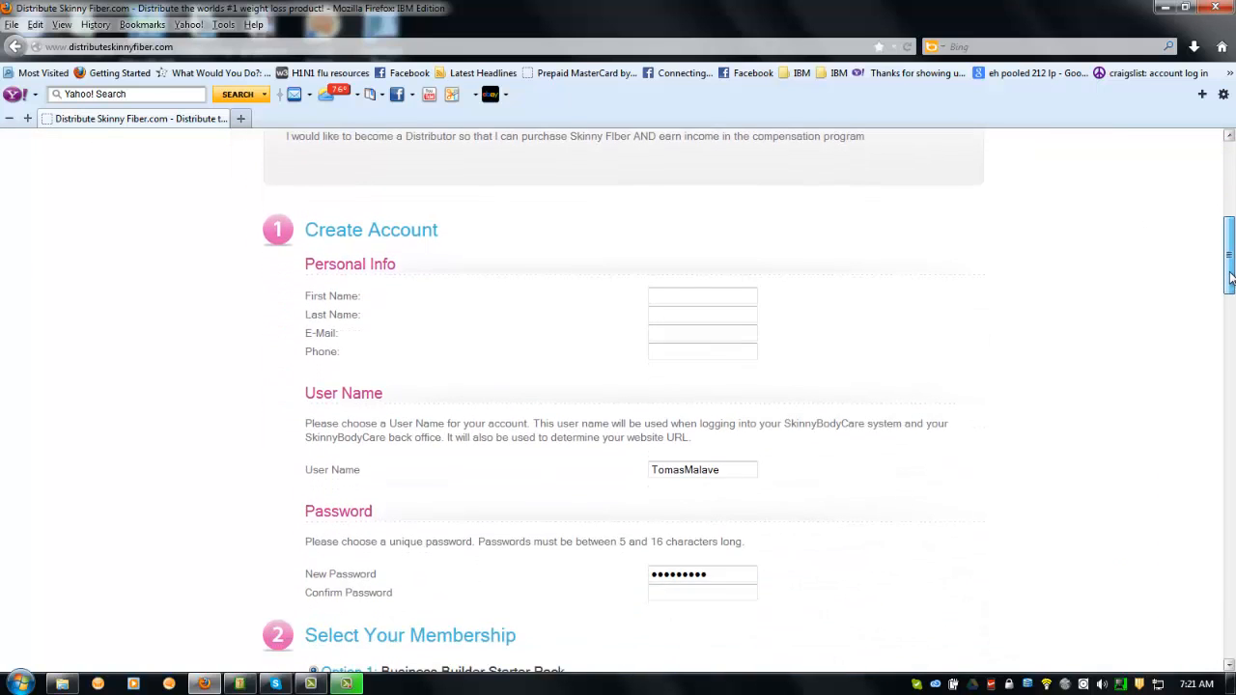
pyautogui.scroll(-3)
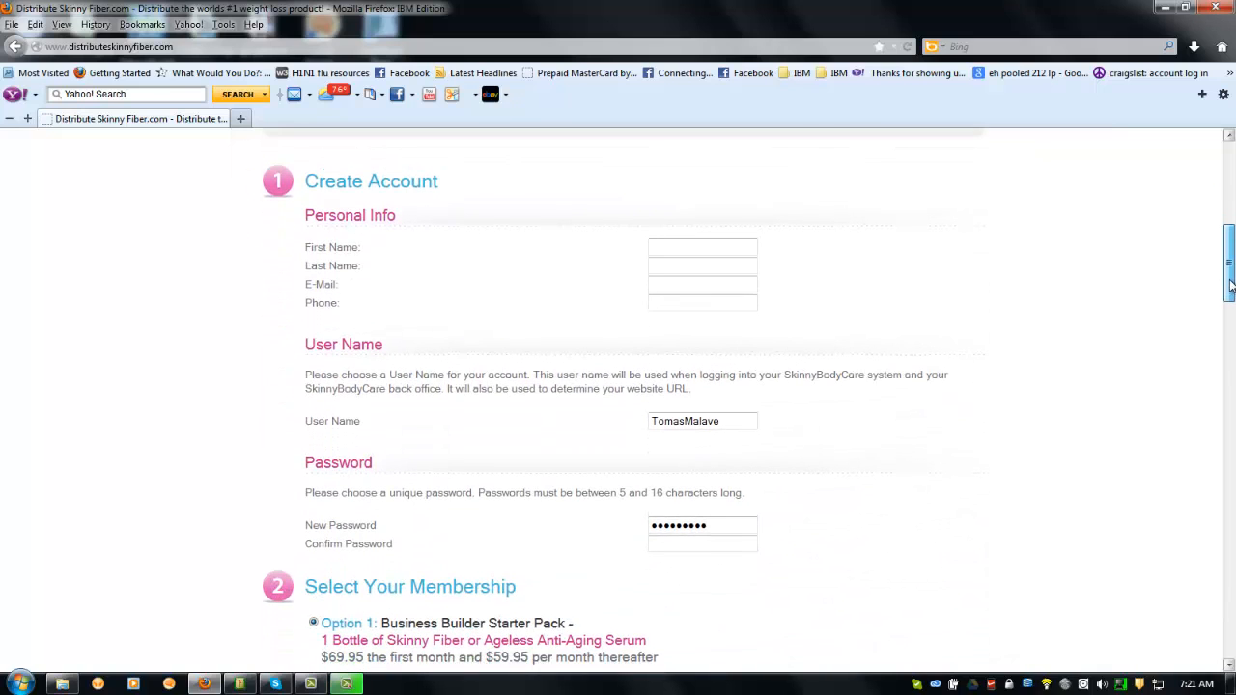
pyautogui.scroll(-3)
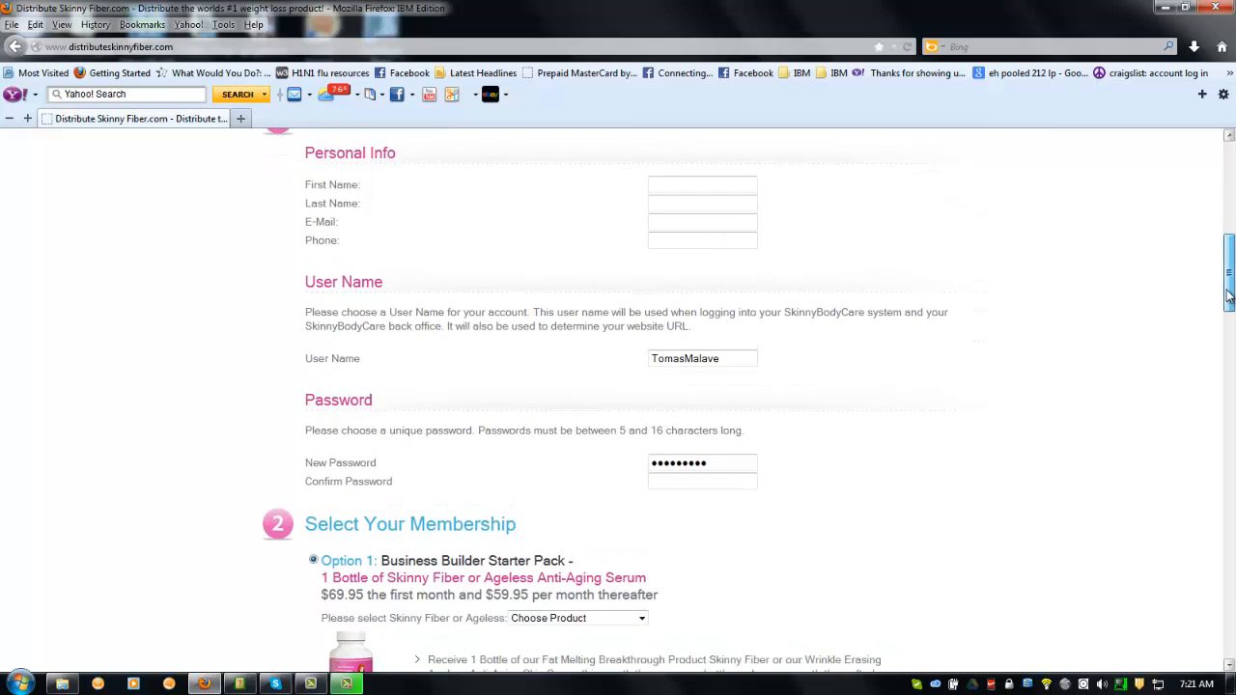
pyautogui.scroll(-3)
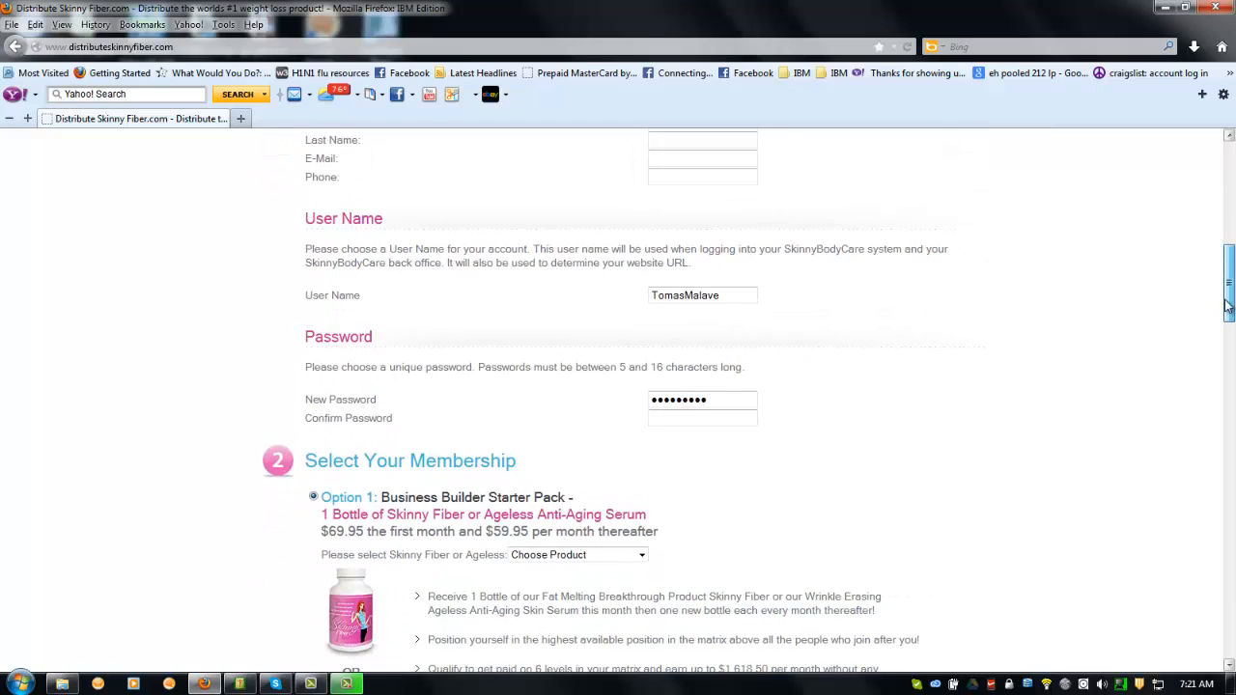
pyautogui.scroll(-3)
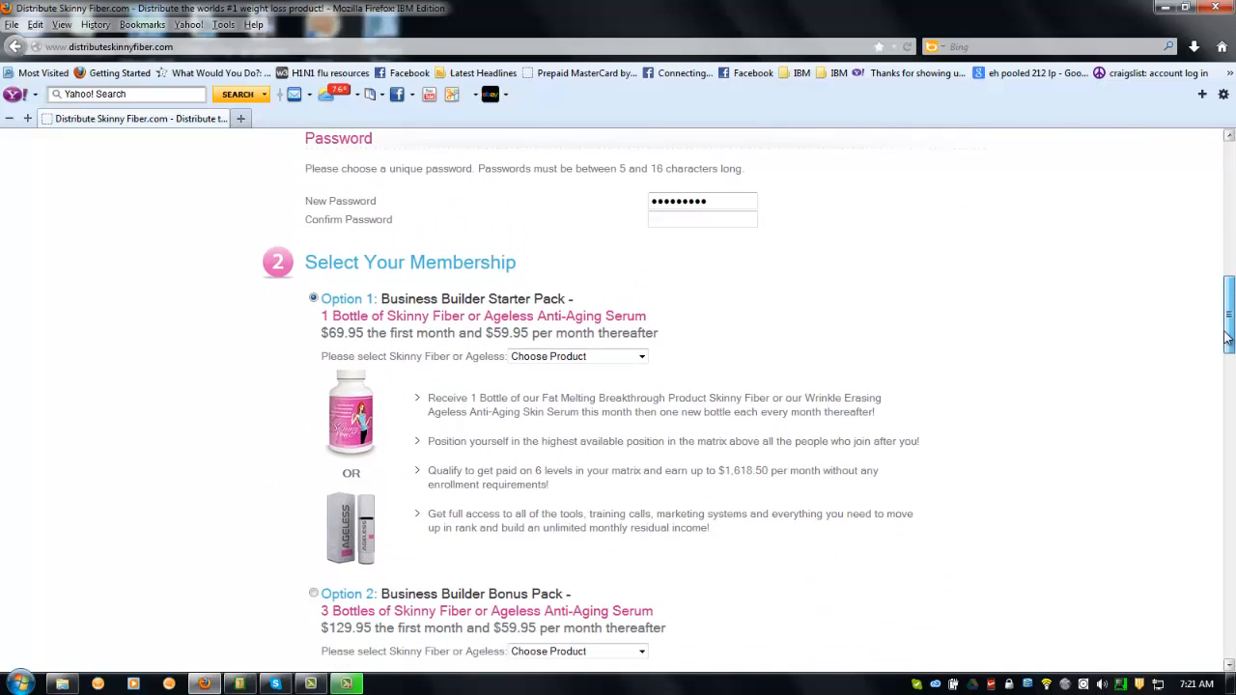
pyautogui.scroll(-3)
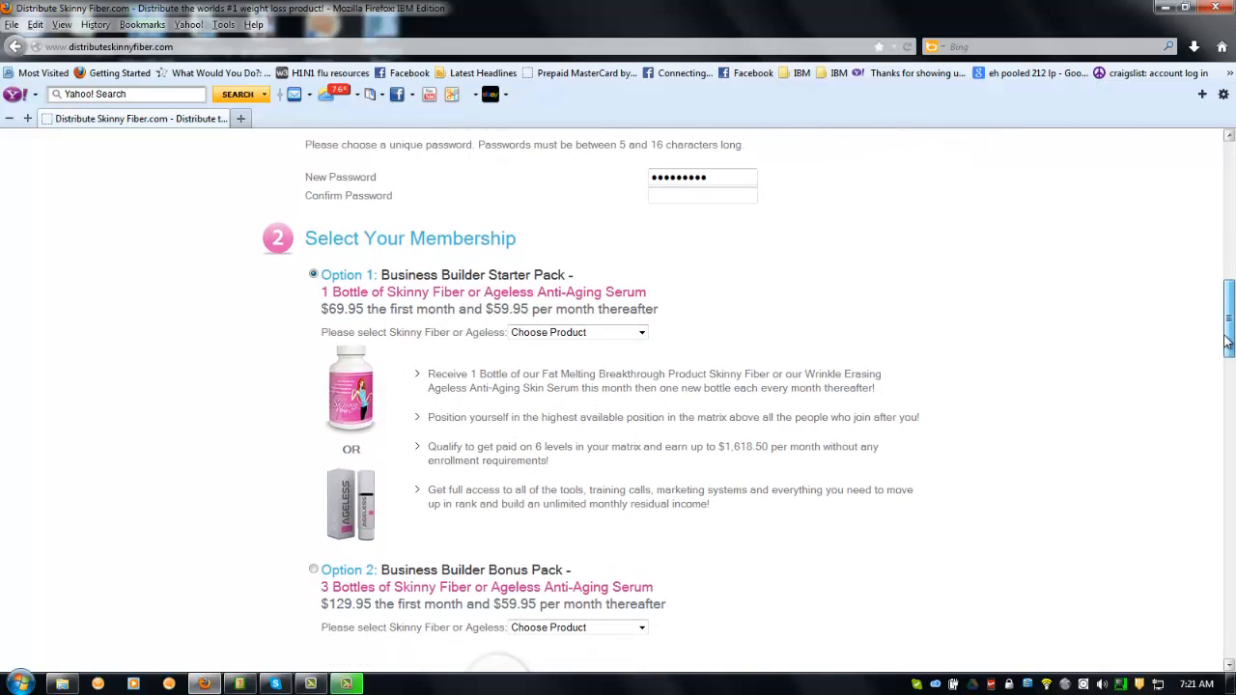
pyautogui.scroll(-3)
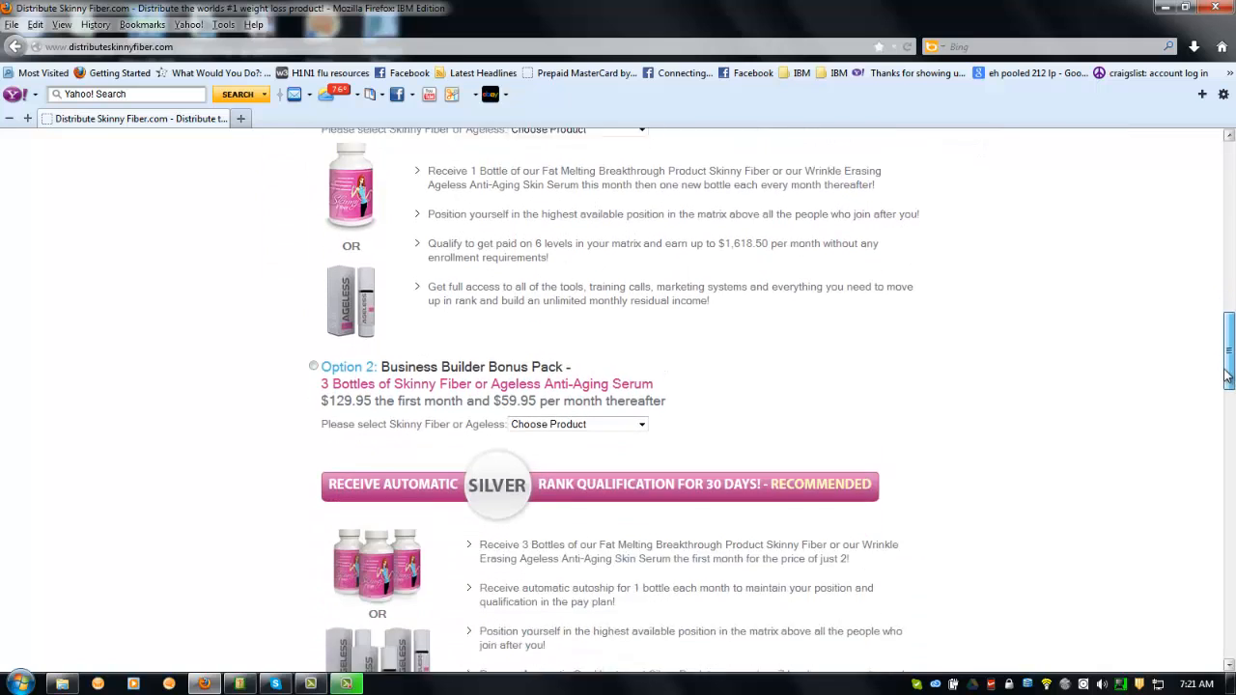
pyautogui.scroll(-3)
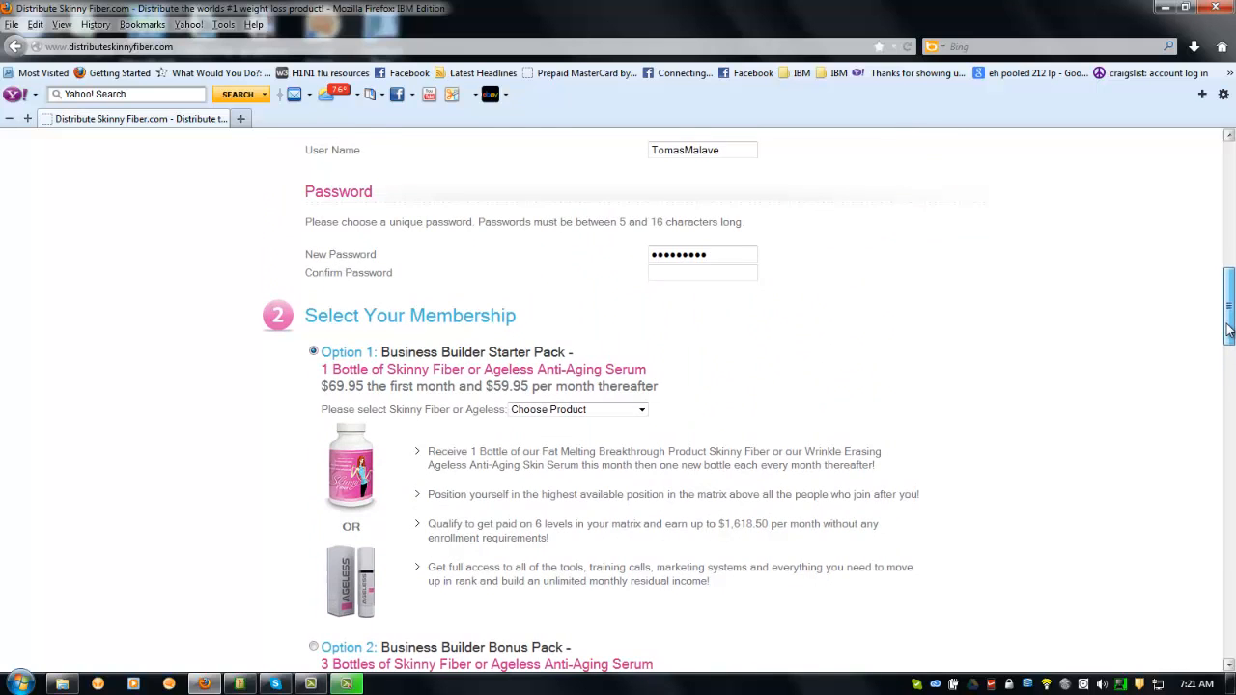
pyautogui.scroll(-3)
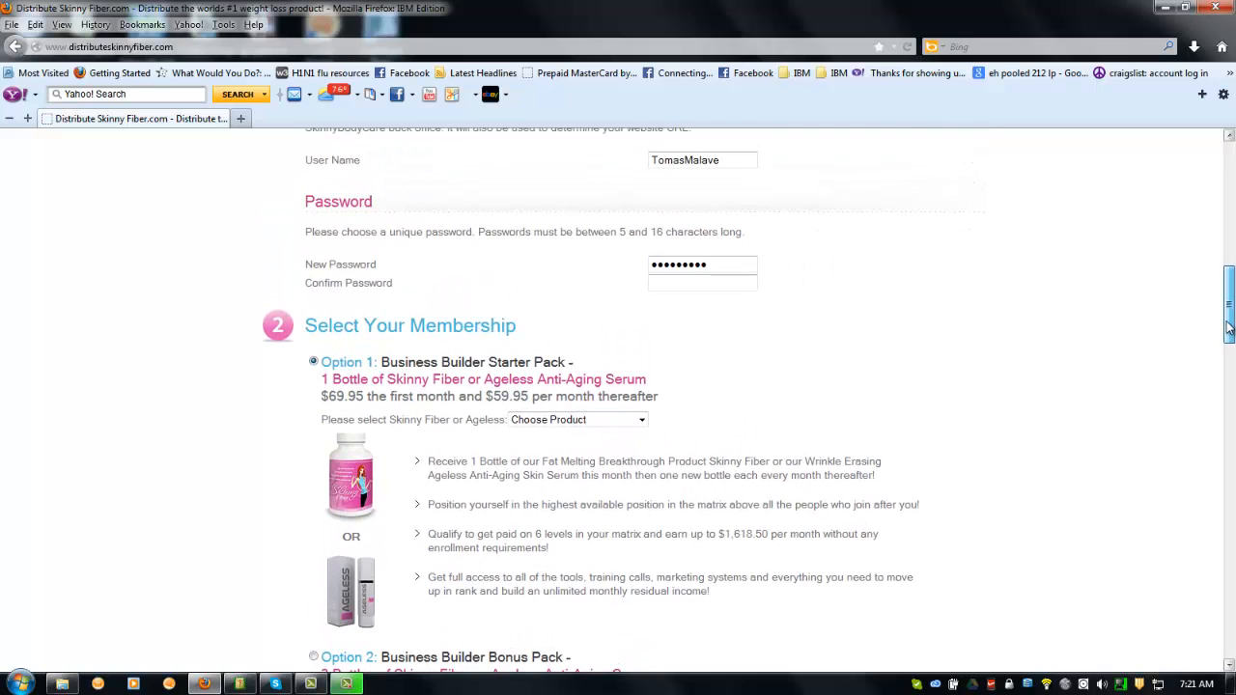
pyautogui.scroll(-3)
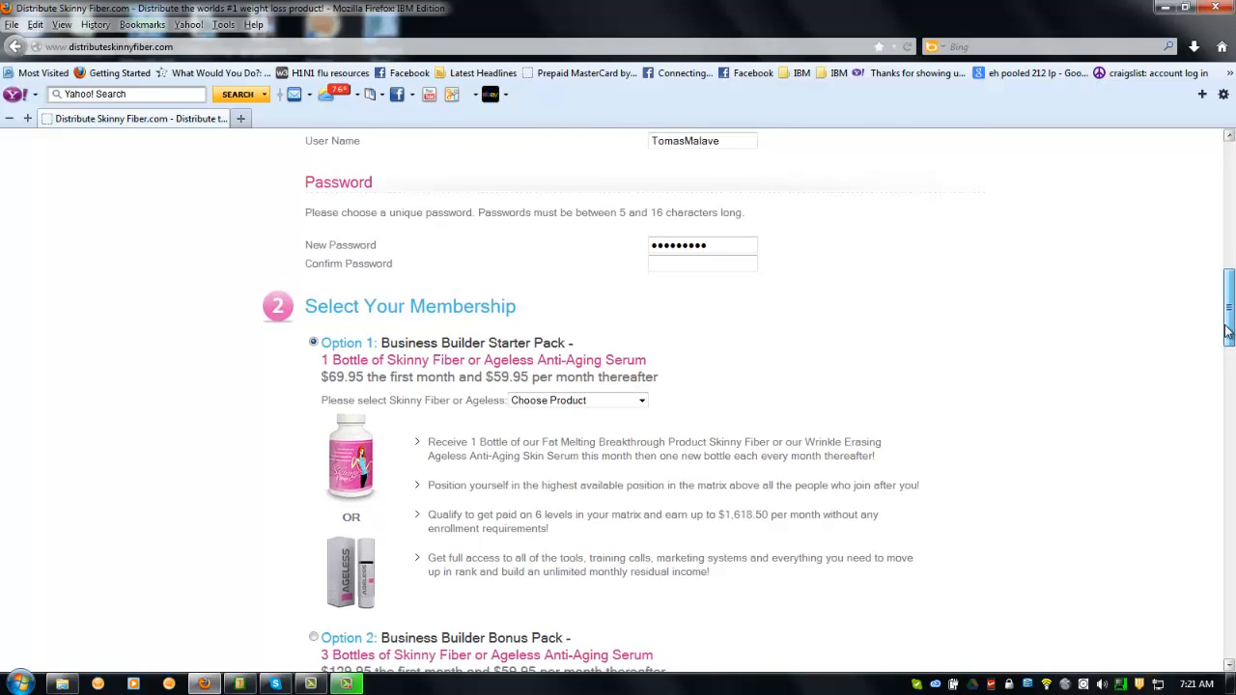
pyautogui.scroll(-3)
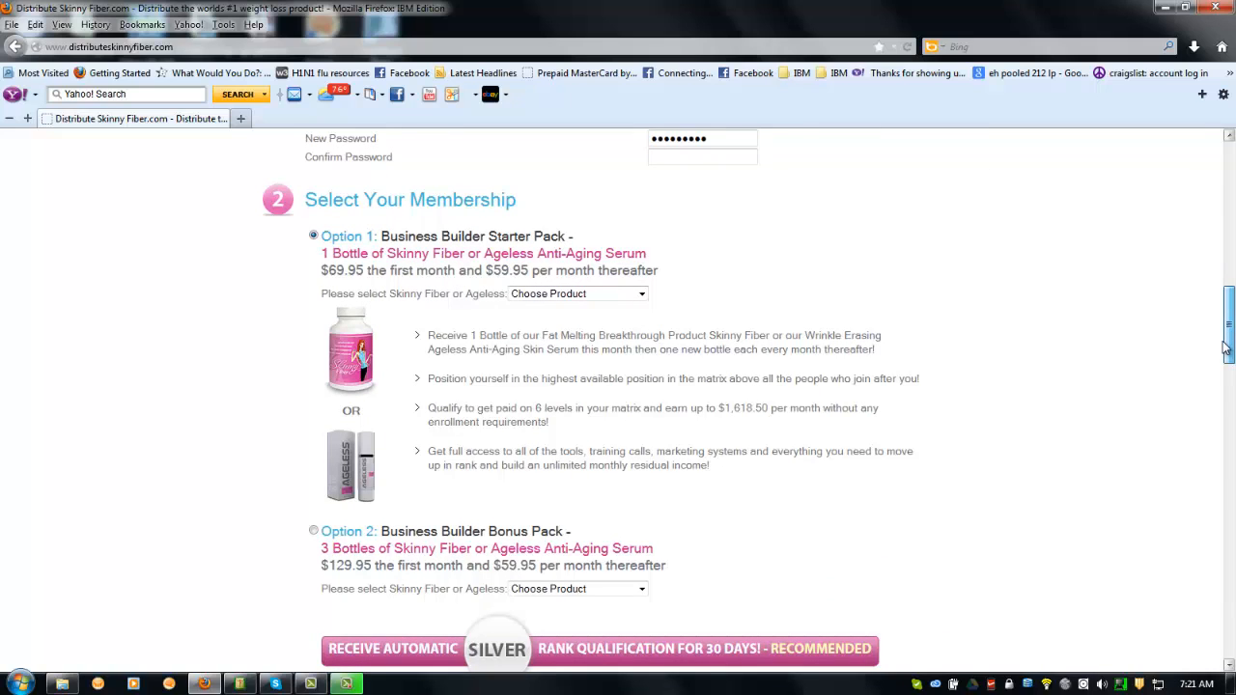
# Scroll through the Bonus, Premier and Retail membership pack options
pyautogui.scroll(-3)
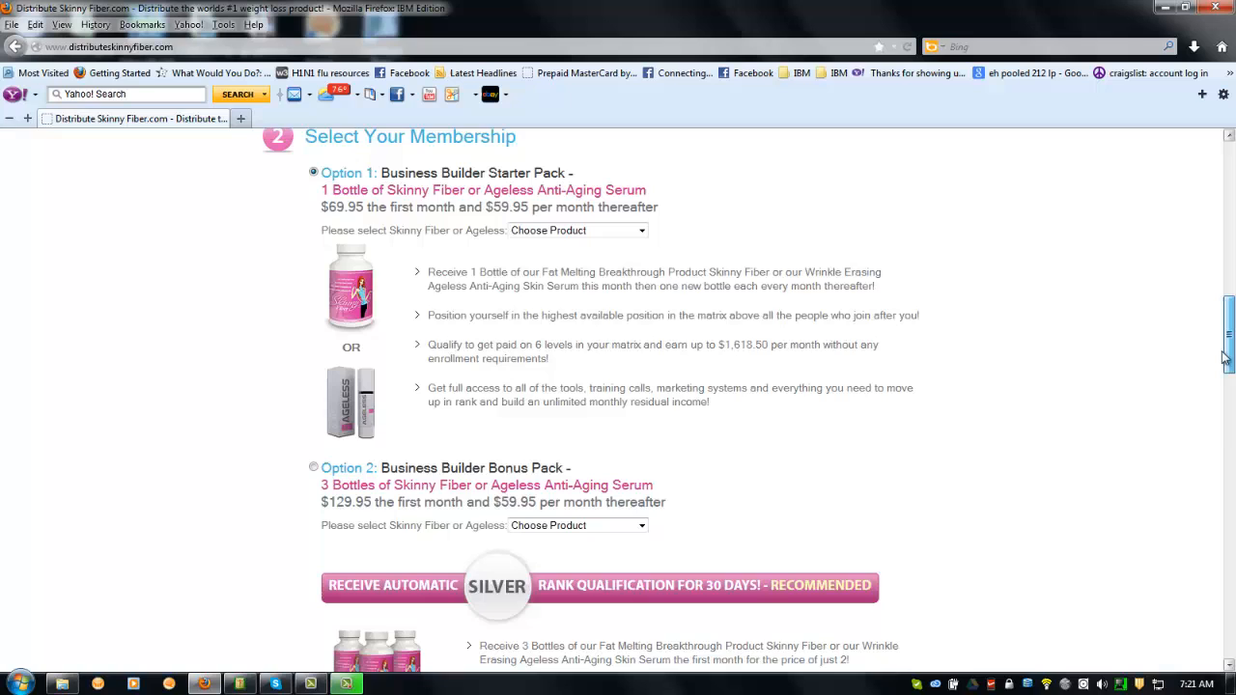
pyautogui.scroll(3)
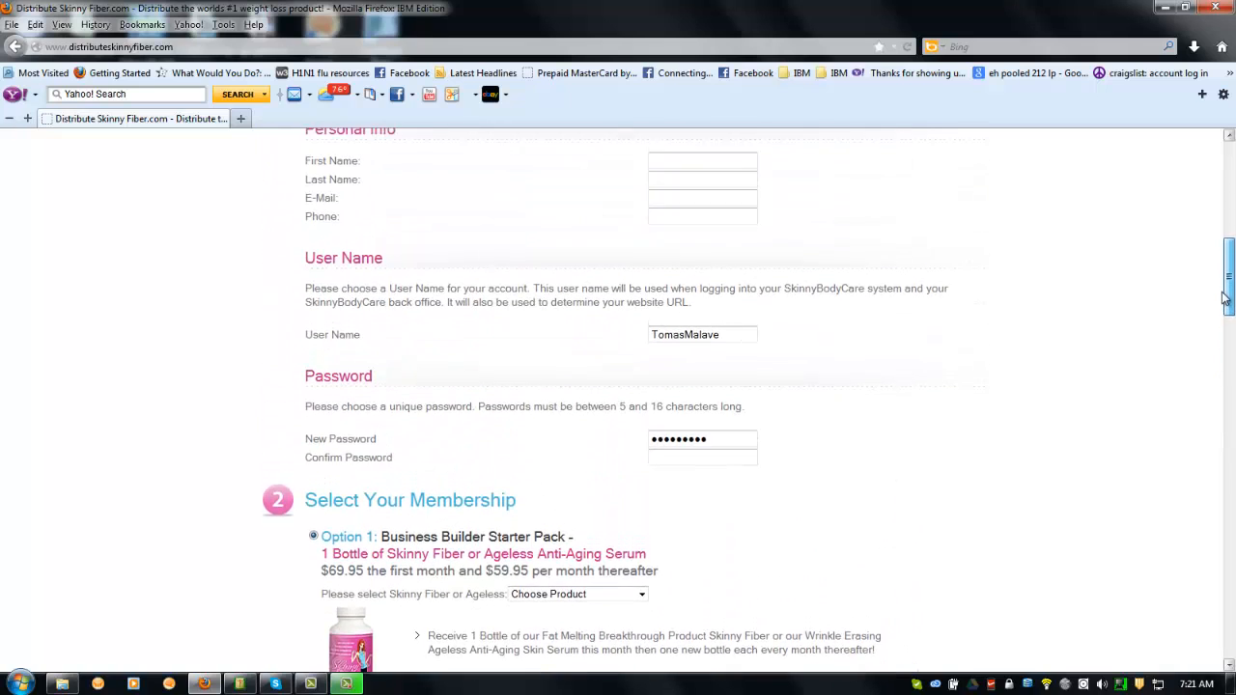
pyautogui.scroll(-3)
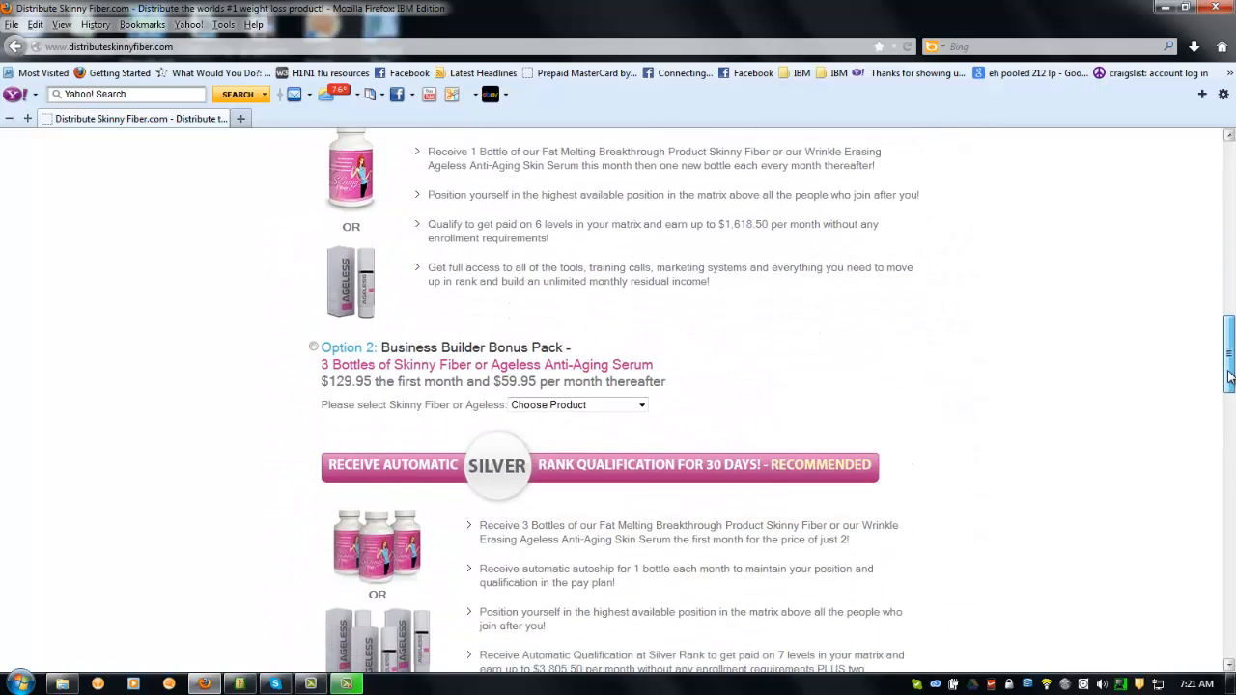
pyautogui.scroll(-3)
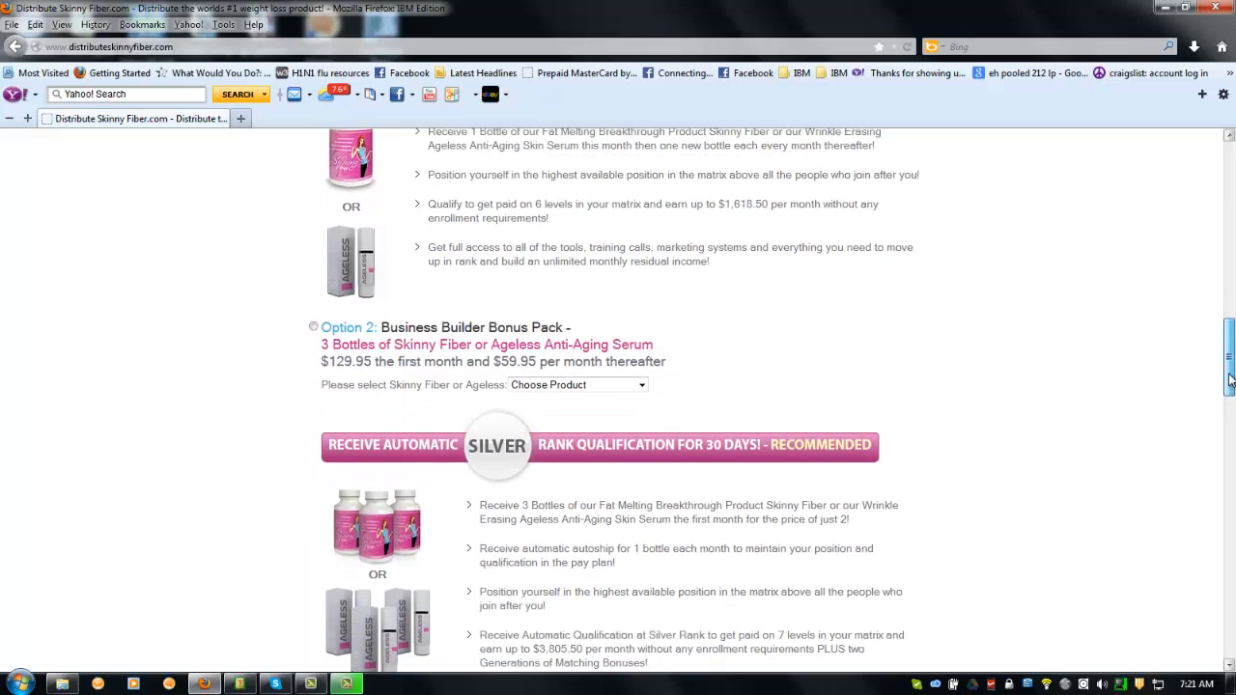
pyautogui.scroll(-3)
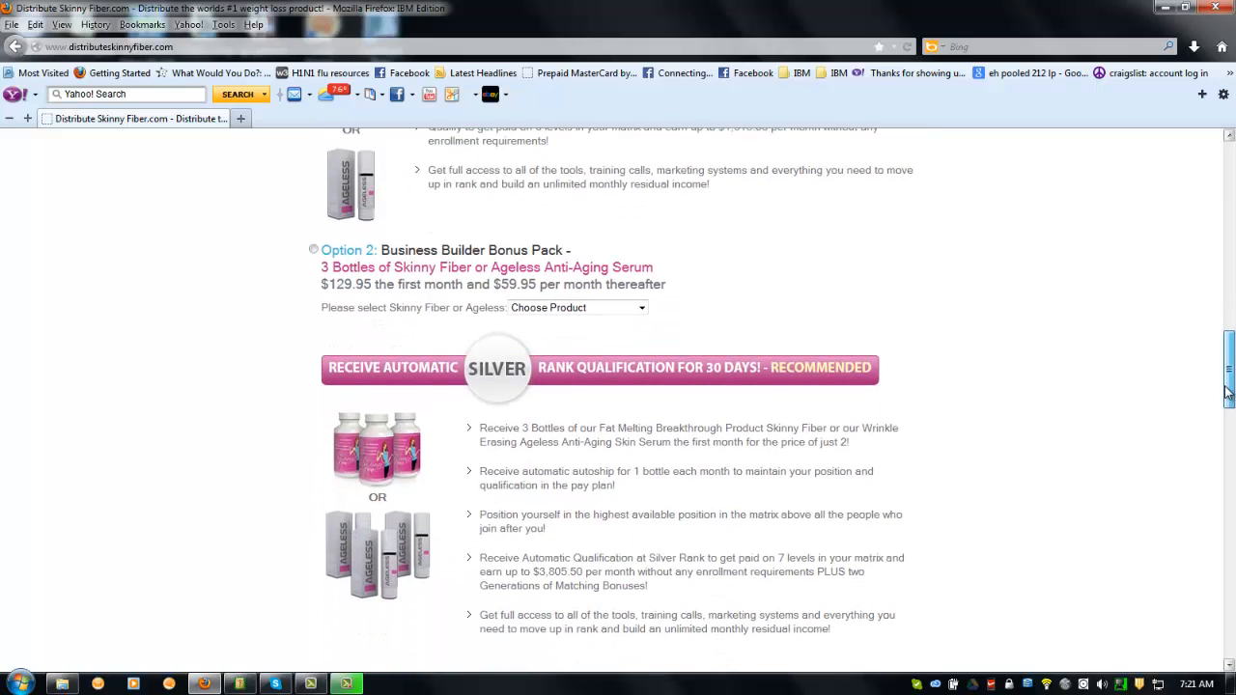
pyautogui.scroll(-3)
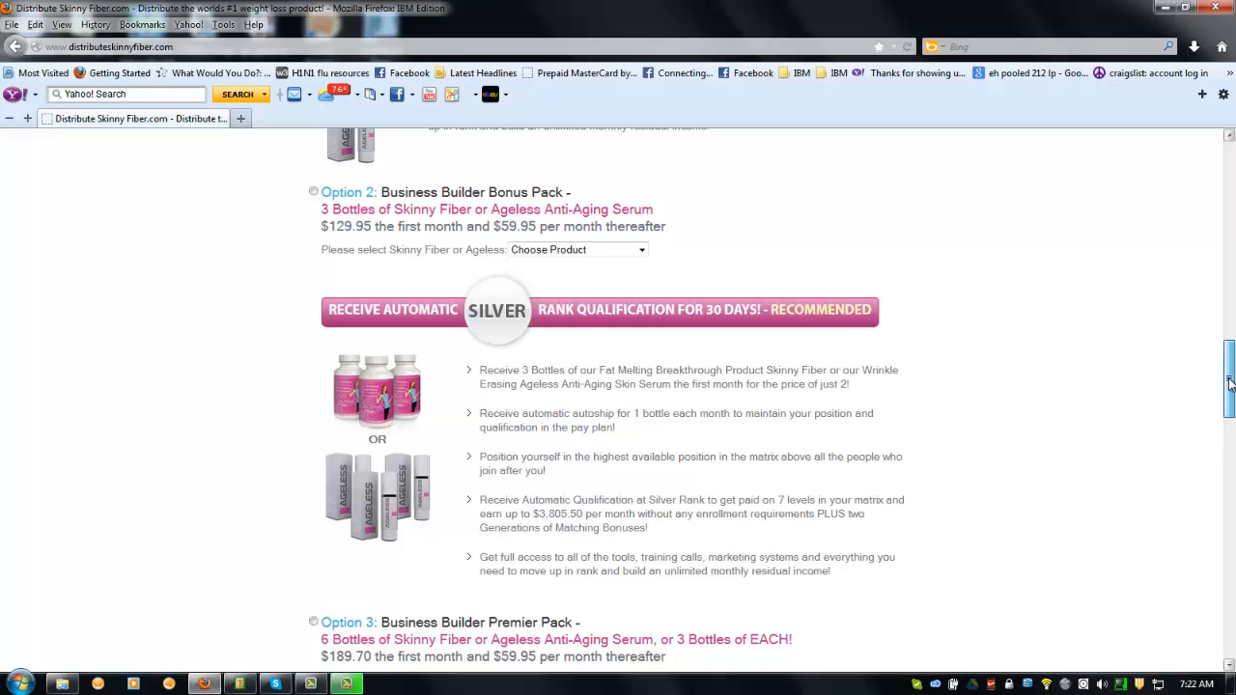
pyautogui.scroll(-3)
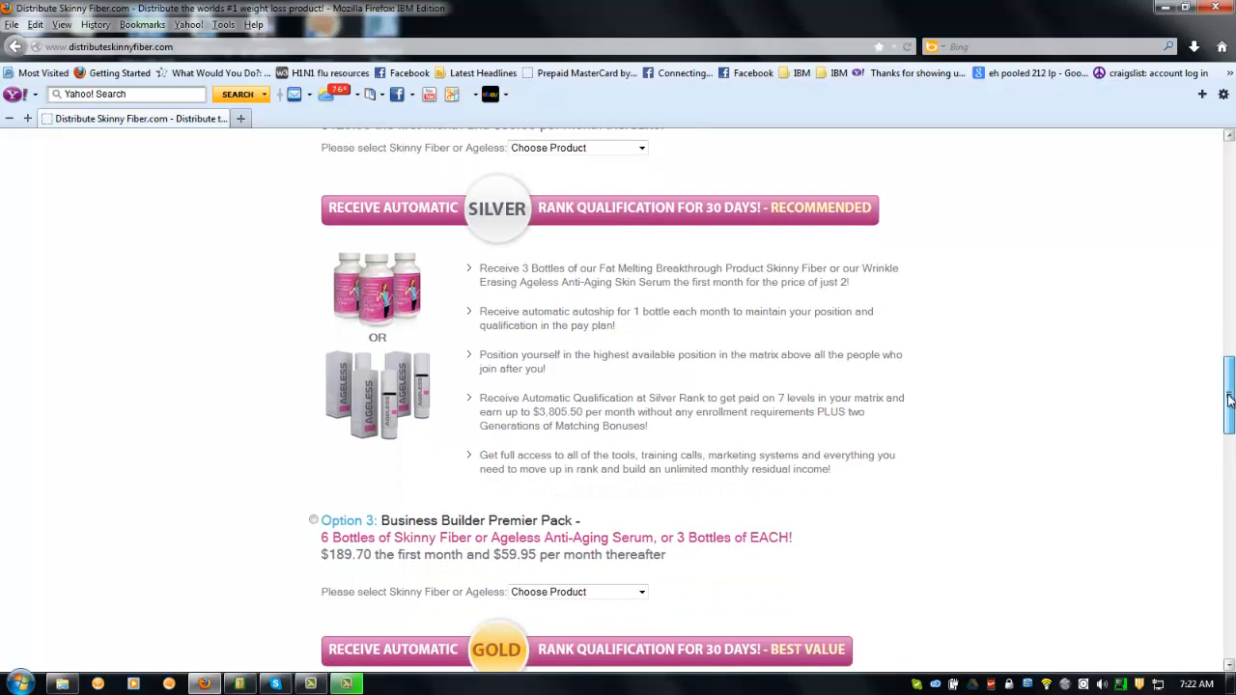
pyautogui.scroll(-3)
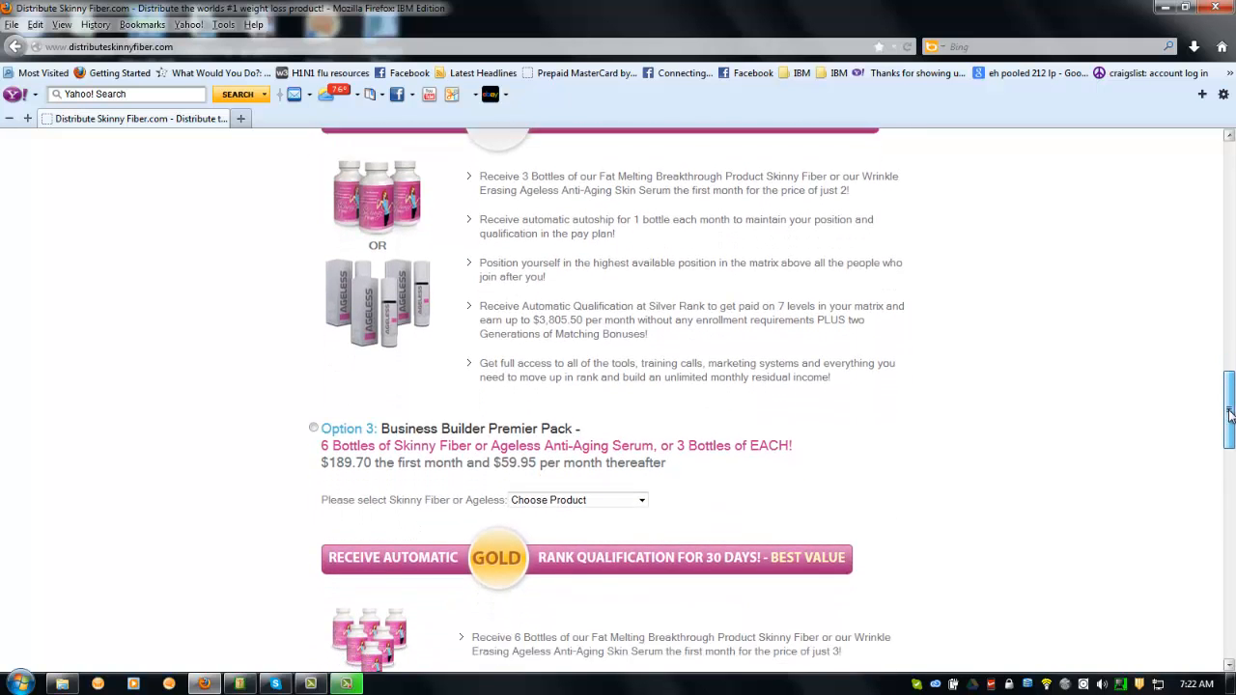
pyautogui.scroll(-3)
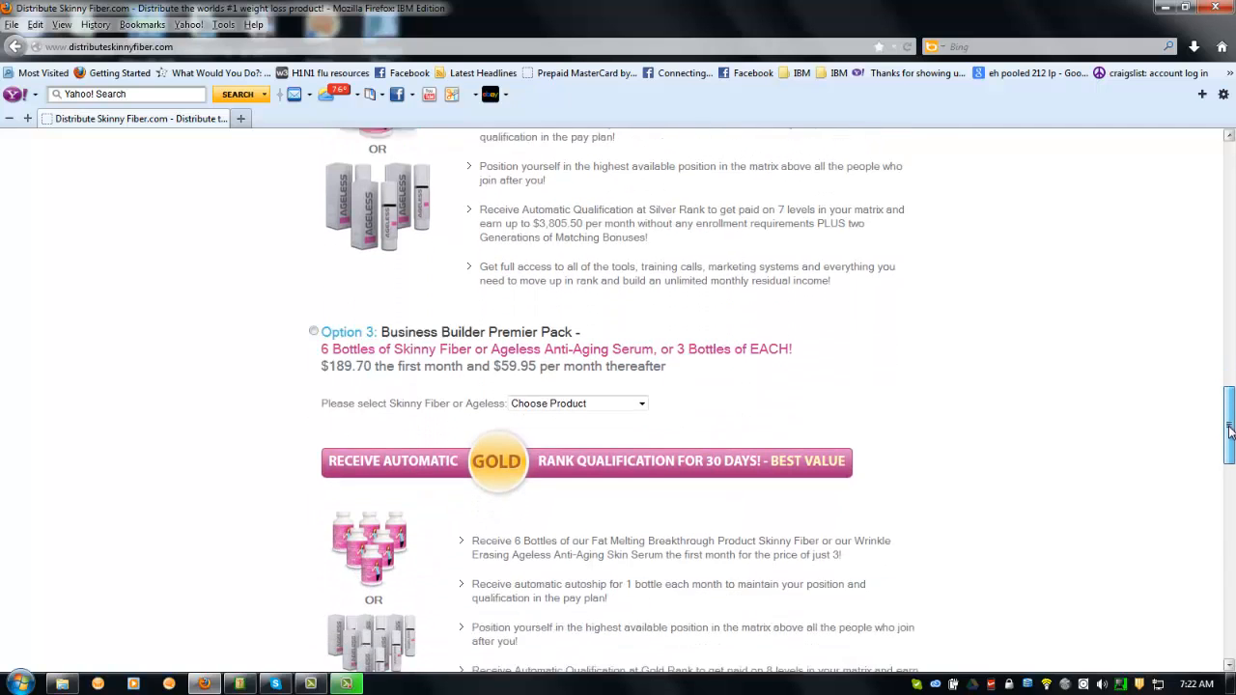
pyautogui.scroll(-3)
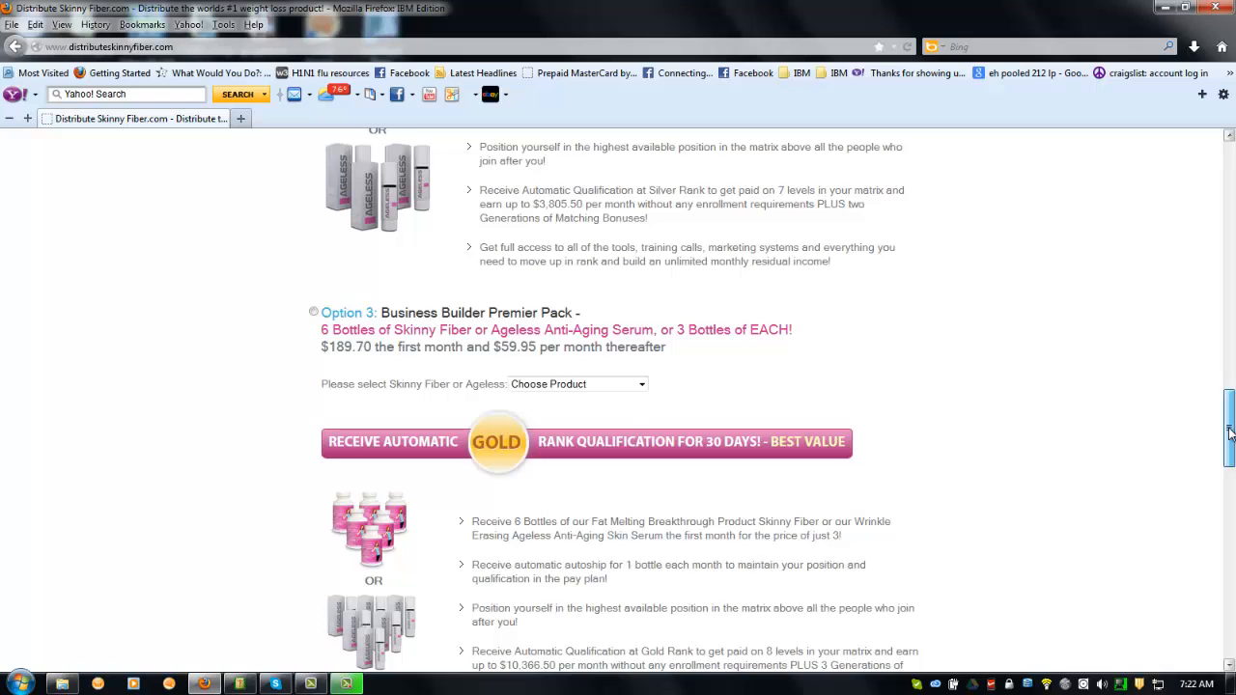
pyautogui.scroll(-3)
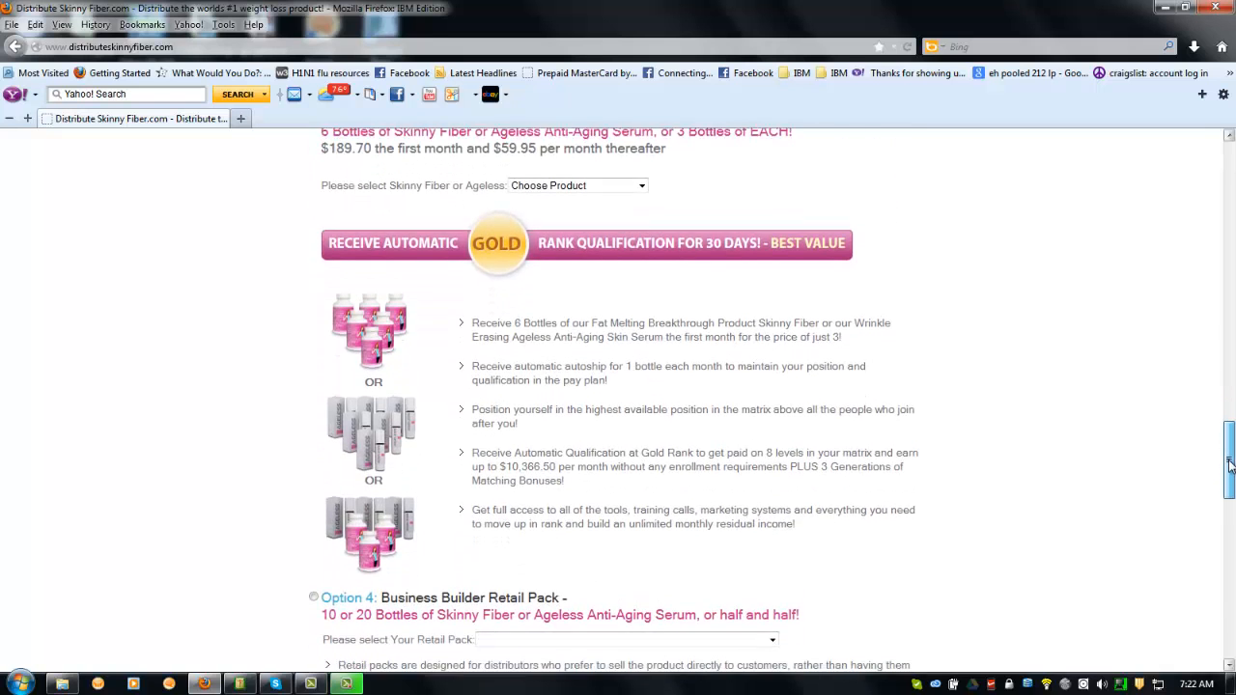
pyautogui.scroll(-3)
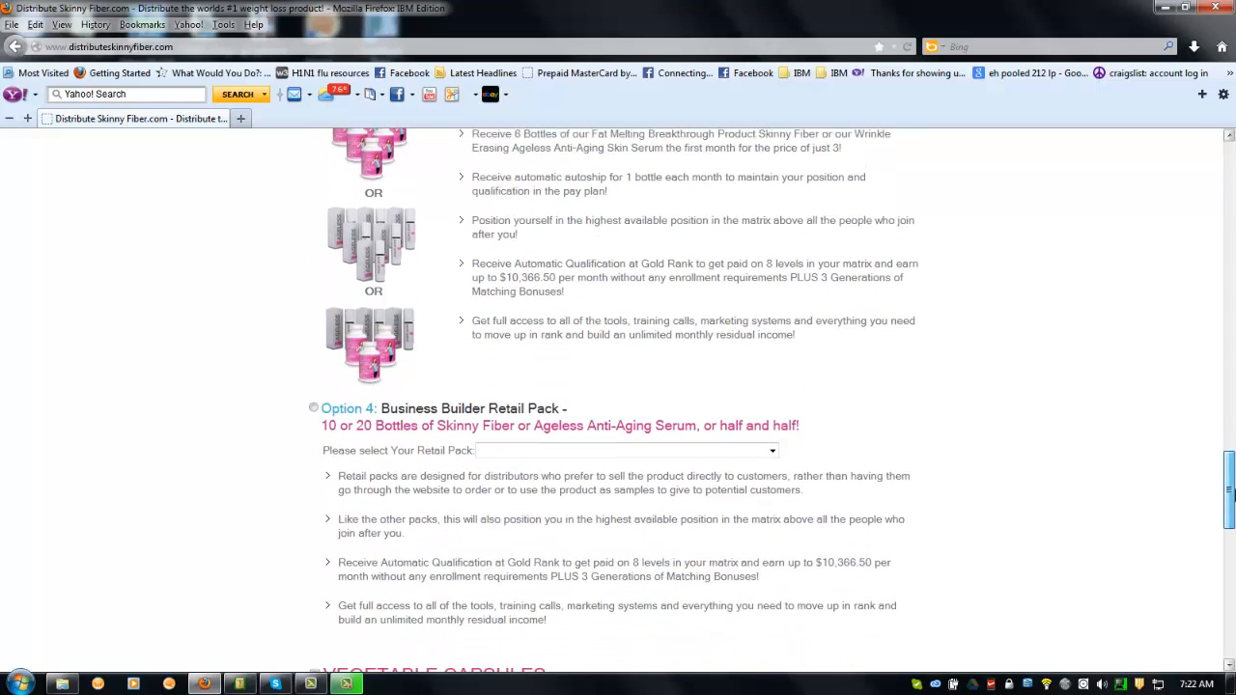
# Scroll back up toward the sign-up page's Account Type section
pyautogui.scroll(3)
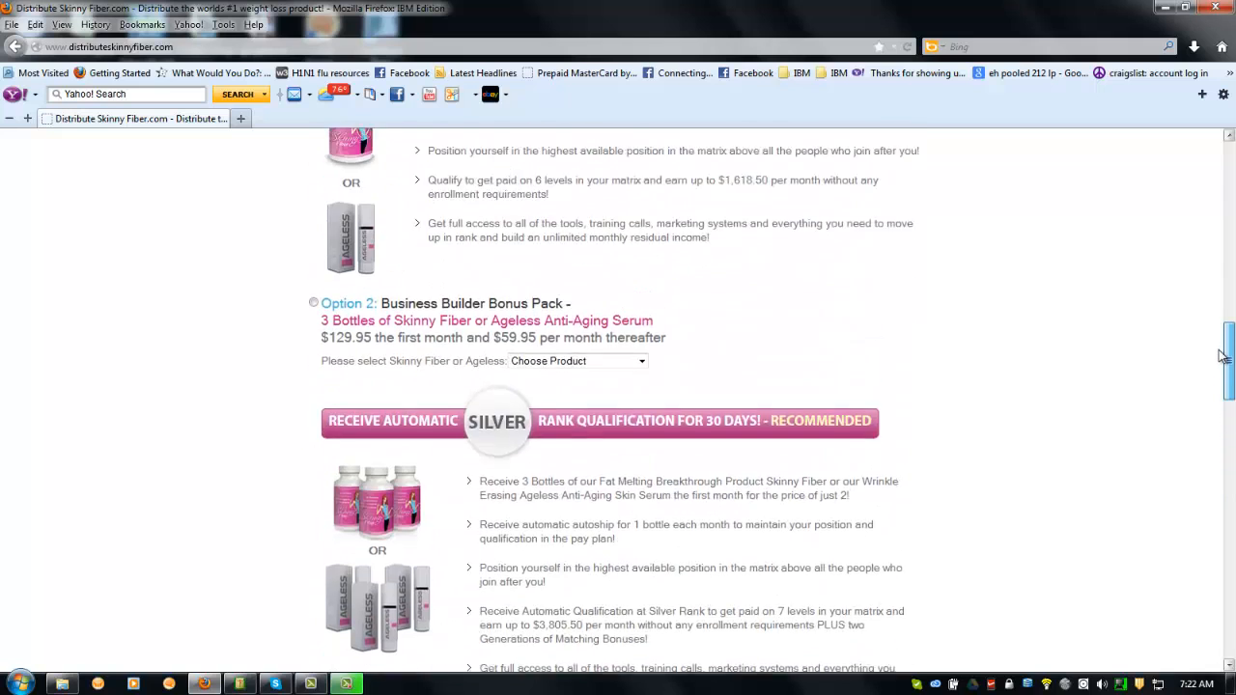
pyautogui.scroll(3)
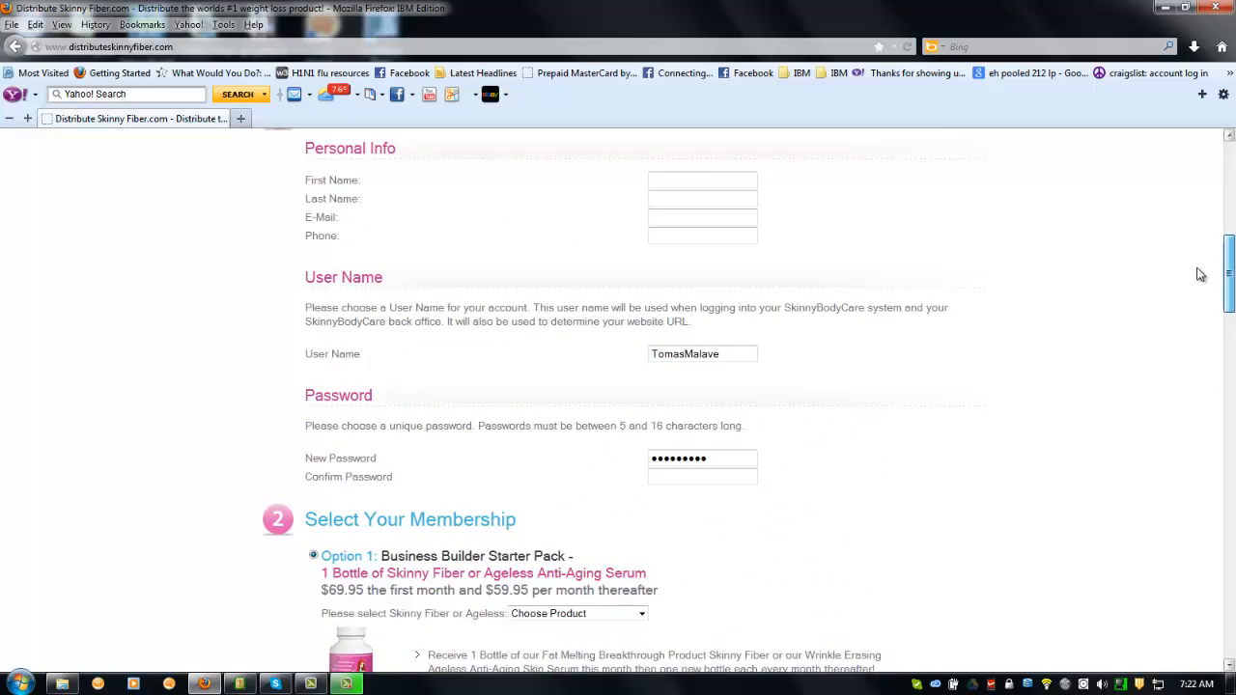
pyautogui.scroll(3)
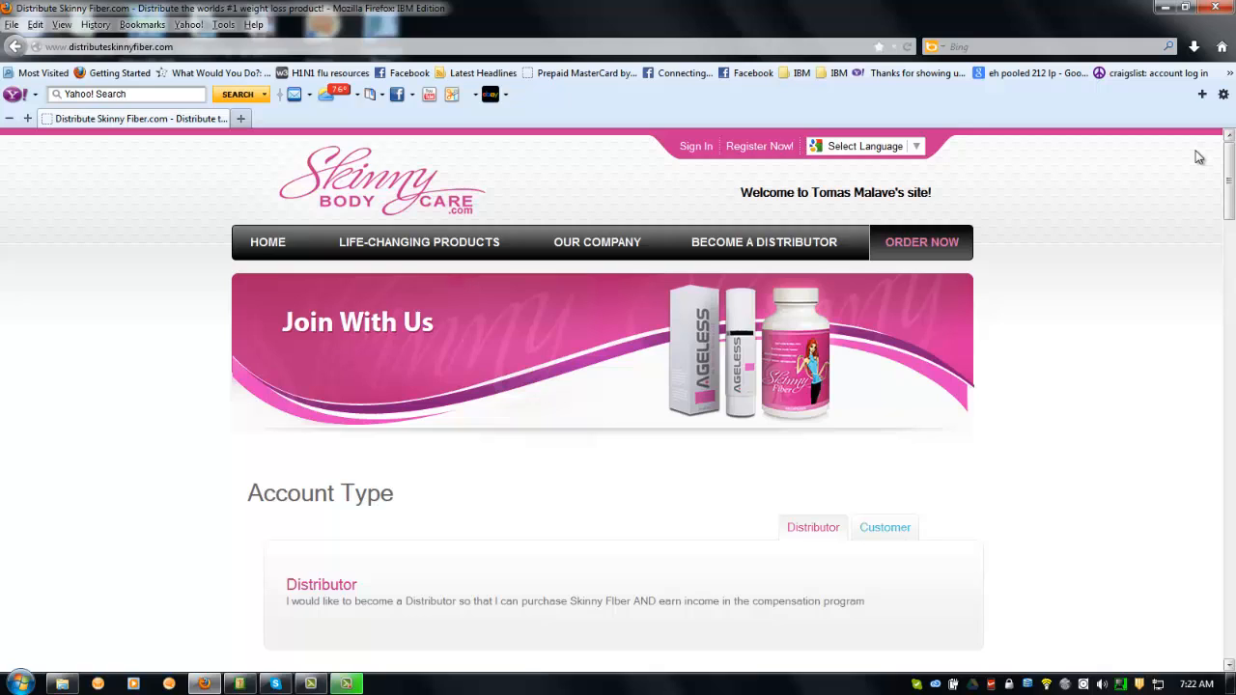
pyautogui.moveTo(886, 132)
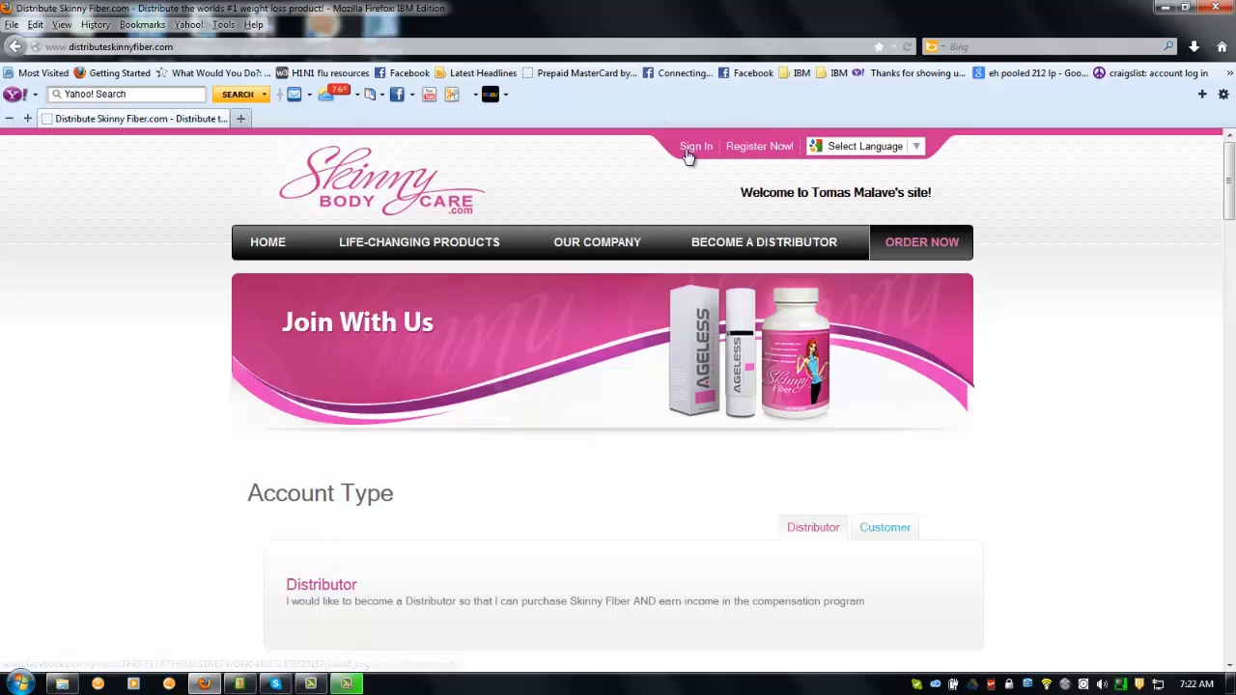
# Log in under Member Login with the saved credentials to reach Tomas's Control Panel
pyautogui.click(696, 145)
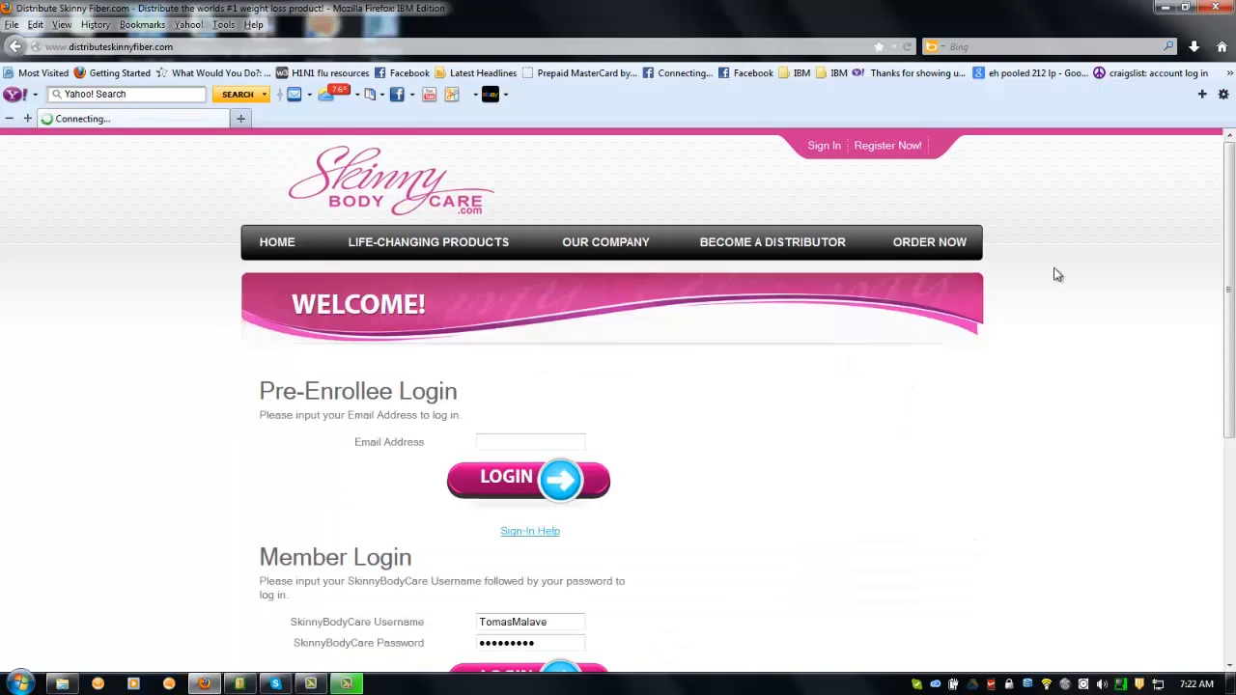
pyautogui.scroll(-3)
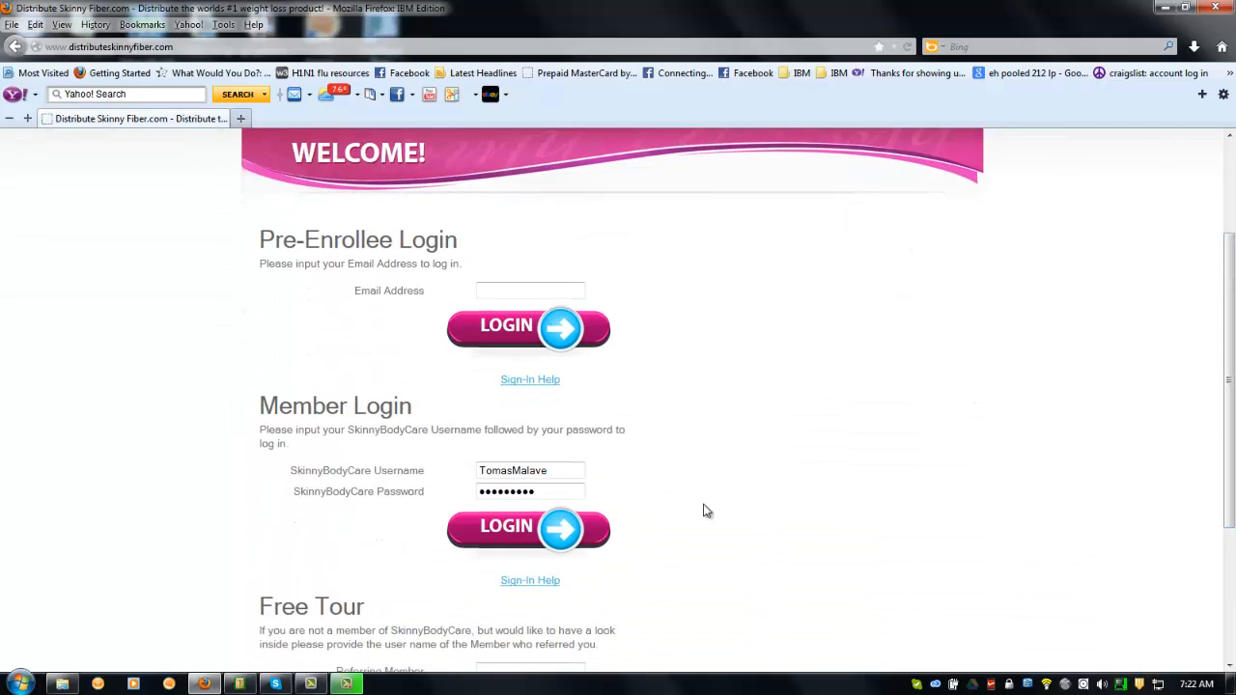
pyautogui.click(529, 528)
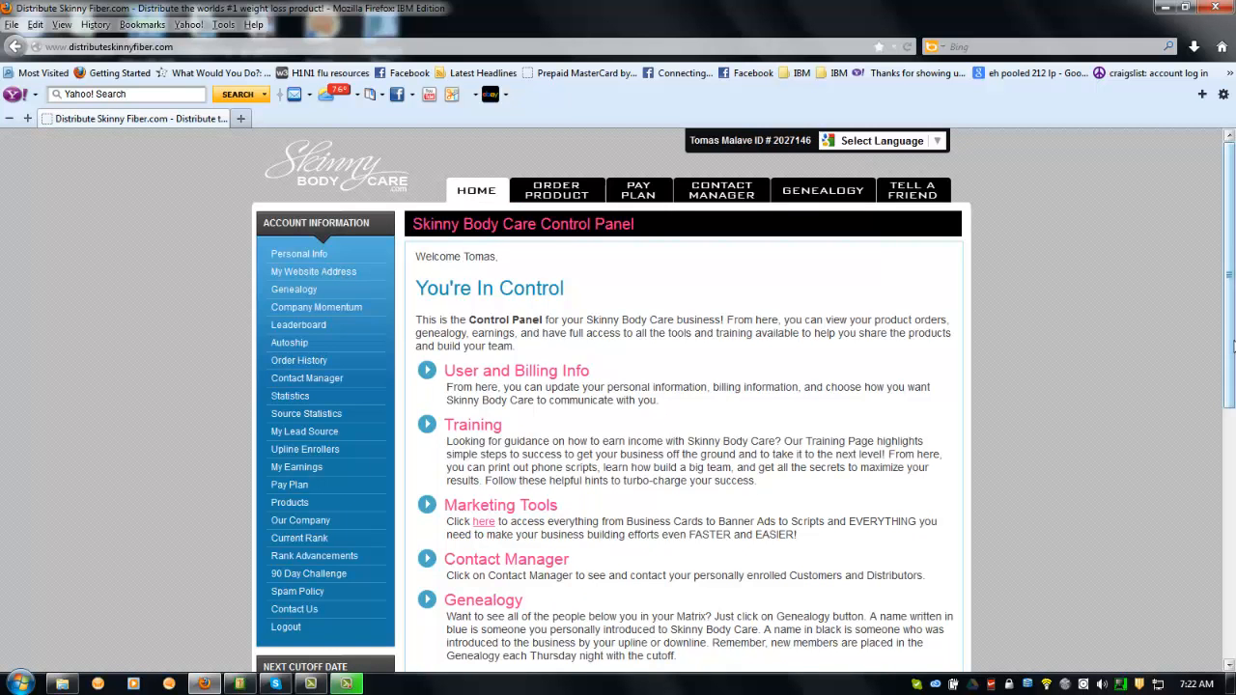
pyautogui.scroll(-3)
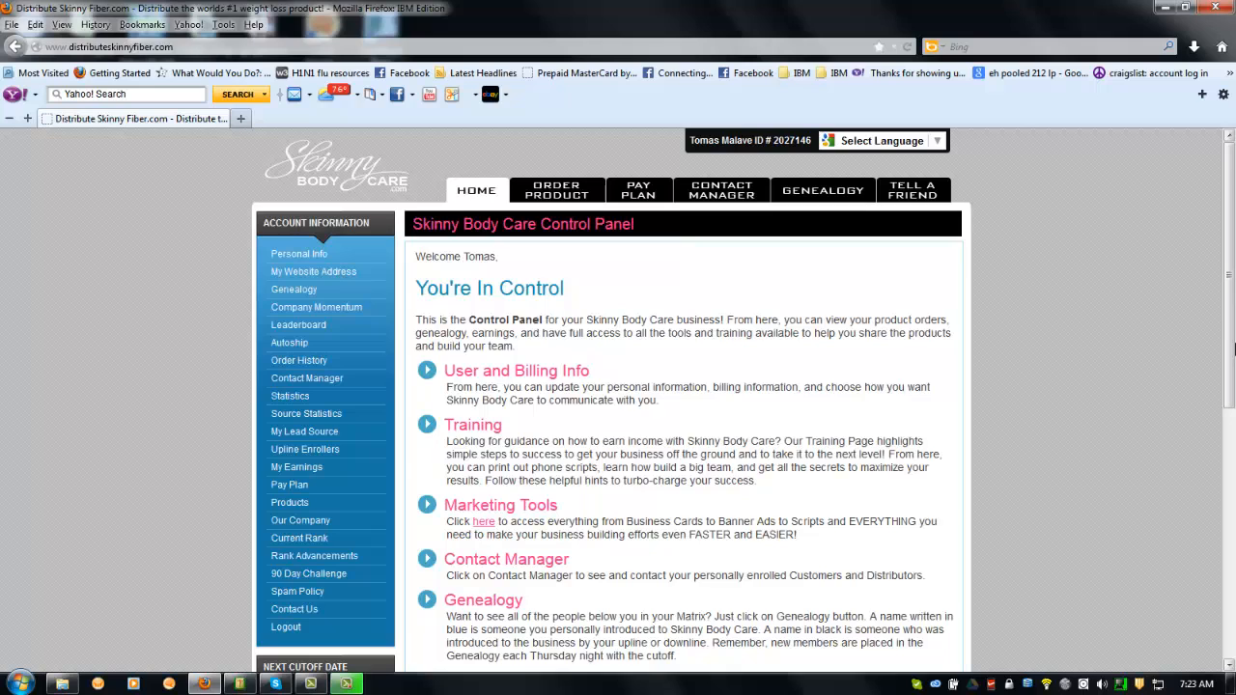
pyautogui.moveTo(805, 255)
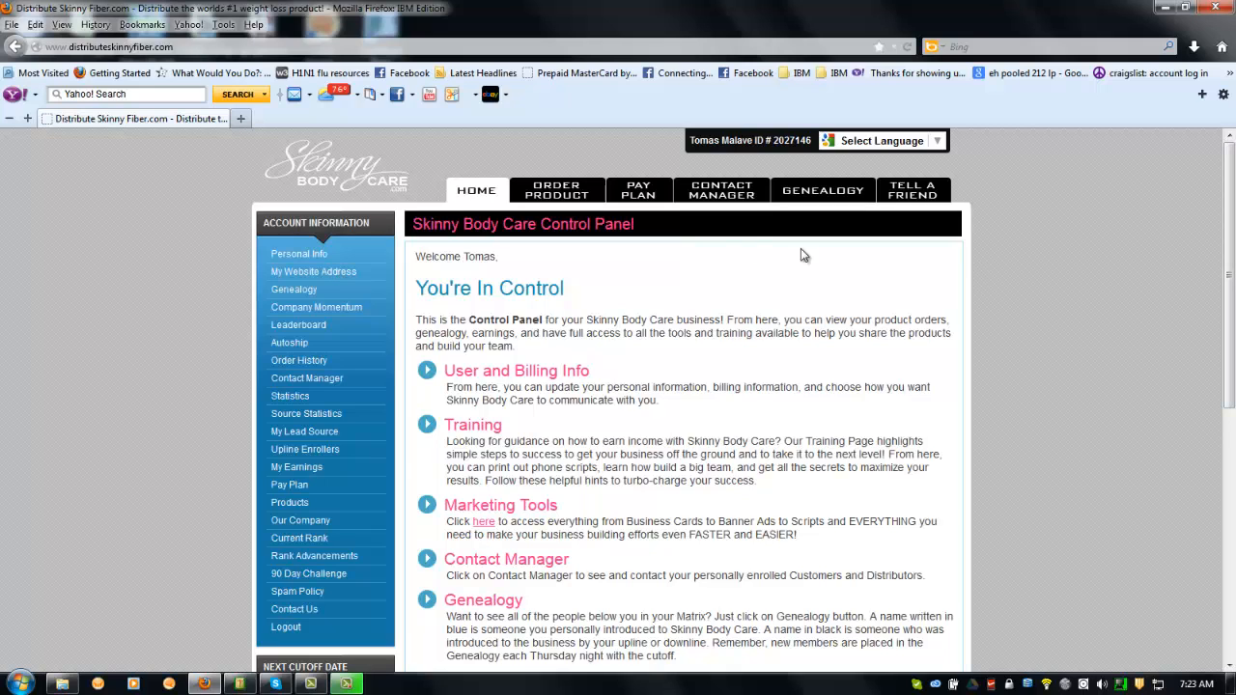
# Open My Website Address and browse down to the SBC Opportunity Movie address
pyautogui.click(312, 271)
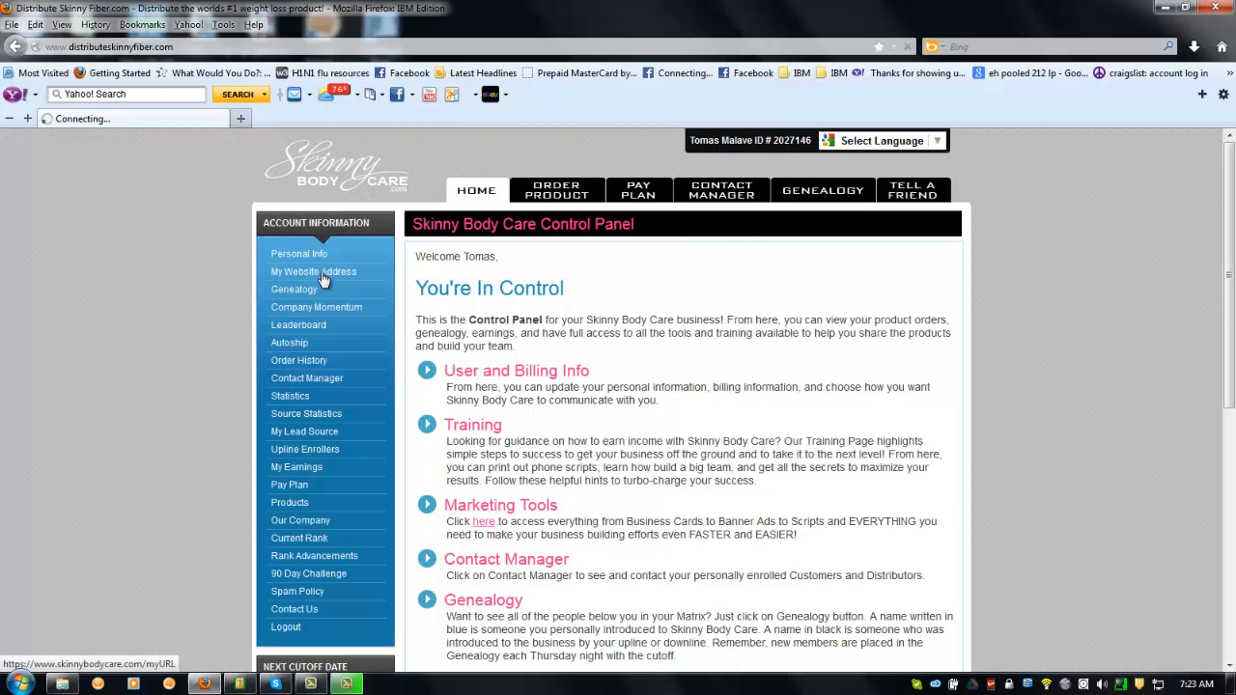
pyautogui.click(313, 272)
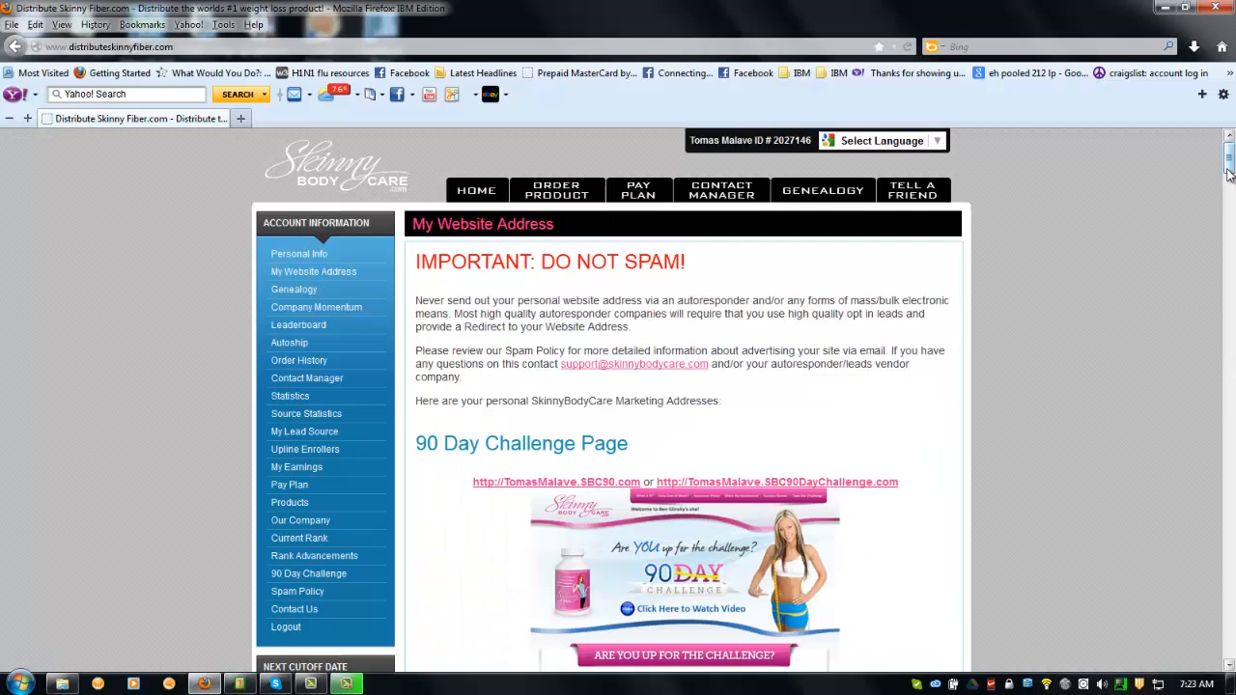
pyautogui.scroll(-3)
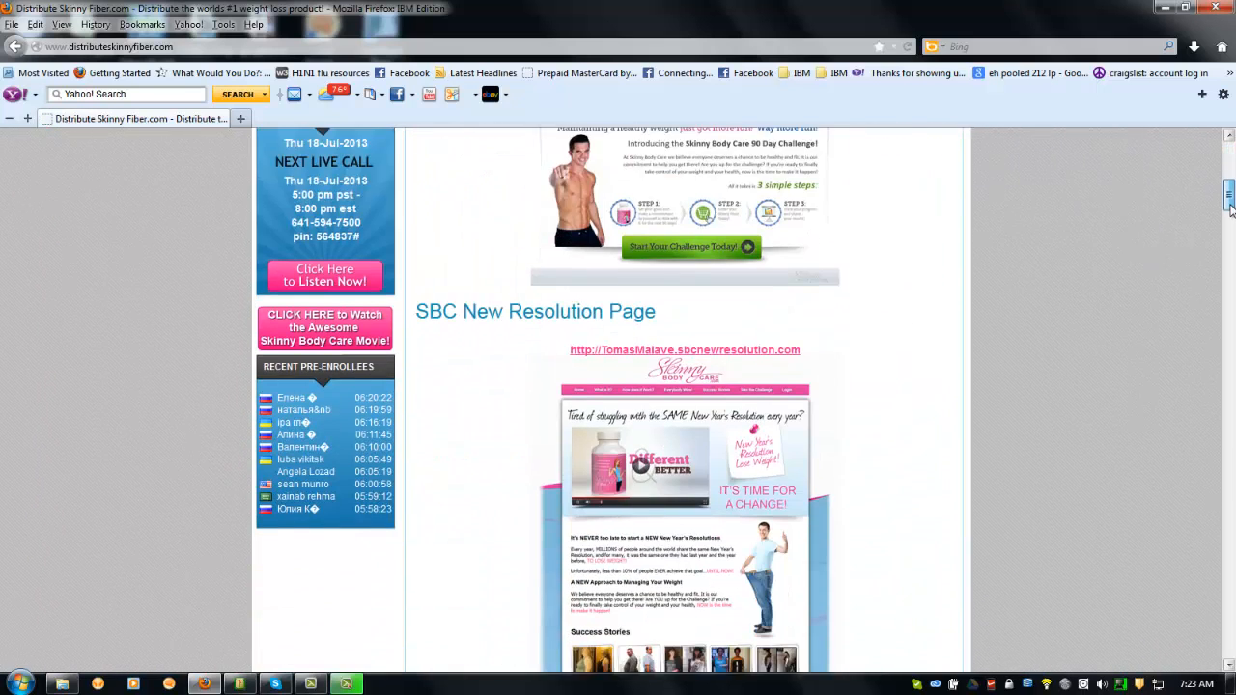
pyautogui.scroll(-3)
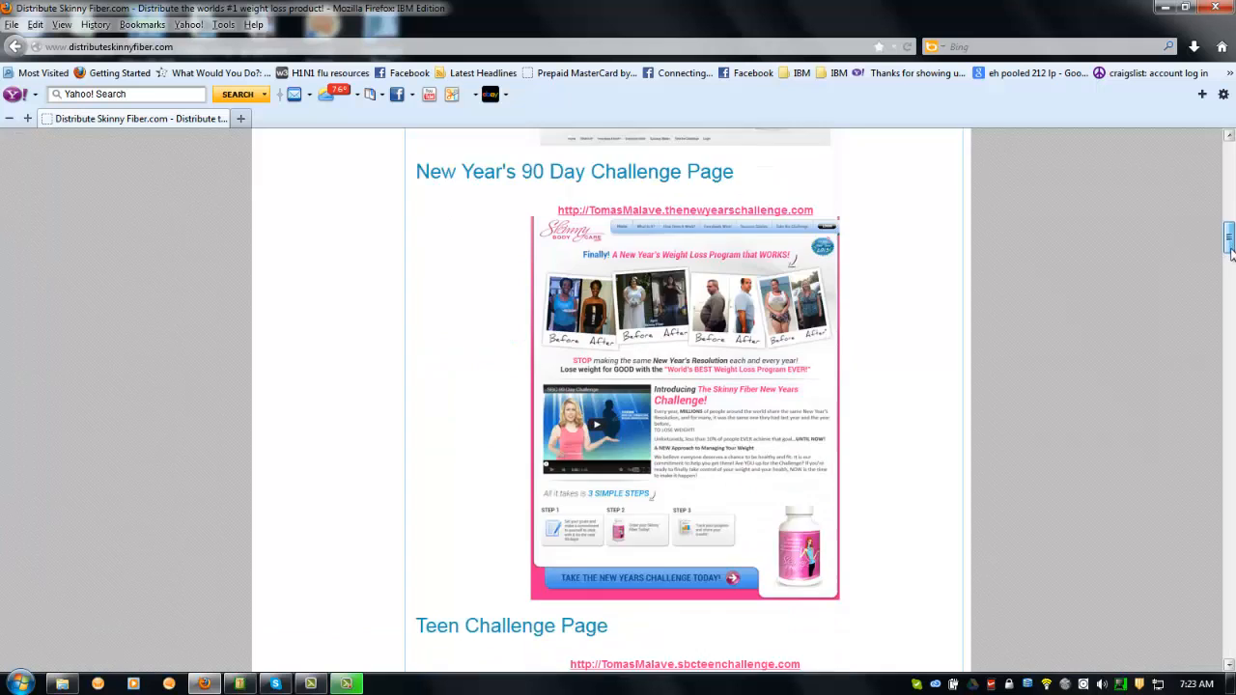
pyautogui.scroll(-3)
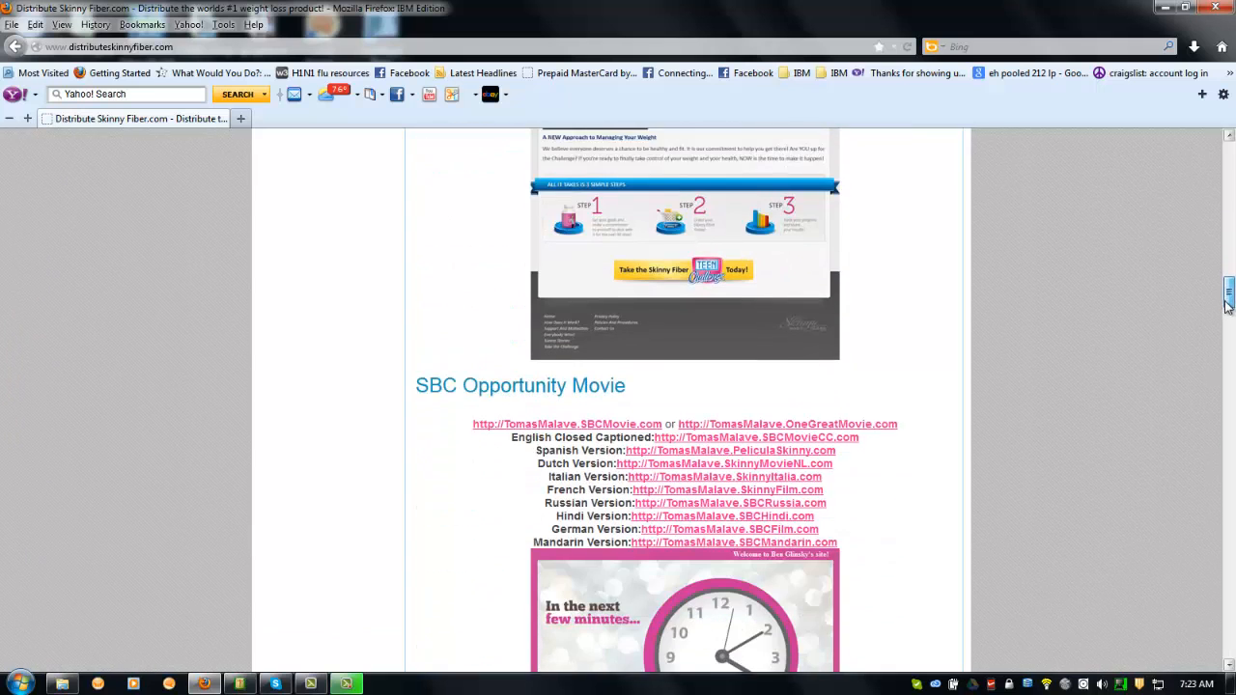
pyautogui.scroll(-3)
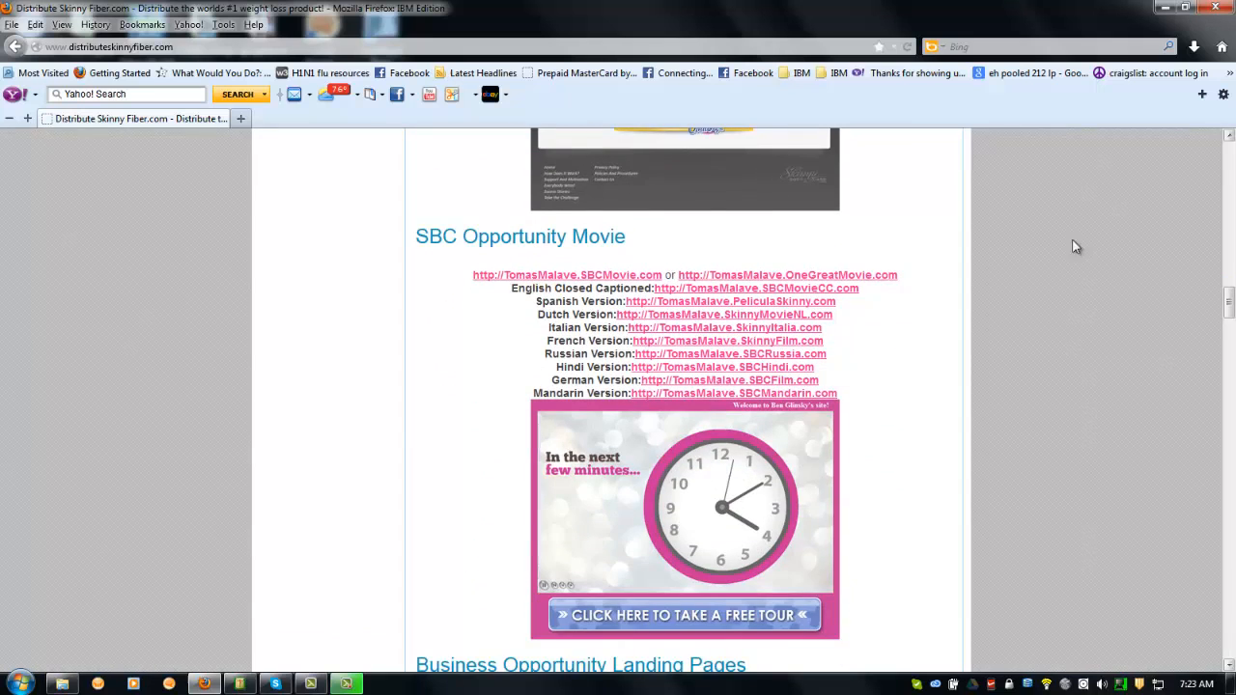
pyautogui.moveTo(639, 401)
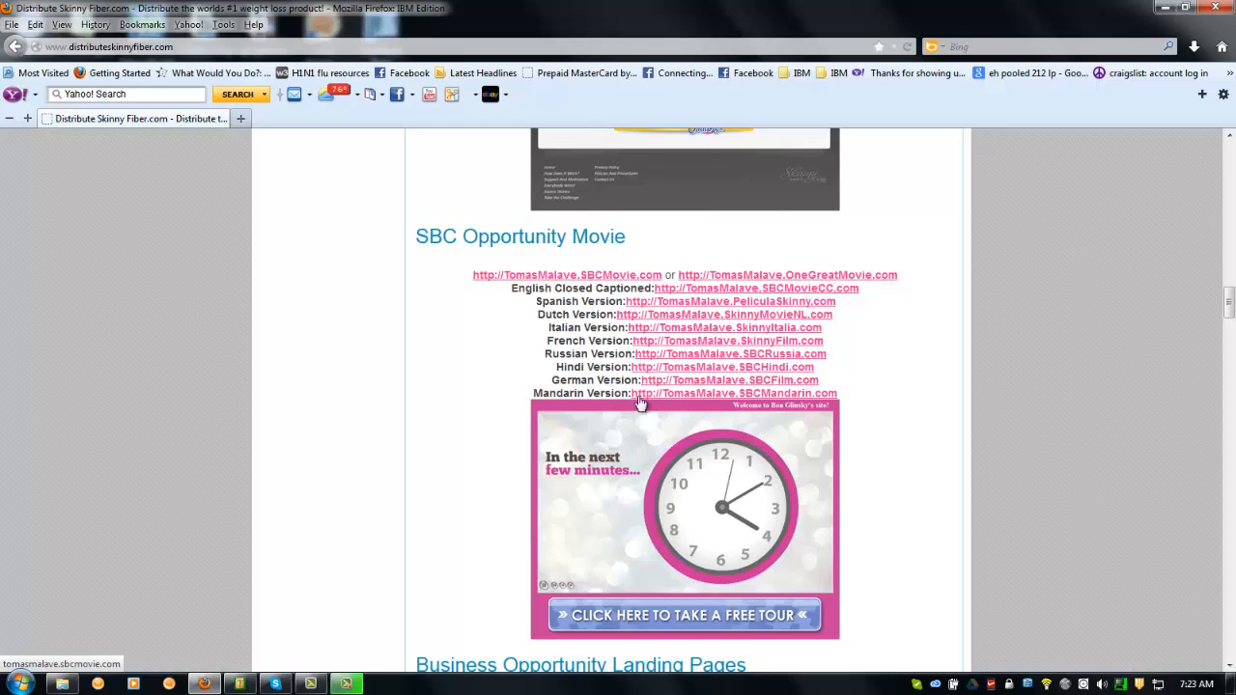
pyautogui.moveTo(575, 386)
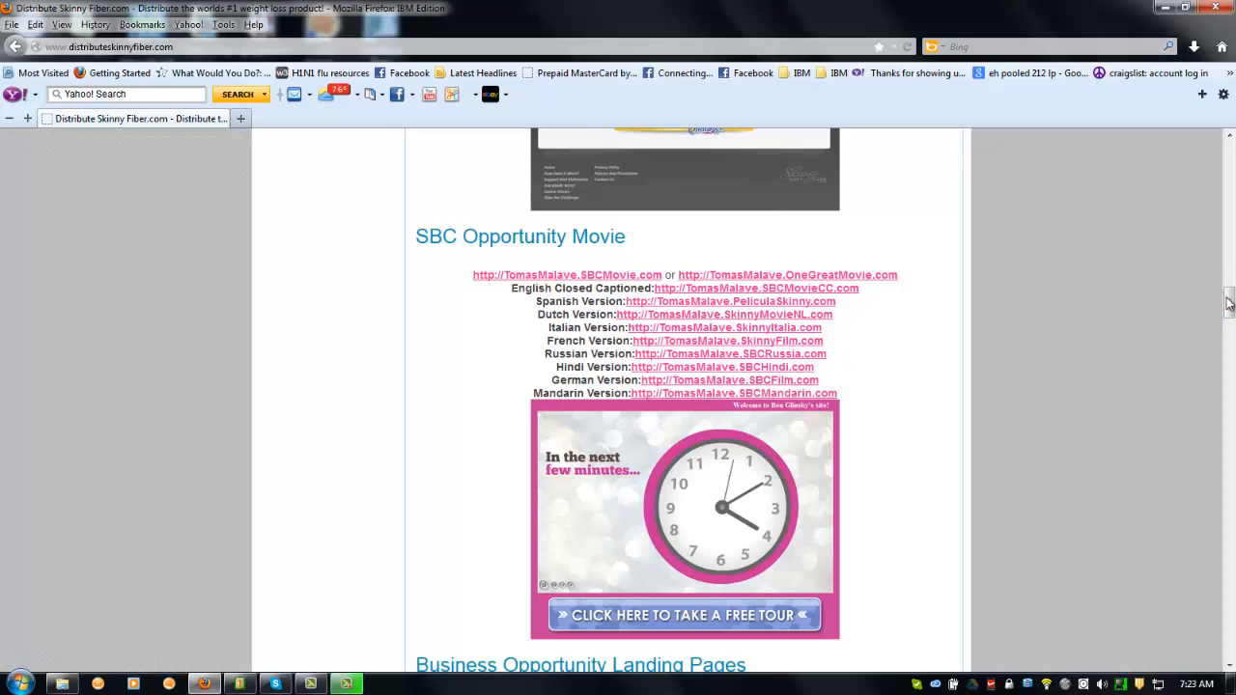
pyautogui.scroll(-3)
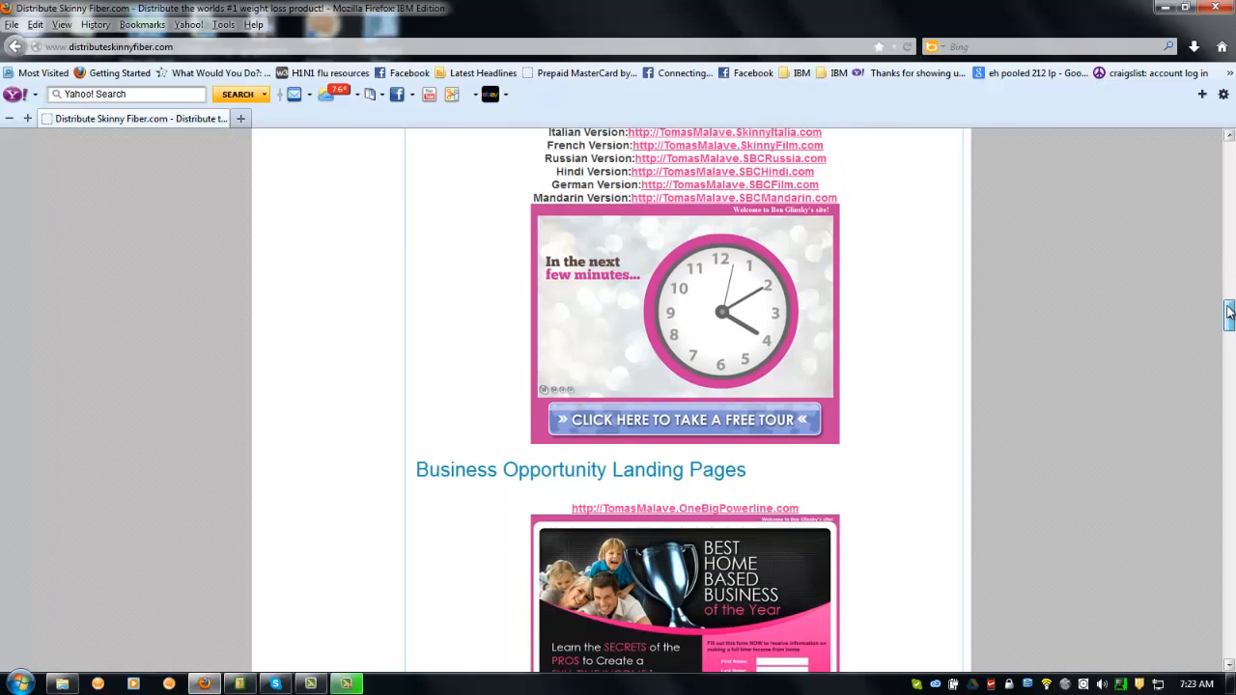
# Browse the Ageless product, Retail Landing Page and Corporate Website addresses
pyautogui.scroll(-3)
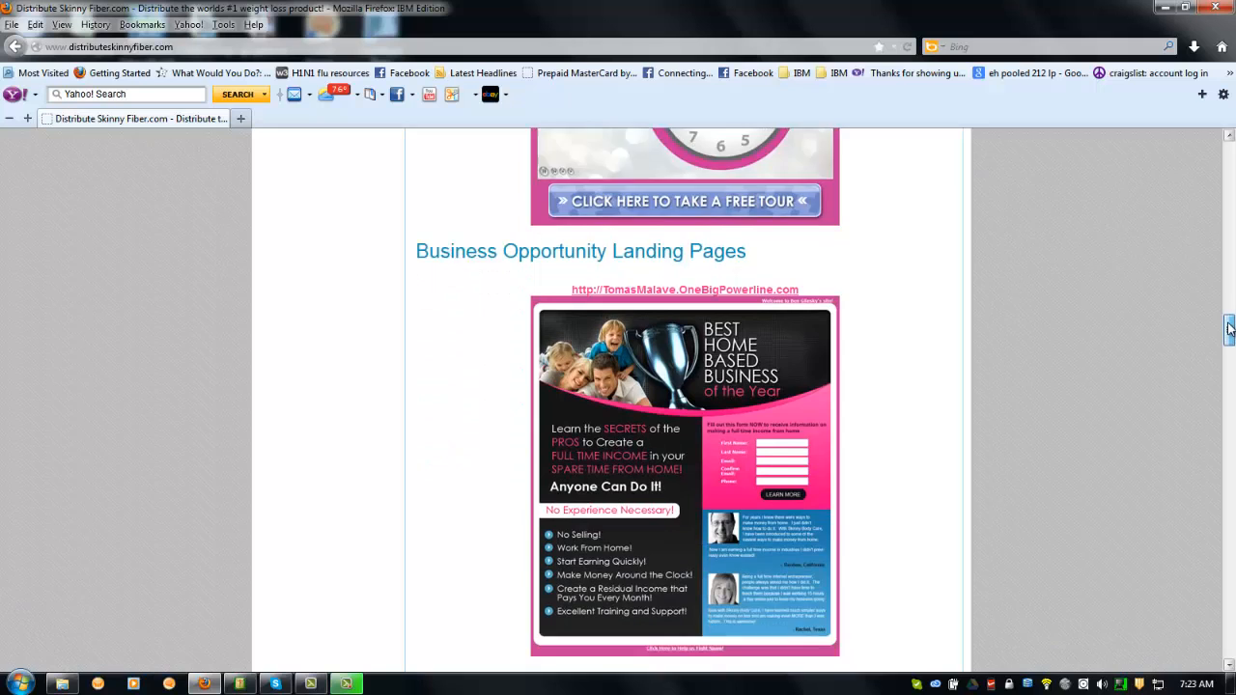
pyautogui.scroll(-3)
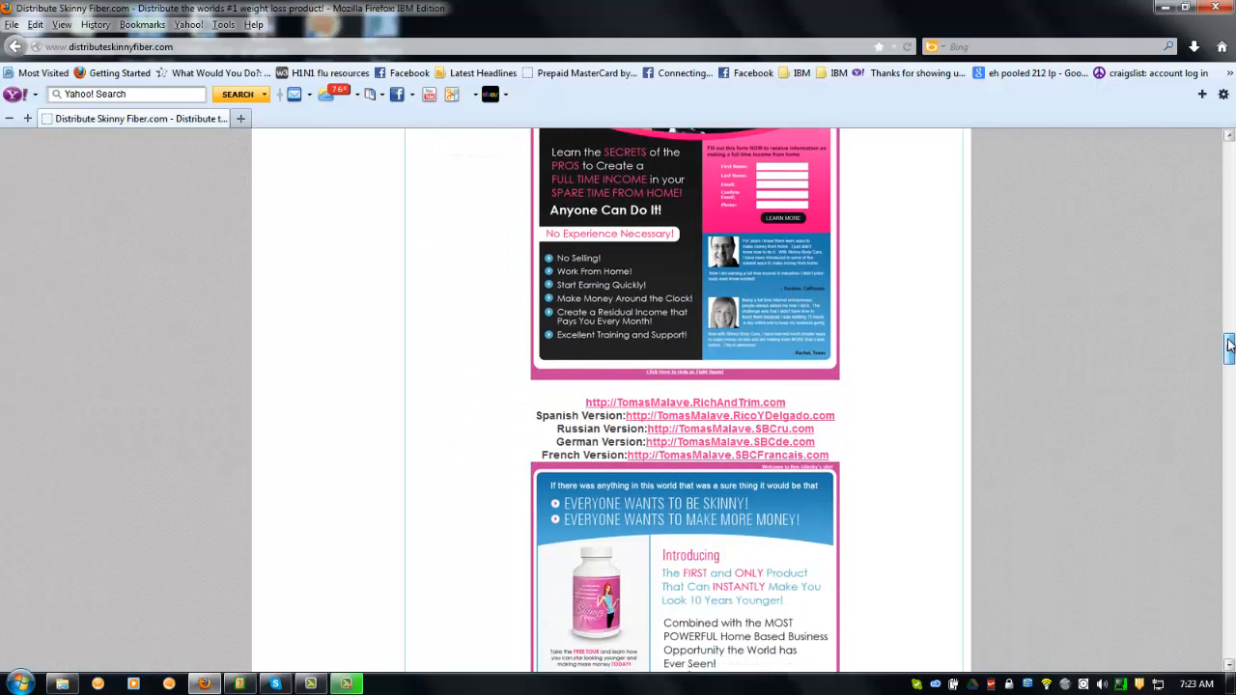
pyautogui.scroll(-3)
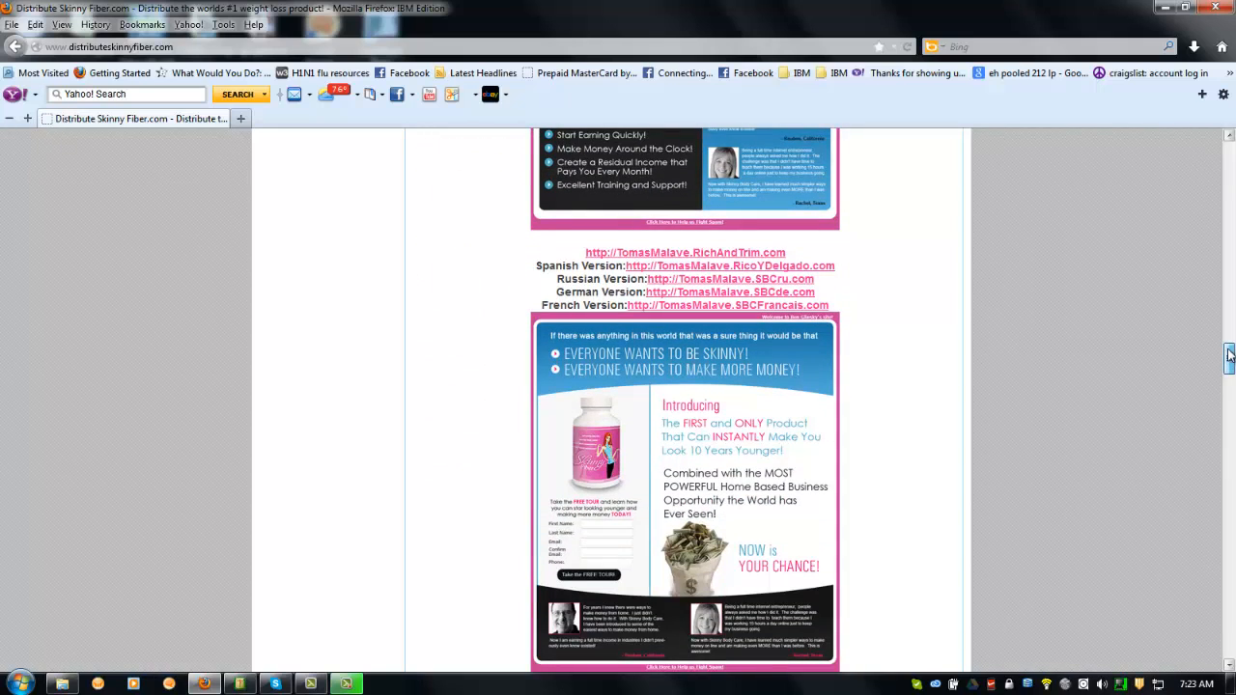
pyautogui.scroll(-3)
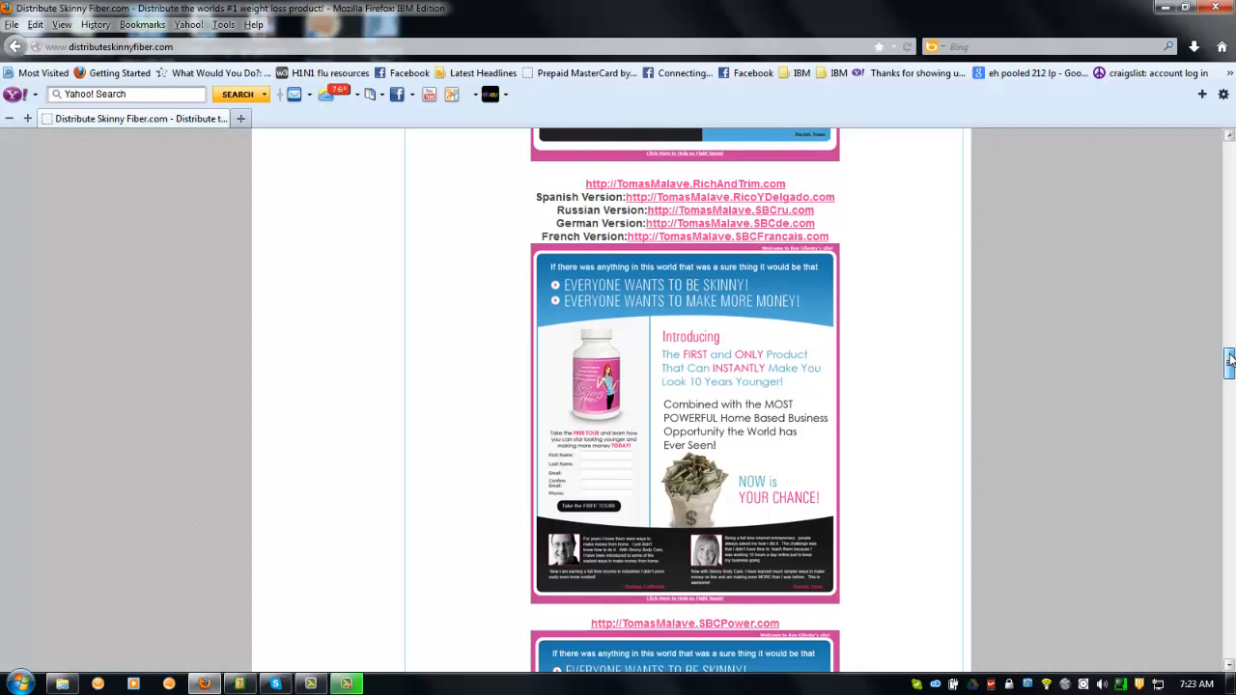
pyautogui.scroll(-3)
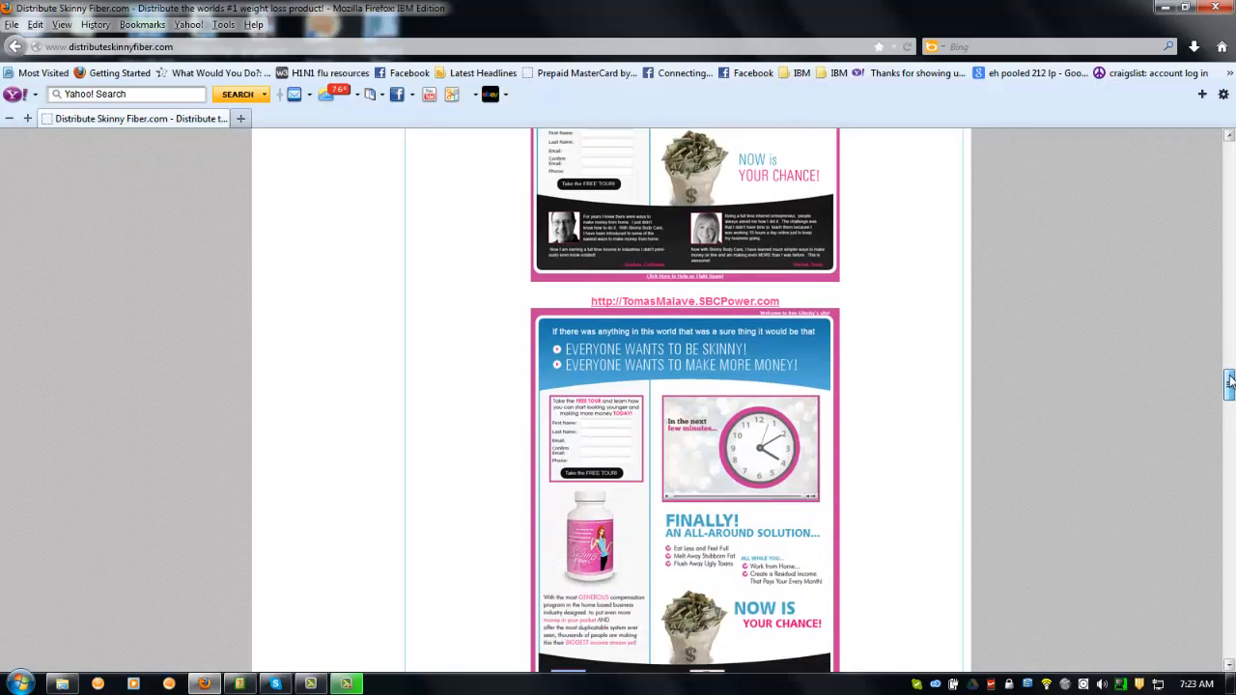
pyautogui.scroll(-3)
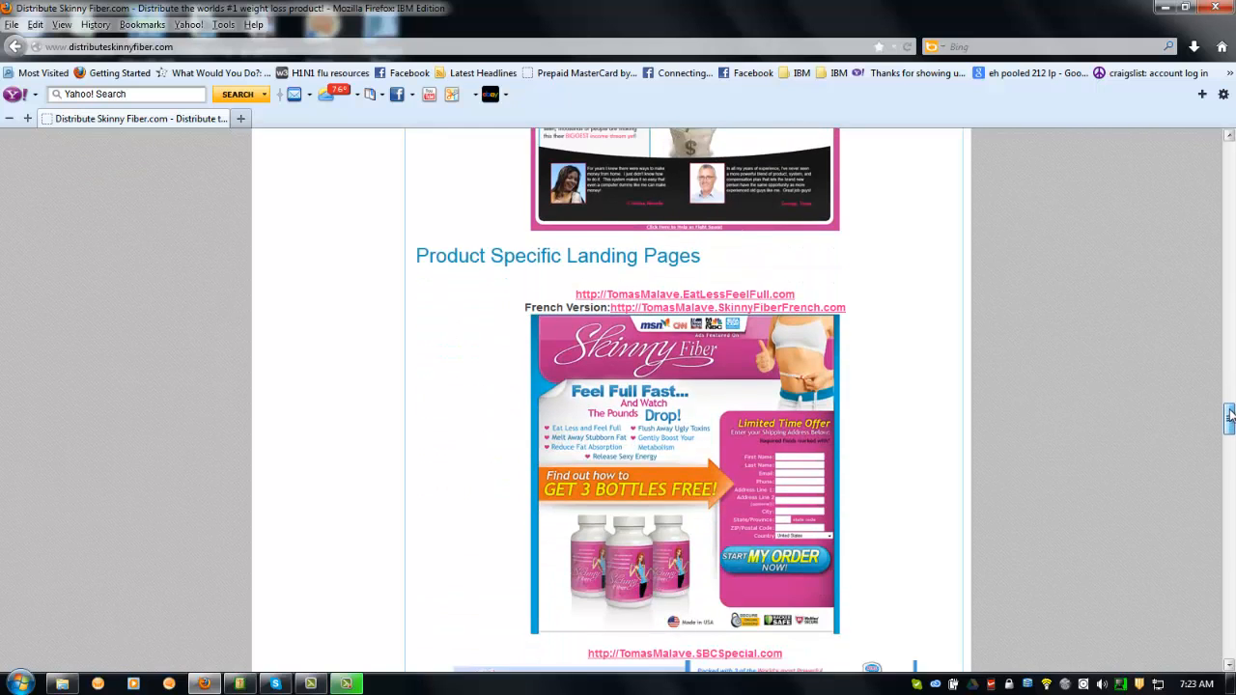
pyautogui.scroll(-3)
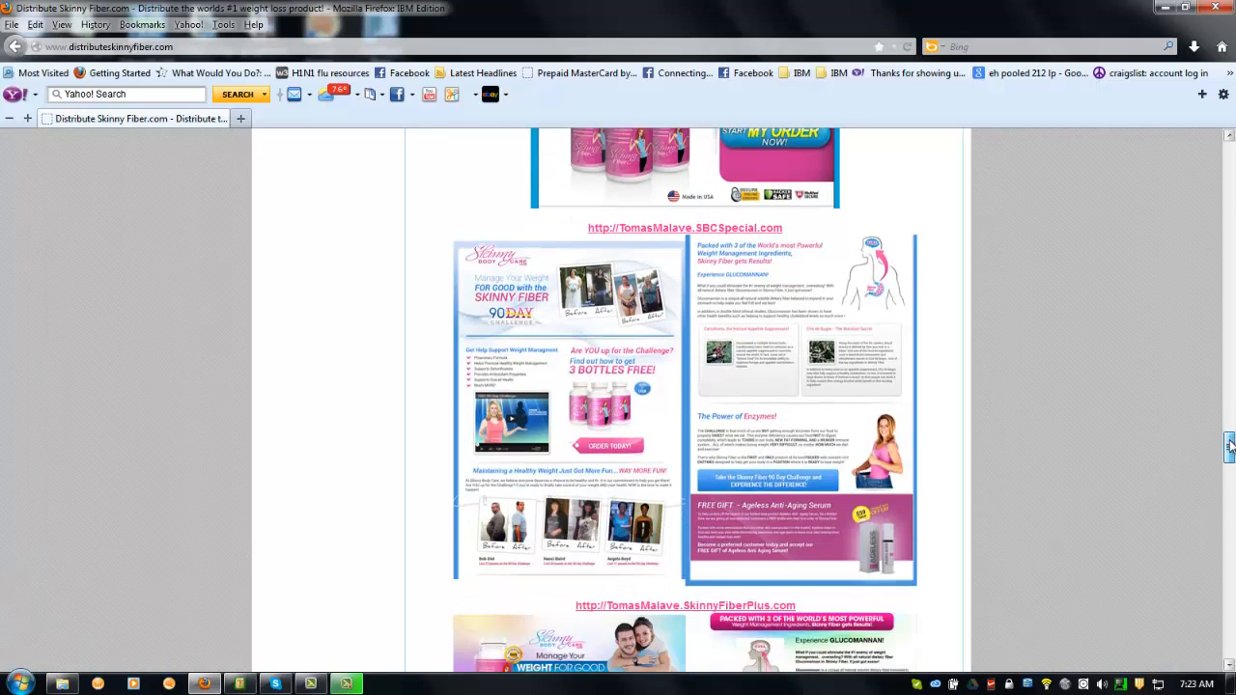
pyautogui.scroll(-3)
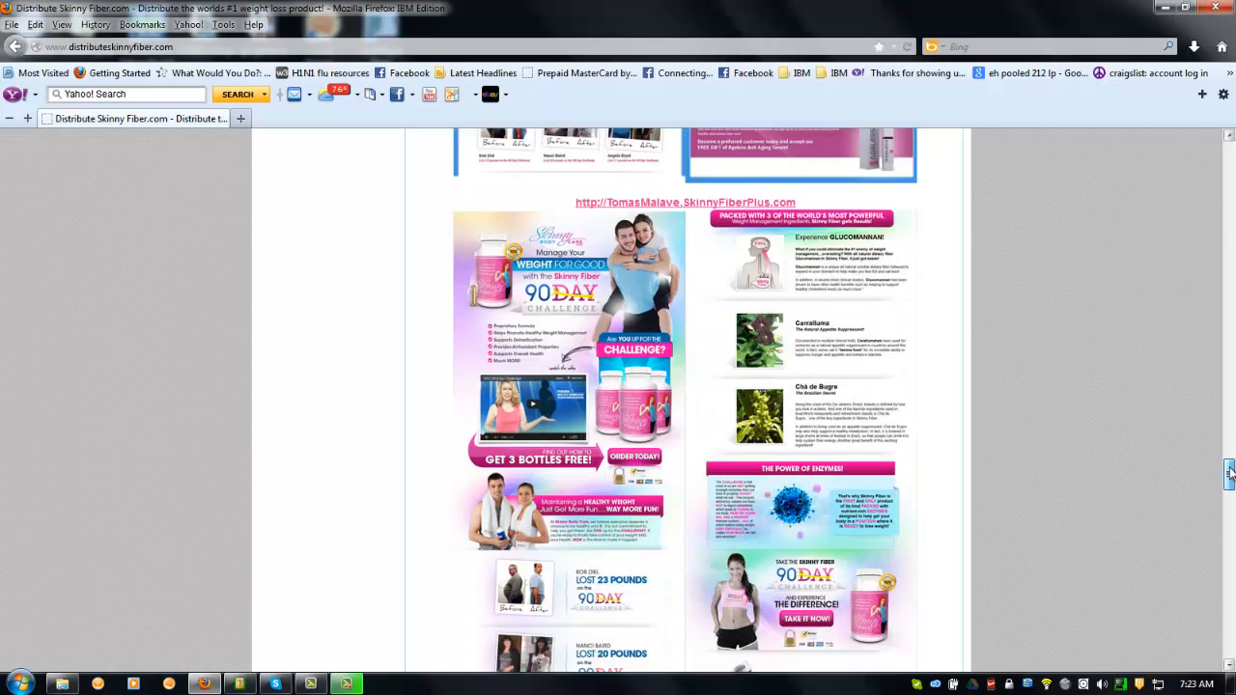
pyautogui.scroll(-3)
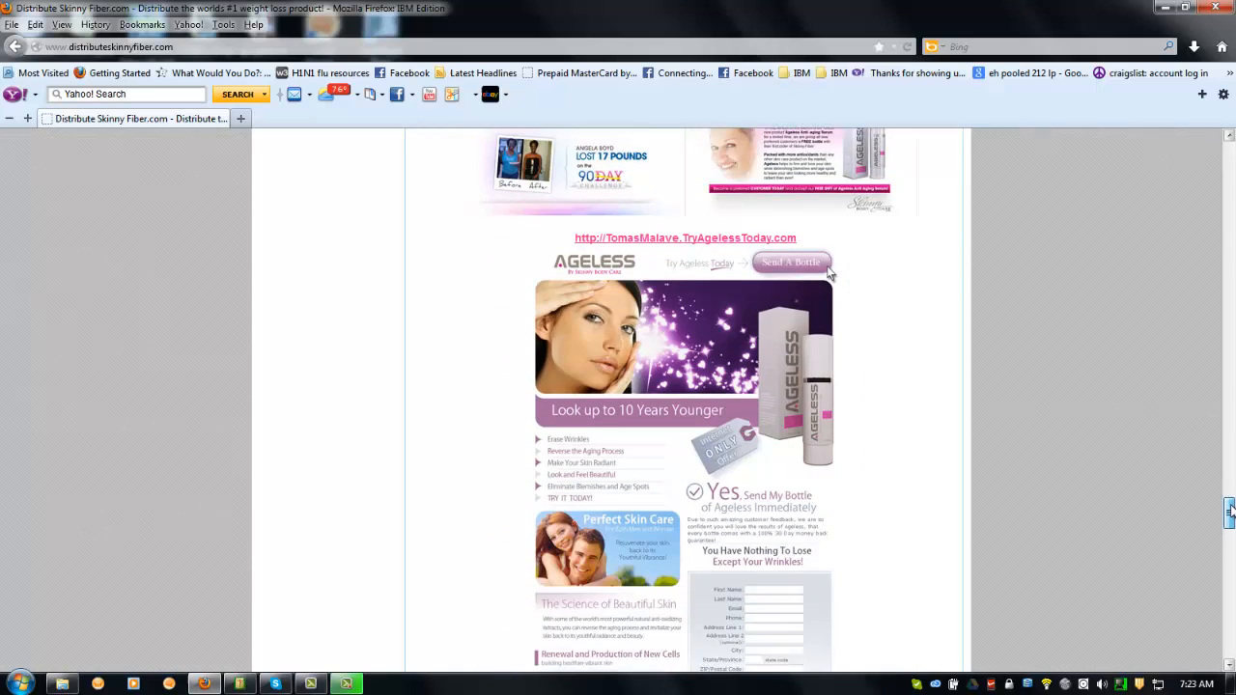
pyautogui.scroll(-3)
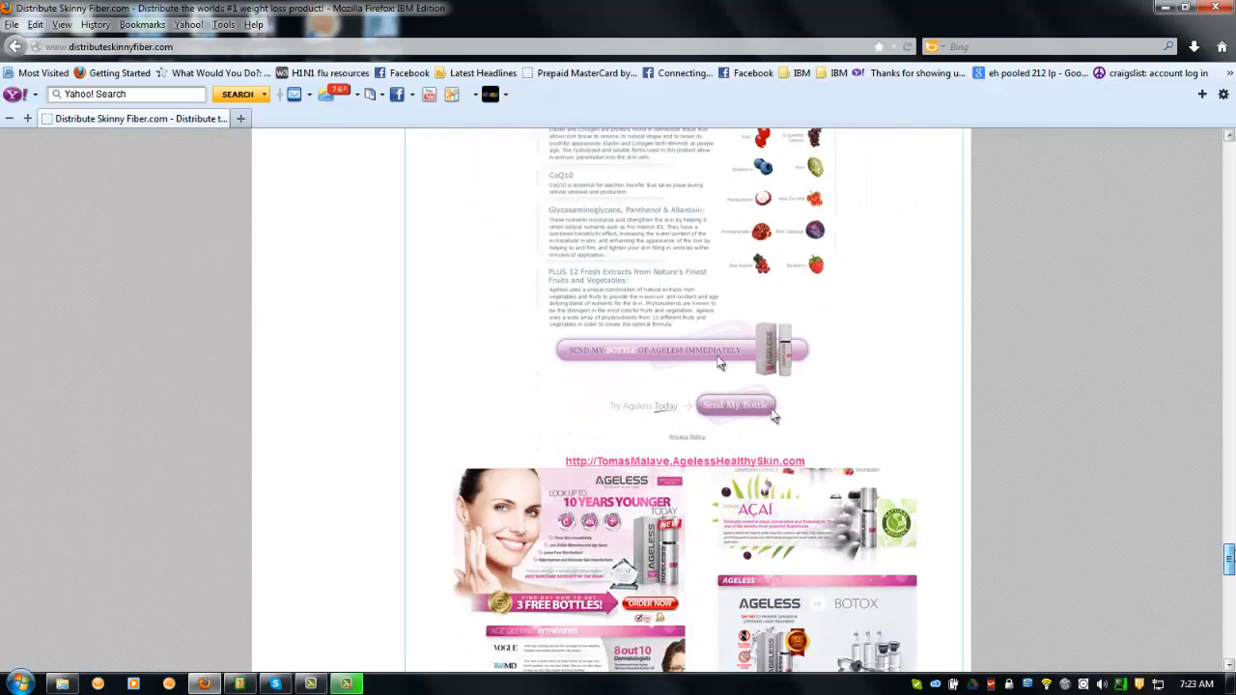
pyautogui.scroll(-3)
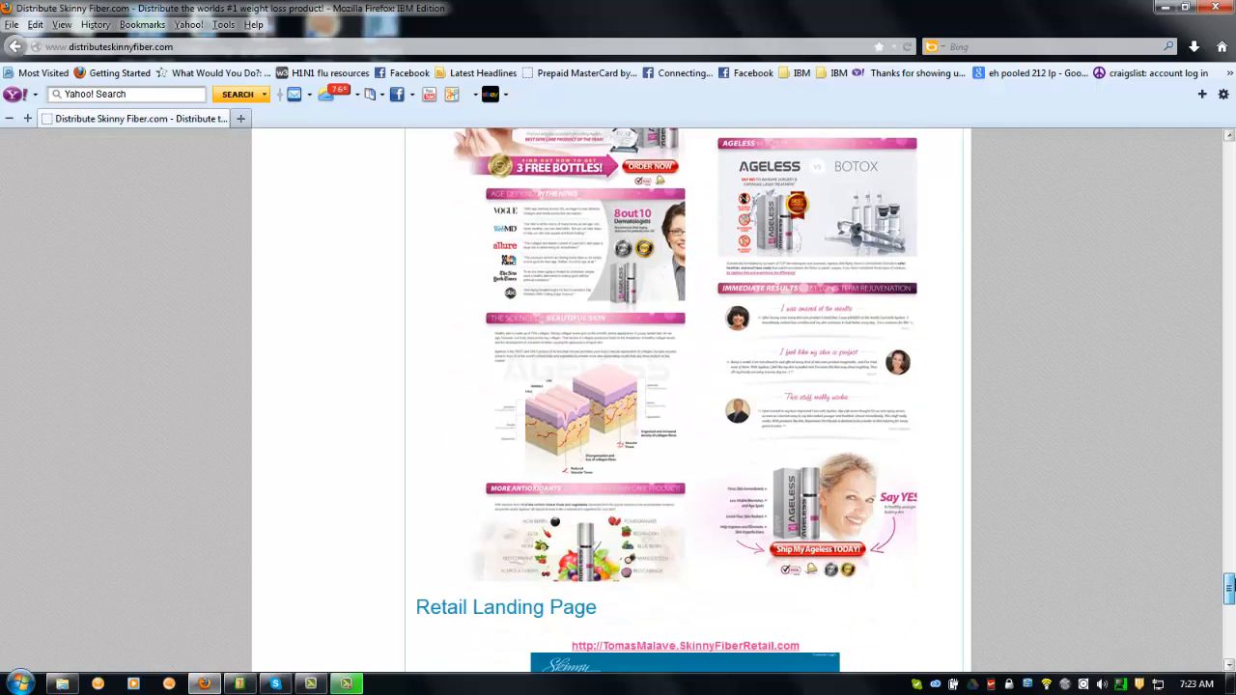
pyautogui.scroll(-3)
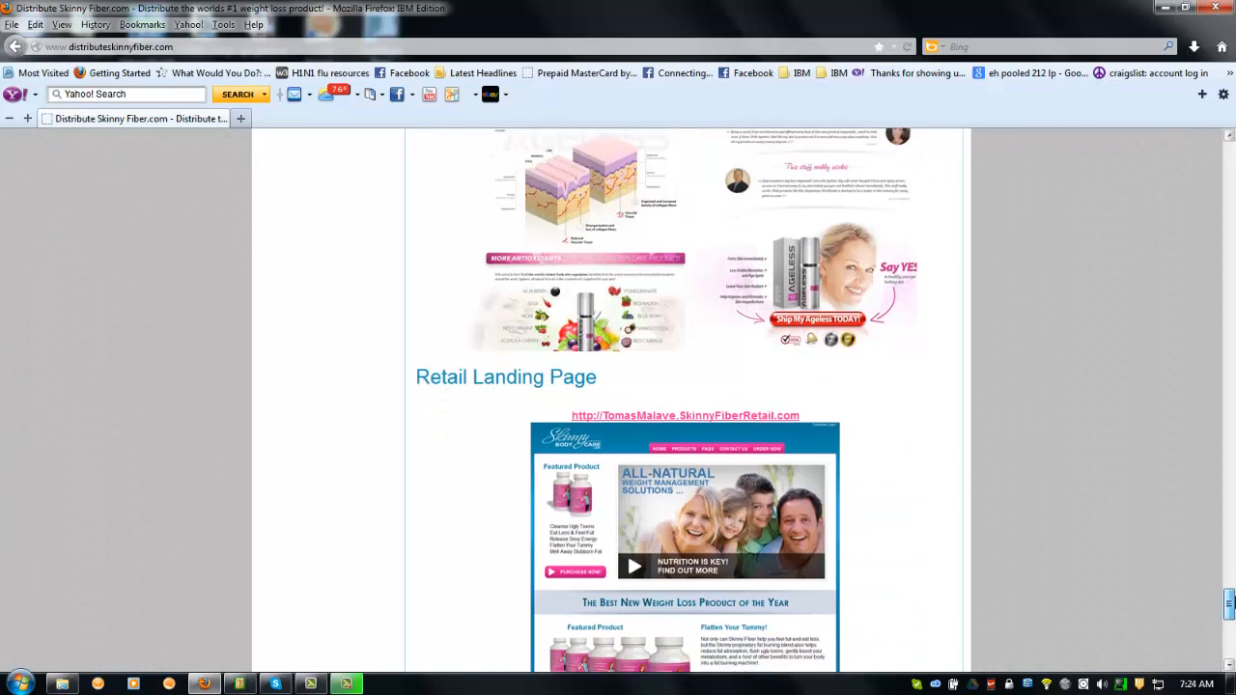
pyautogui.scroll(-3)
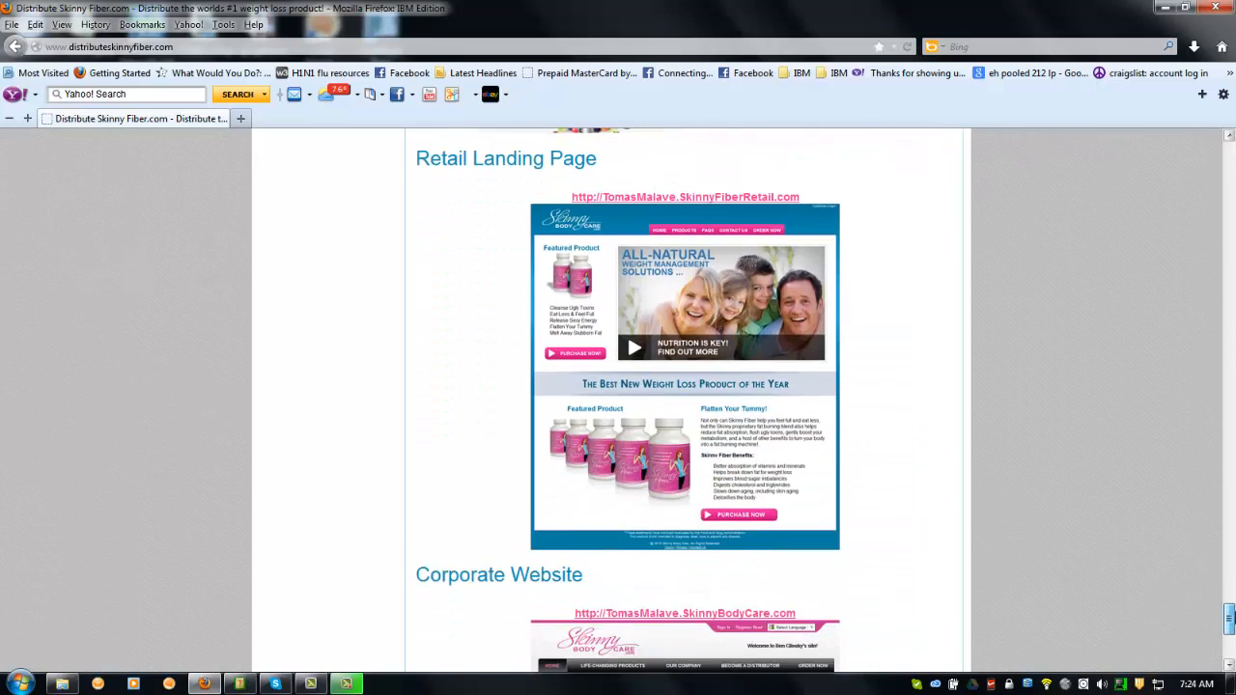
pyautogui.scroll(-3)
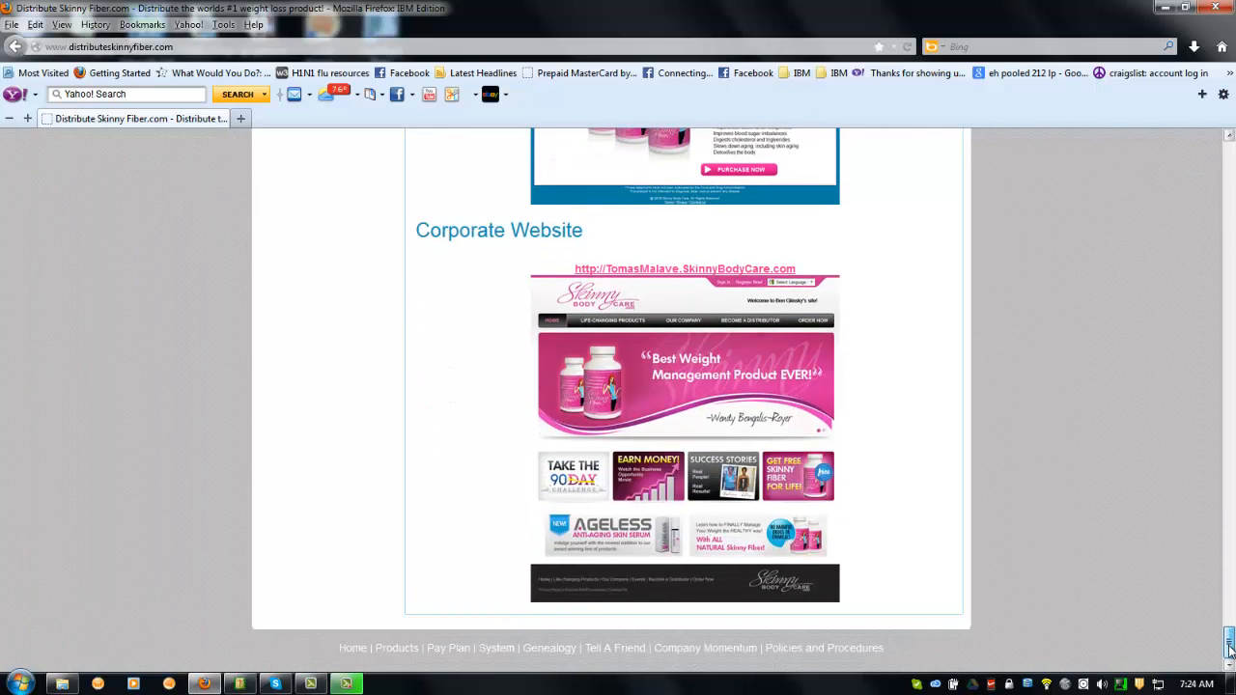
pyautogui.scroll(-3)
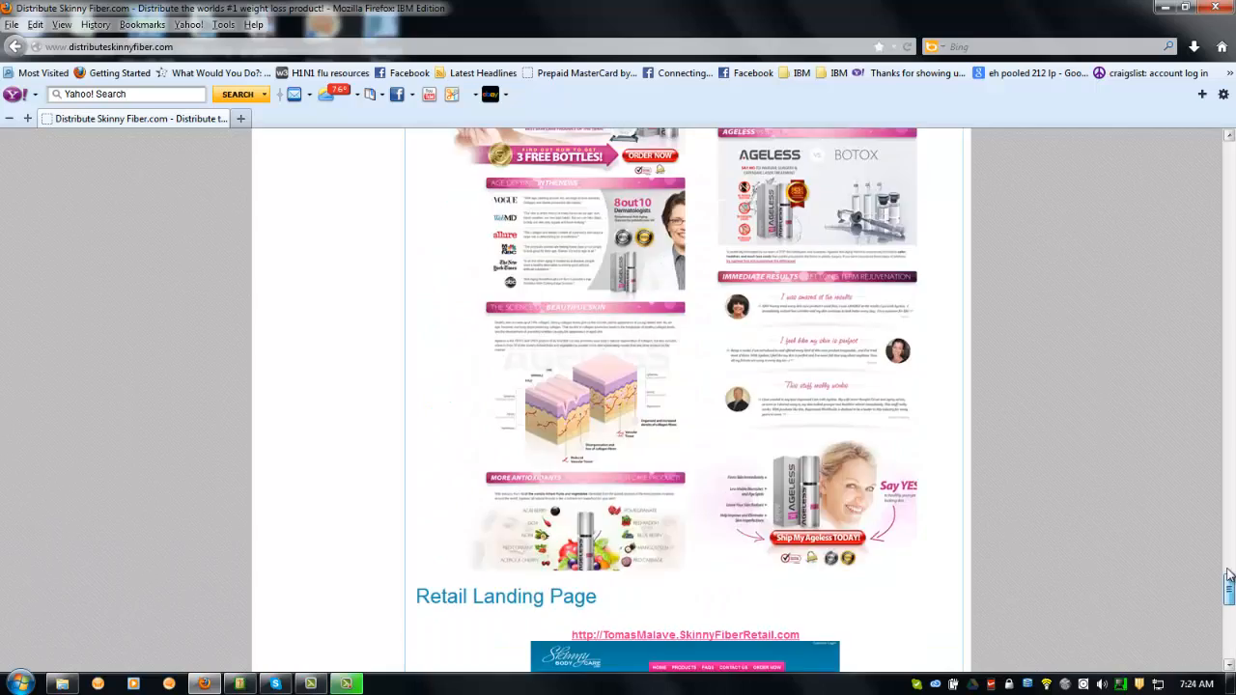
# Bring the do-not-spam notice and 90 Day Challenge Page address into view
pyautogui.scroll(-3)
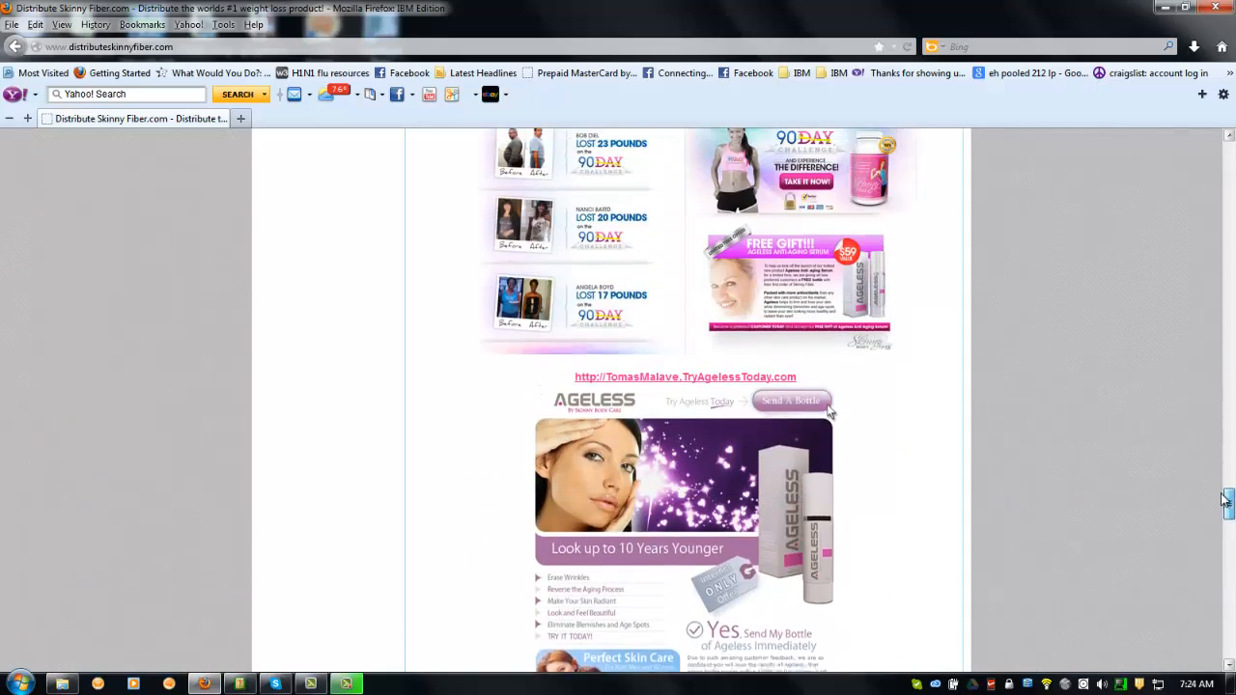
pyautogui.scroll(-3)
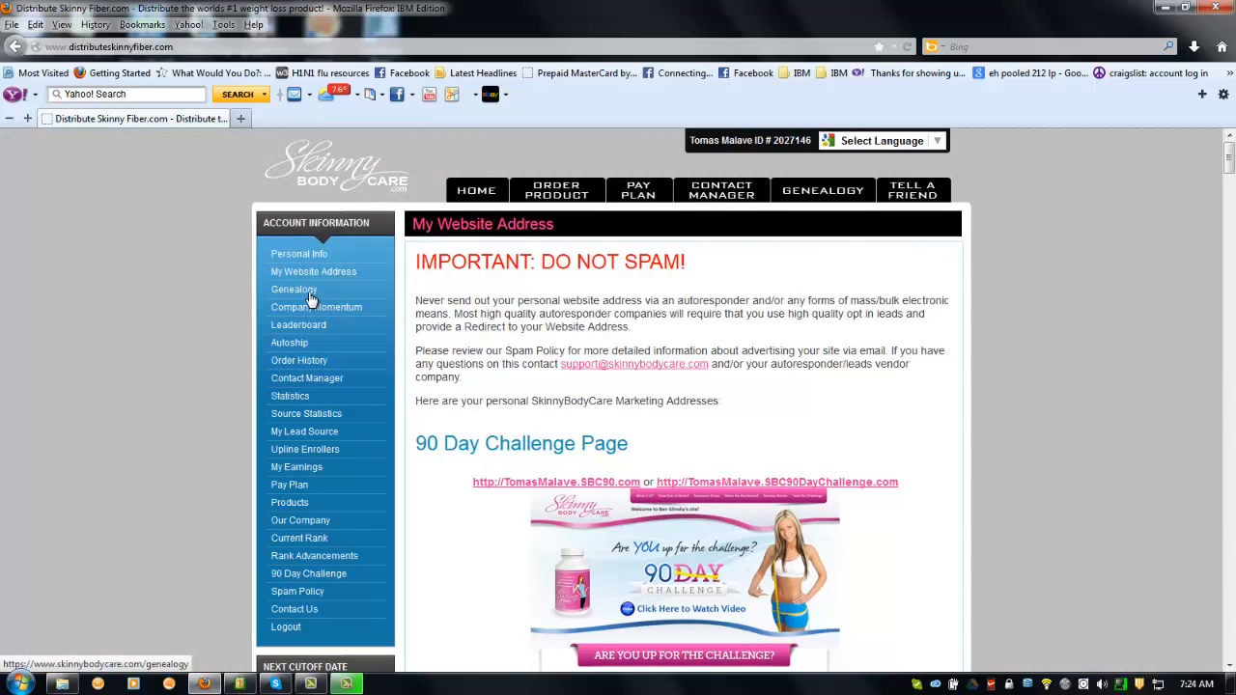
pyautogui.moveTo(356, 317)
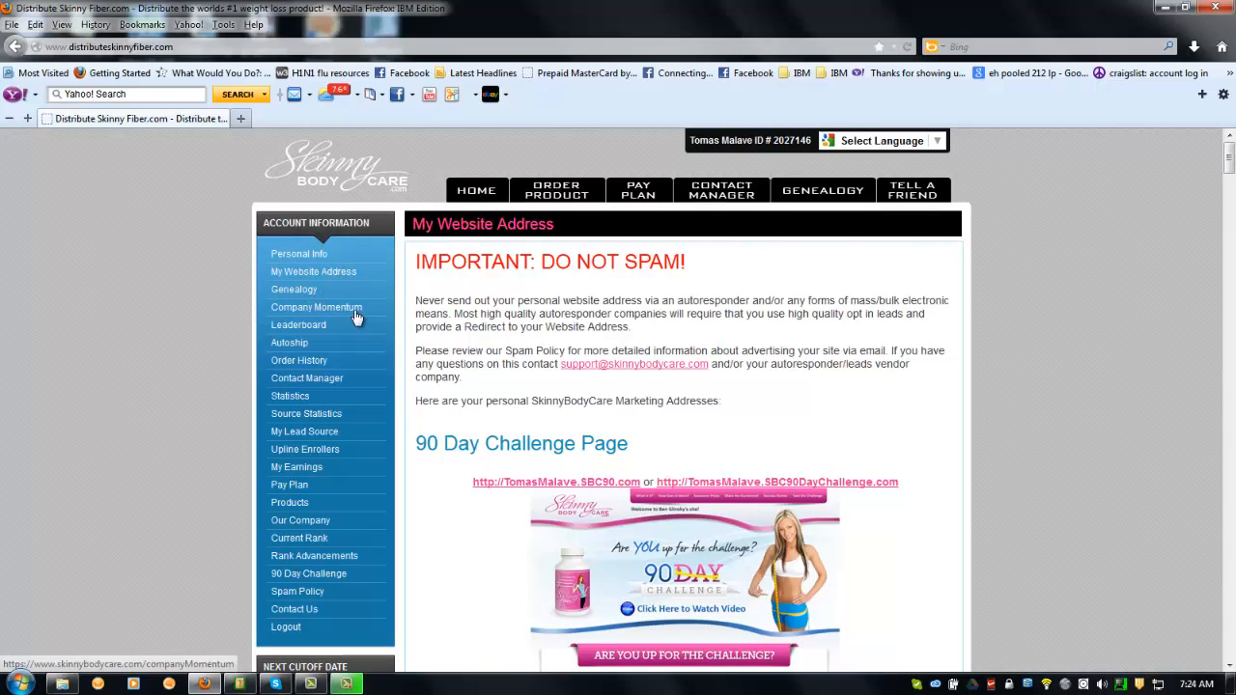
pyautogui.moveTo(347, 335)
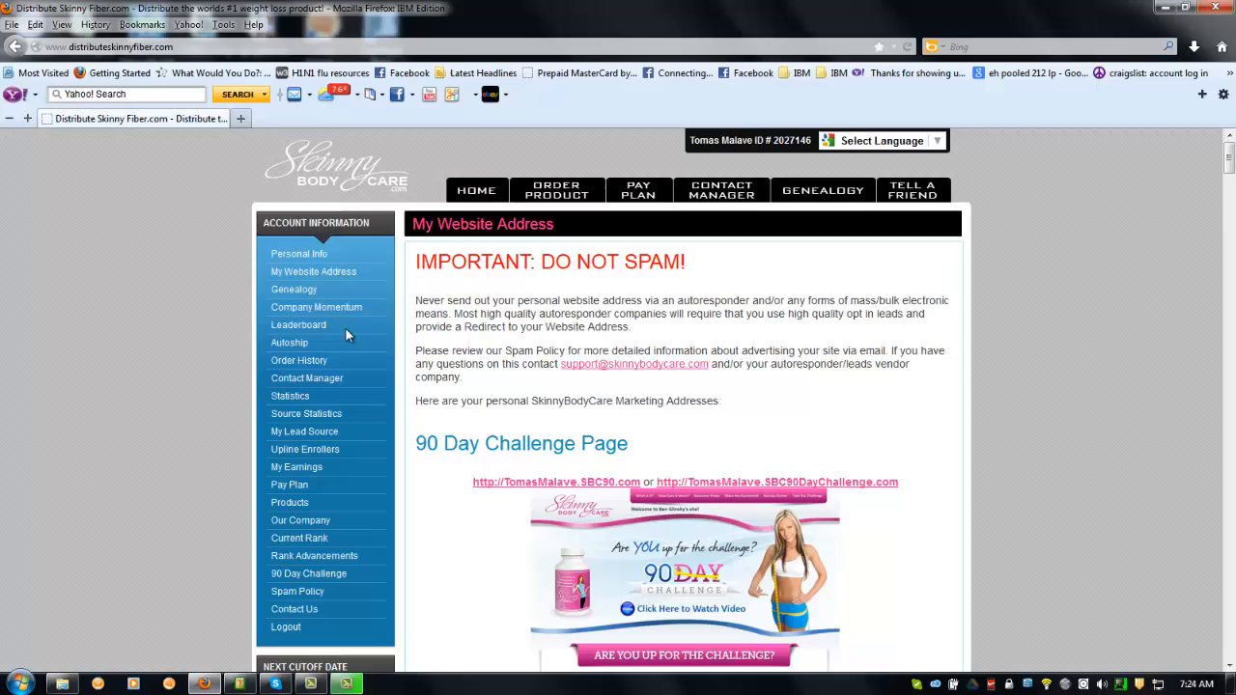
pyautogui.moveTo(328, 362)
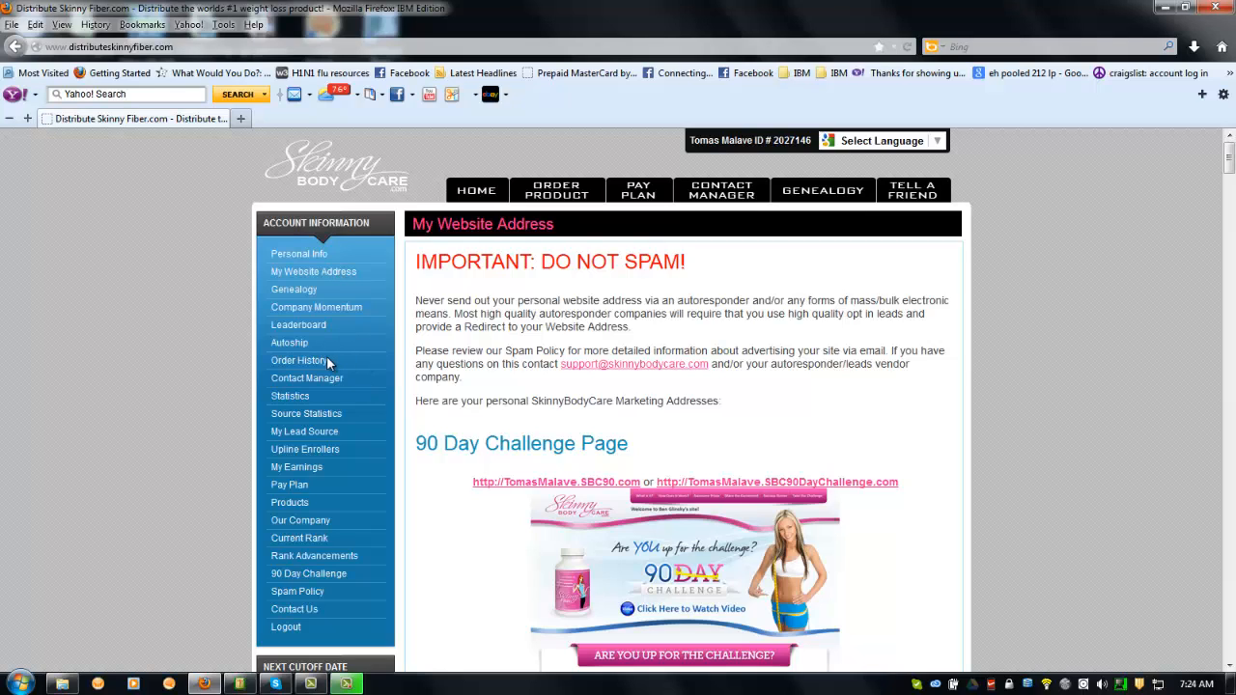
pyautogui.moveTo(320, 360)
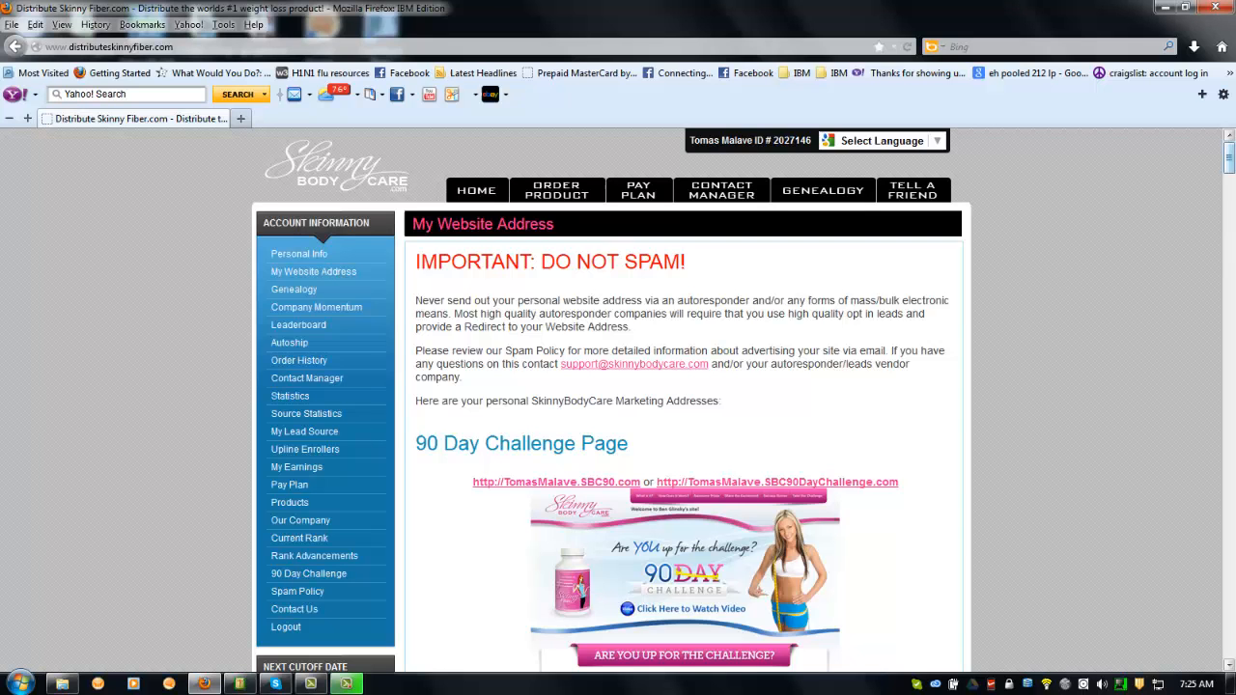
# Scroll past the SBC New Resolution Page to the Teen Challenge Page address
pyautogui.scroll(-3)
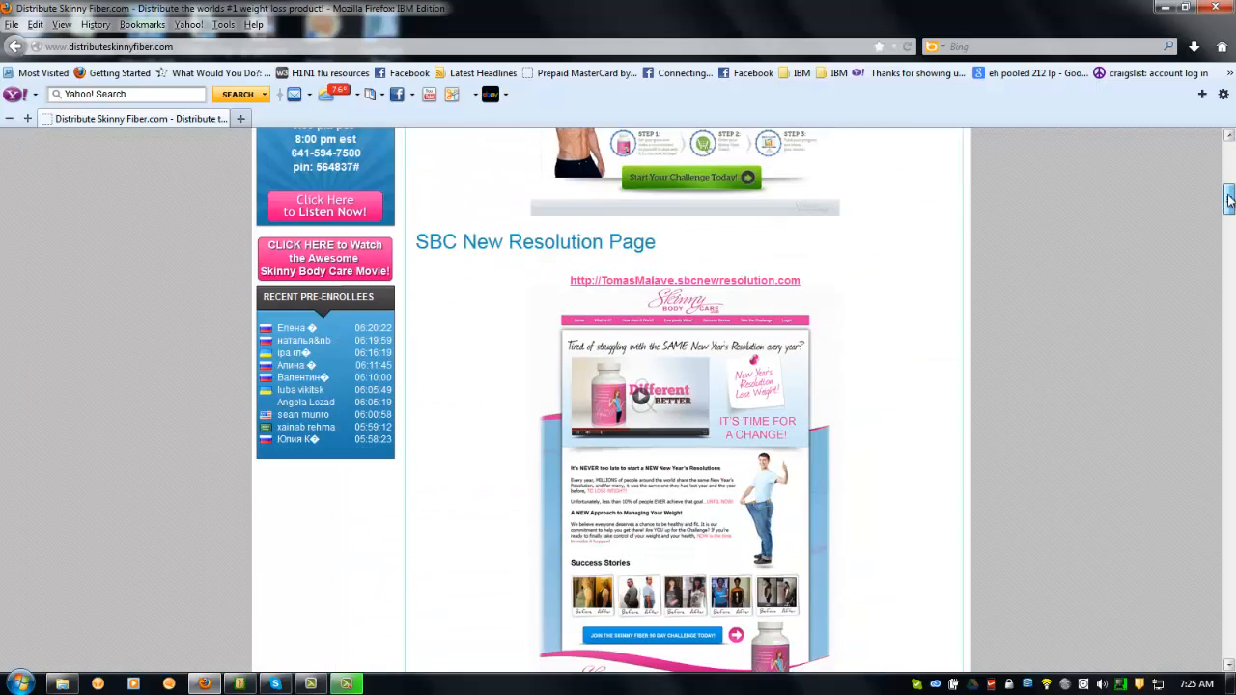
pyautogui.scroll(-3)
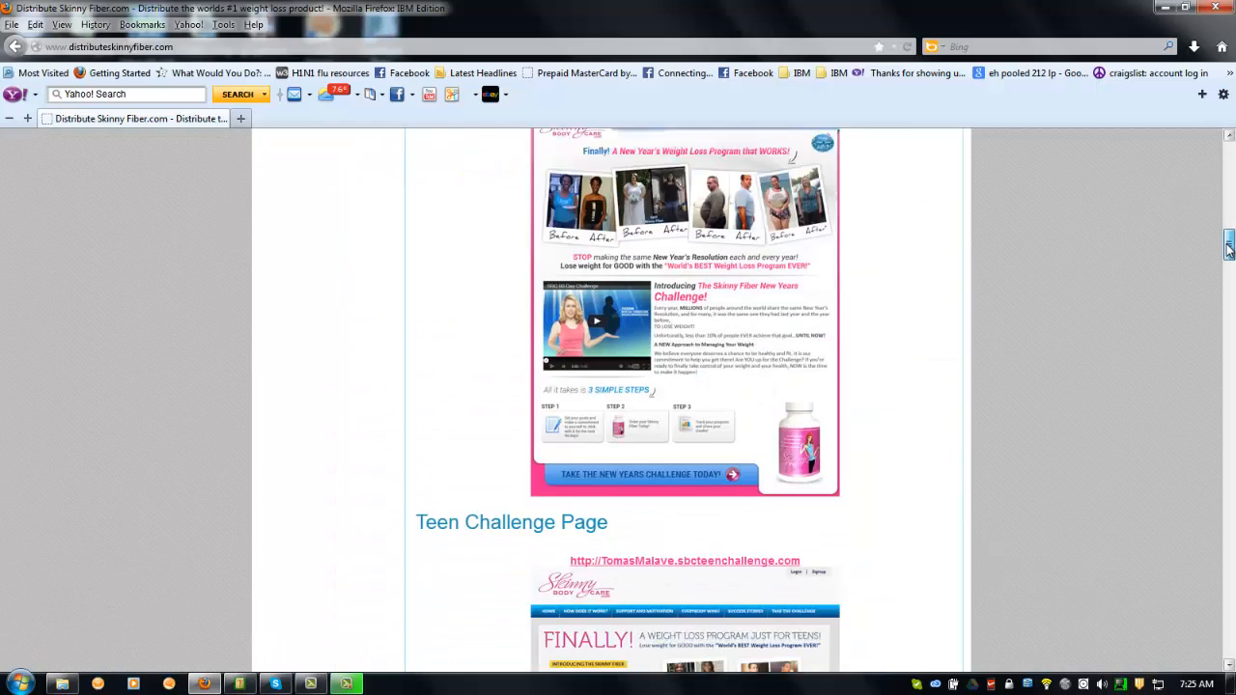
pyautogui.scroll(-3)
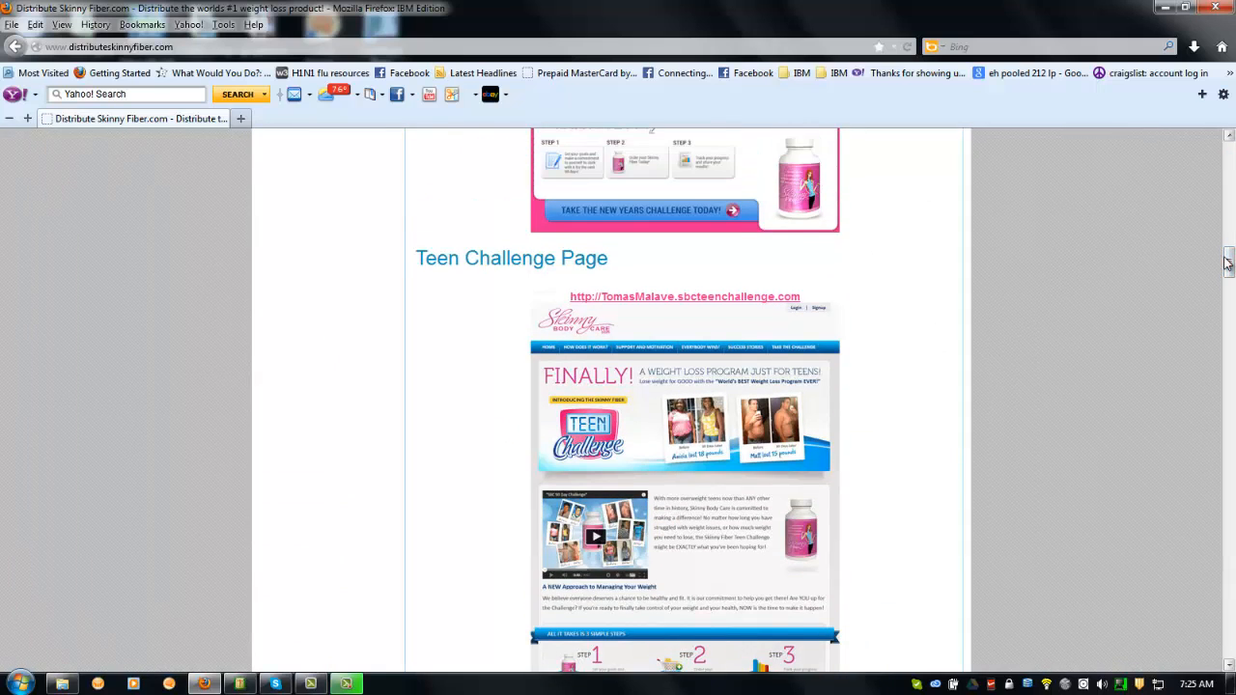
pyautogui.moveTo(596, 280)
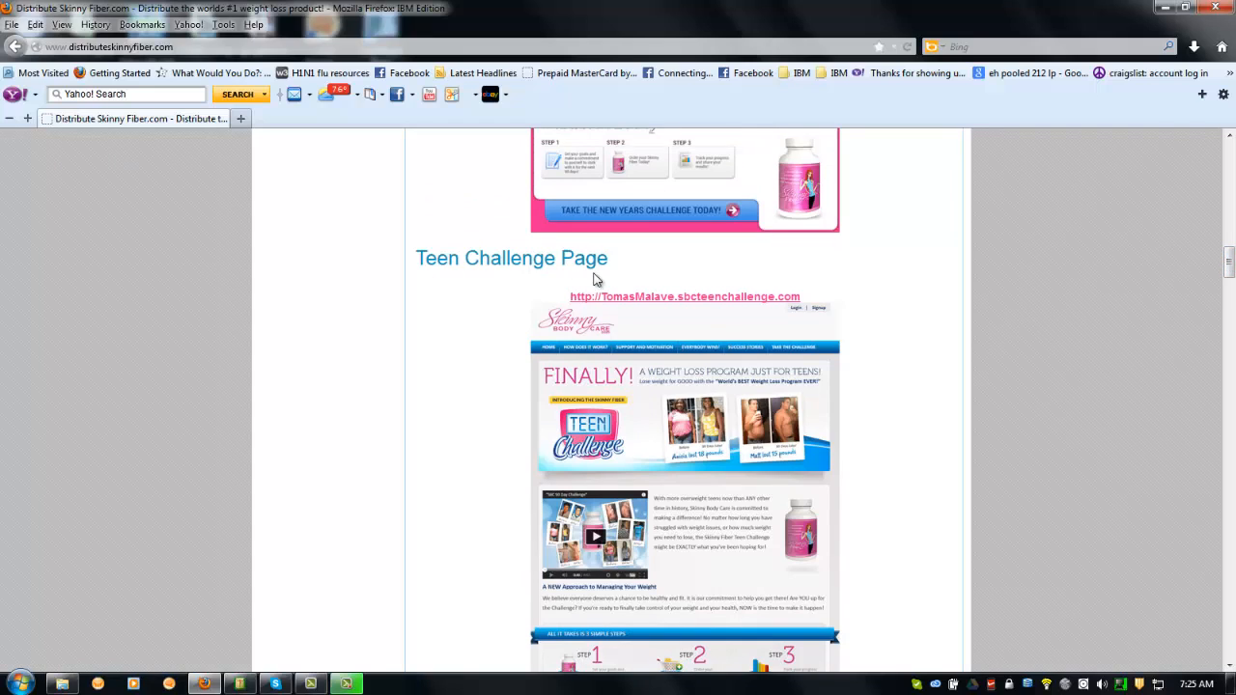
pyautogui.moveTo(531, 370)
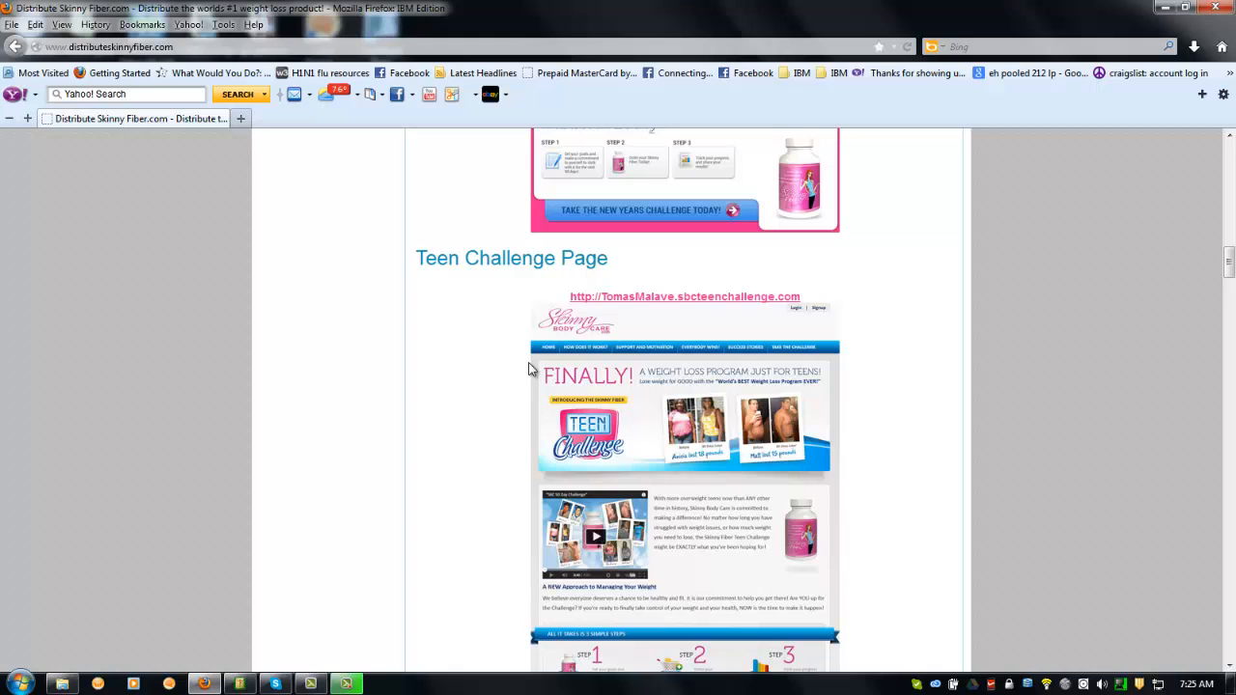
pyautogui.moveTo(652, 304)
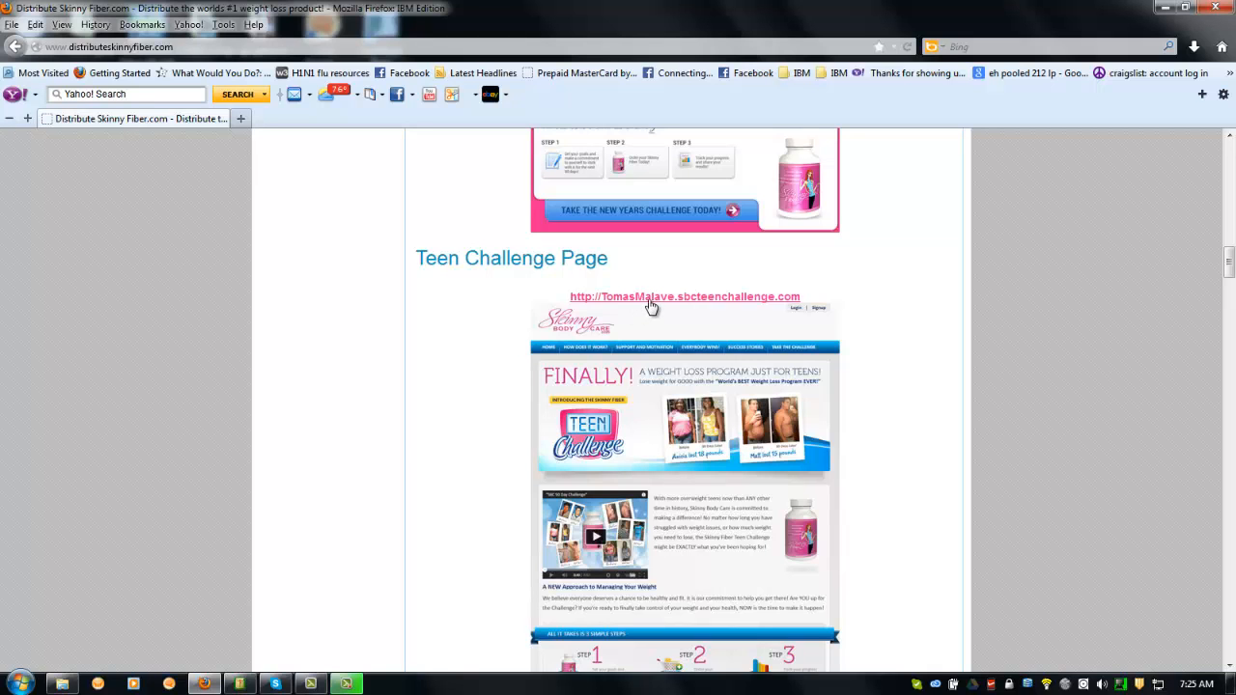
# Open sbcteenchallenge.com in a new tab, browse it, and select its URL
pyautogui.click(683, 297)
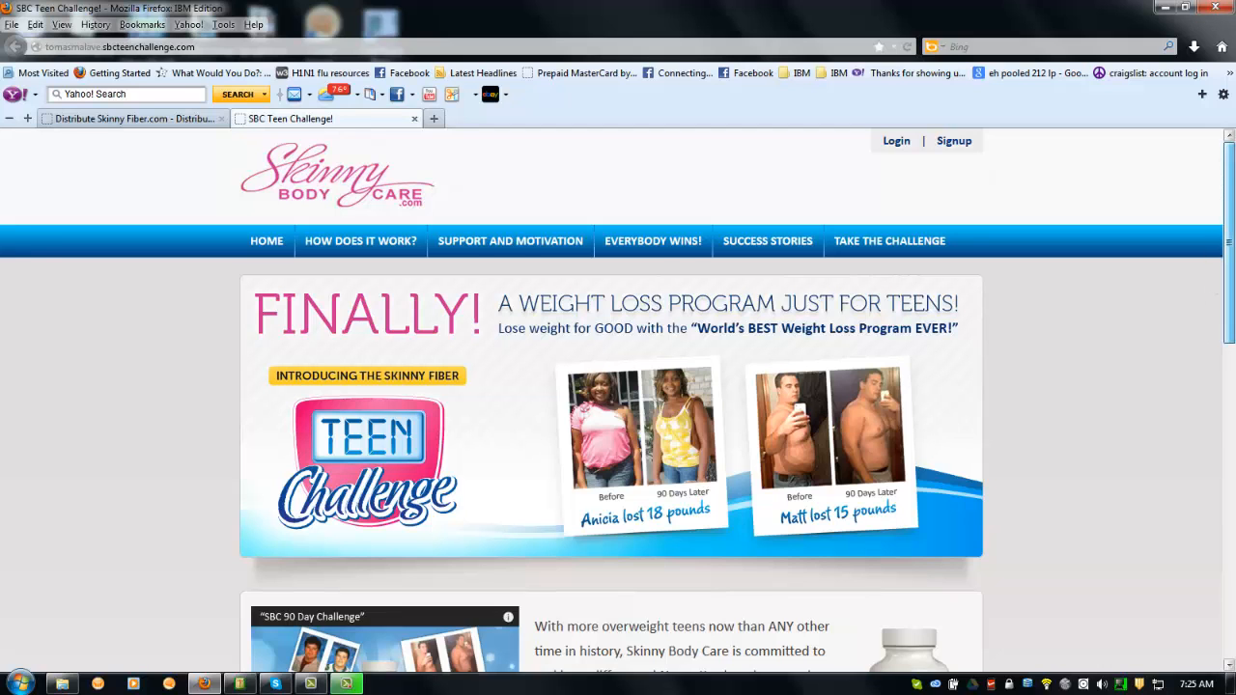
pyautogui.scroll(-3)
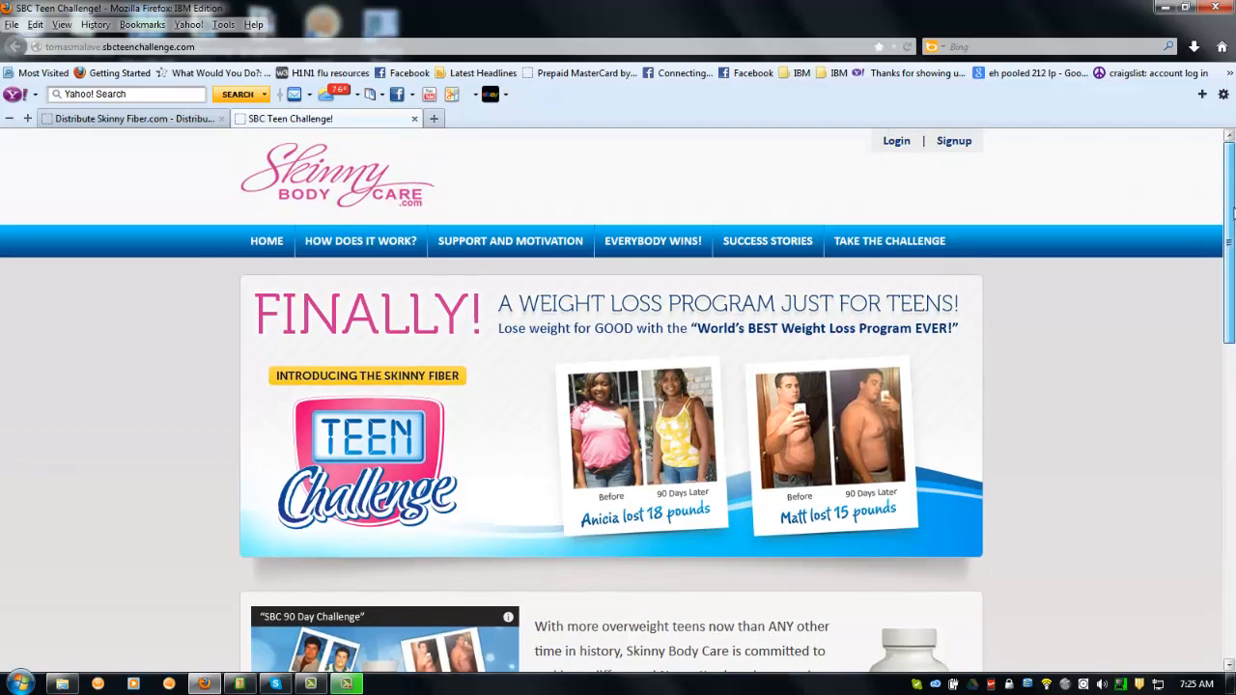
pyautogui.scroll(-3)
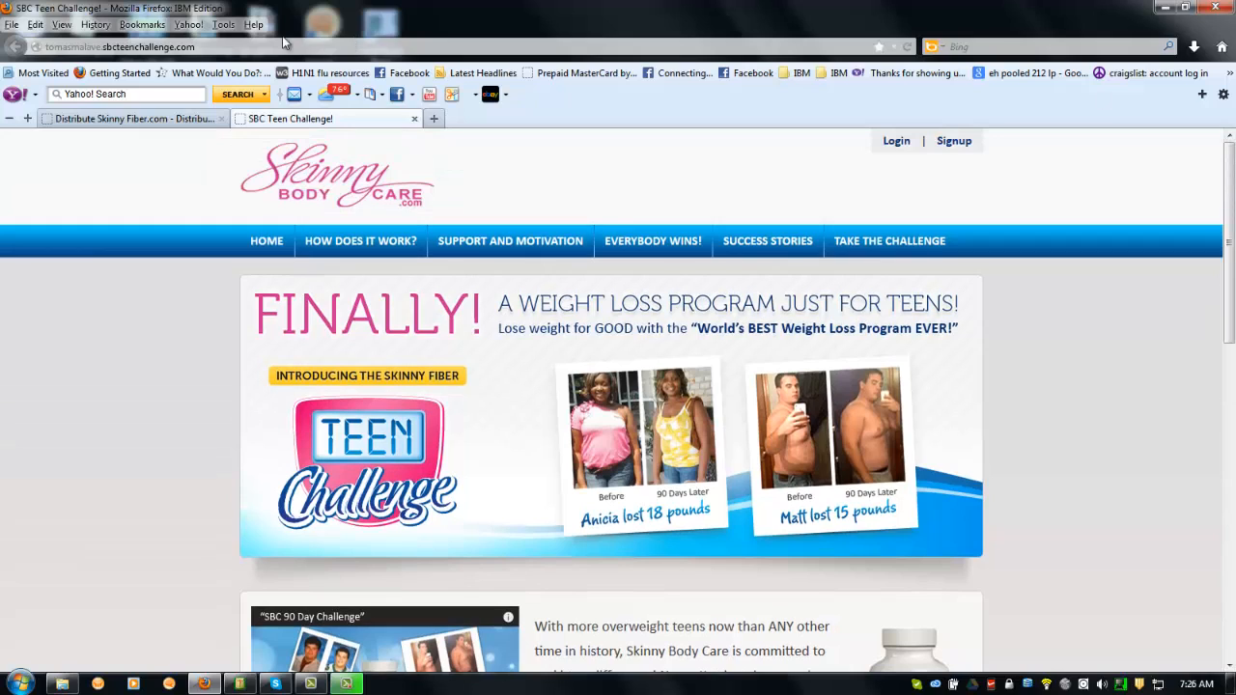
pyautogui.click(120, 46)
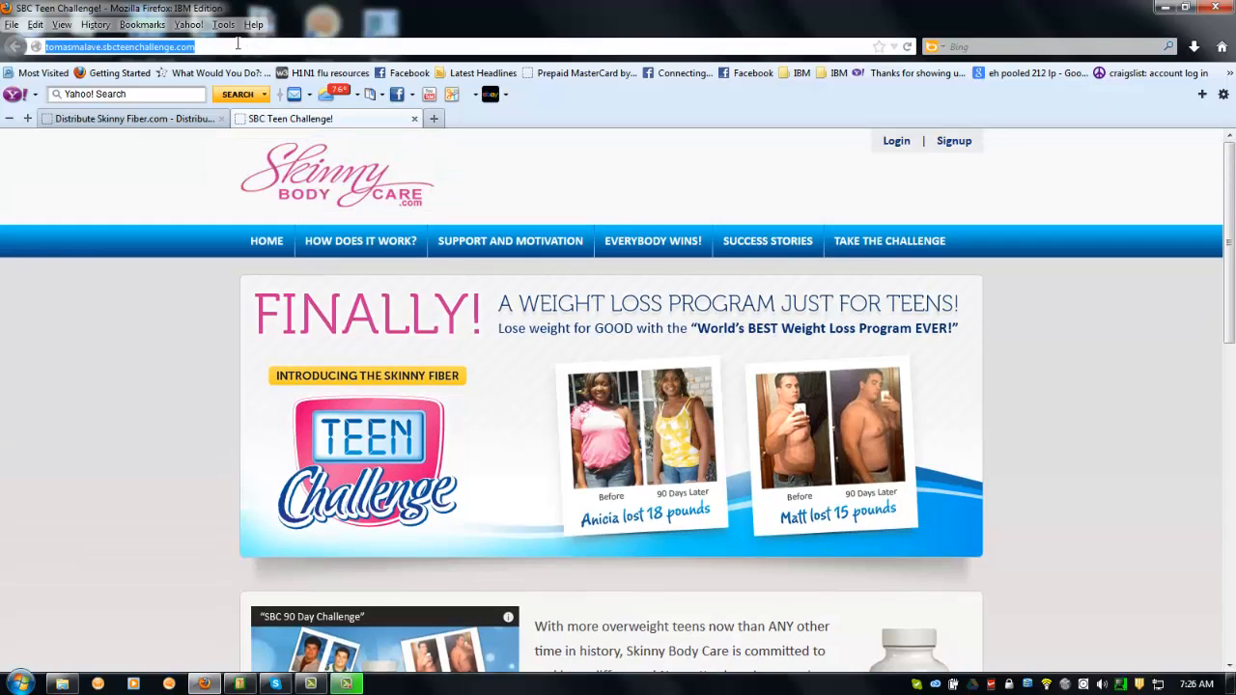